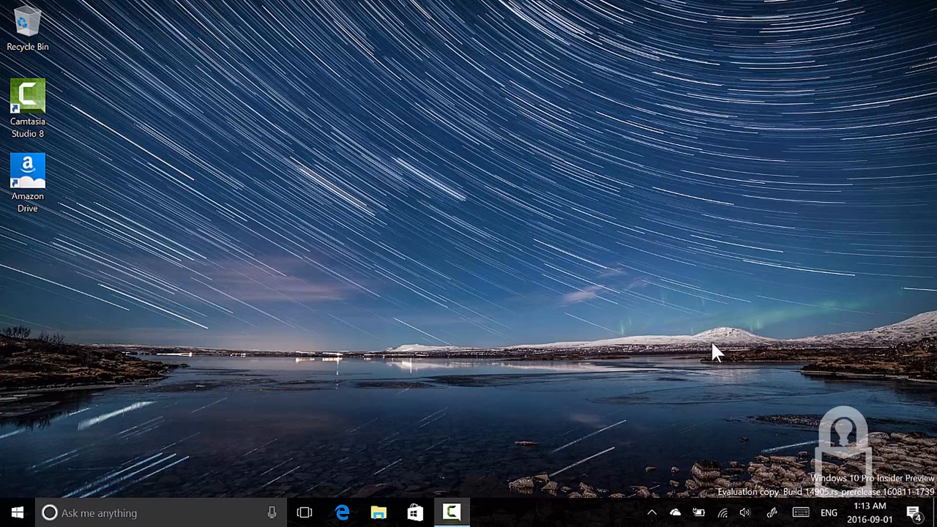
{"action": "mouse_move", "coordinate": [11, 513]}
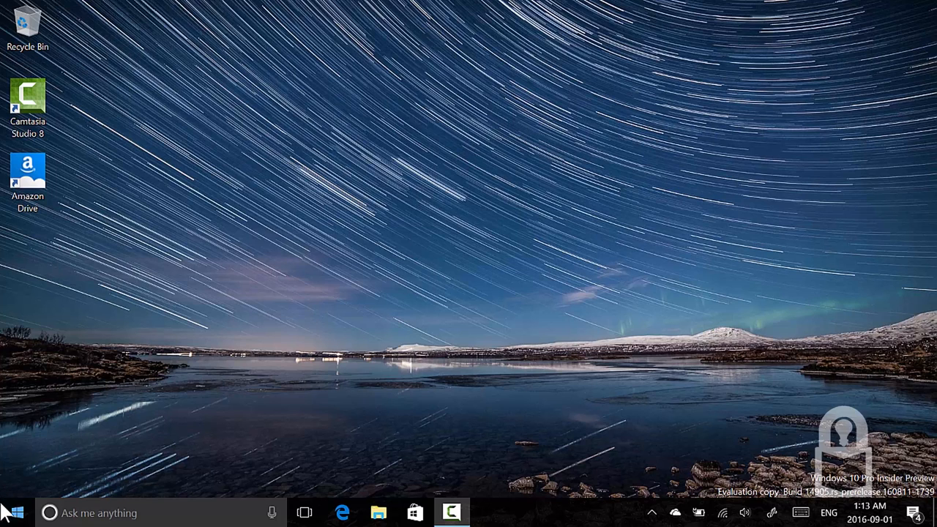
{"action": "mouse_move", "coordinate": [192, 489]}
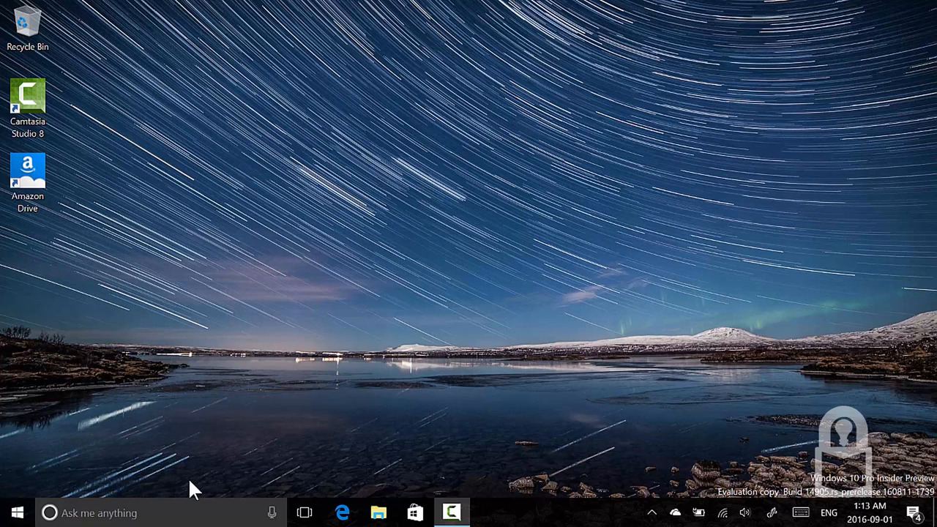
{"action": "mouse_move", "coordinate": [46, 487]}
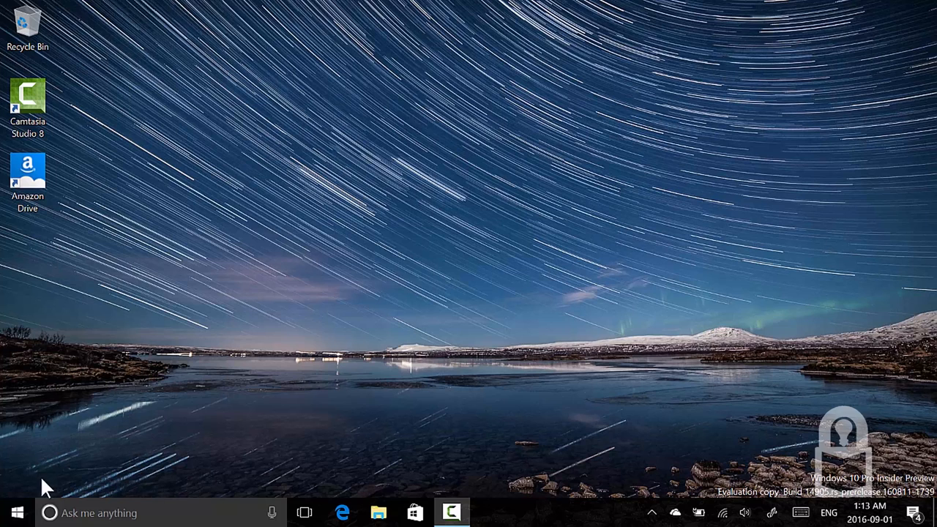
{"action": "mouse_move", "coordinate": [393, 379]}
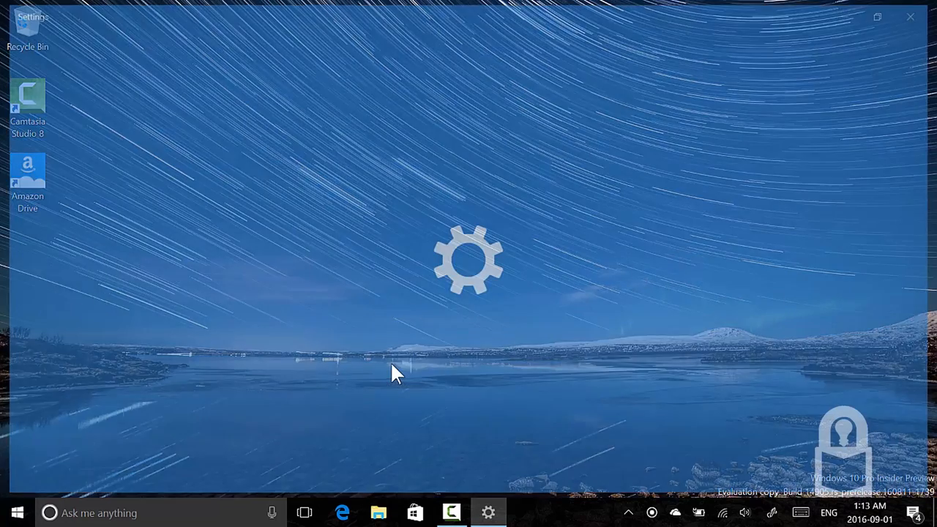
Open Update & security, check the Insider level stays at Fast, then return to Windows Update.
{"action": "left_click", "coordinate": [489, 512]}
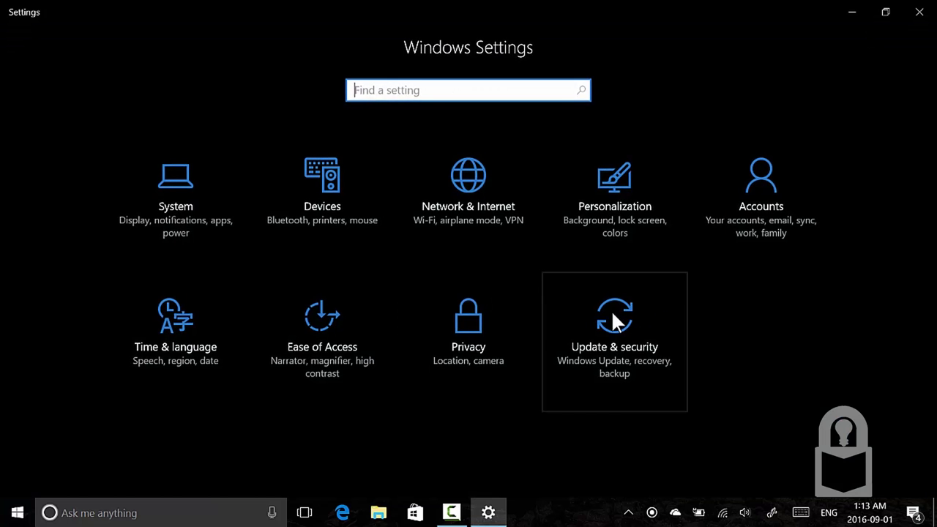
{"action": "left_click", "coordinate": [614, 315]}
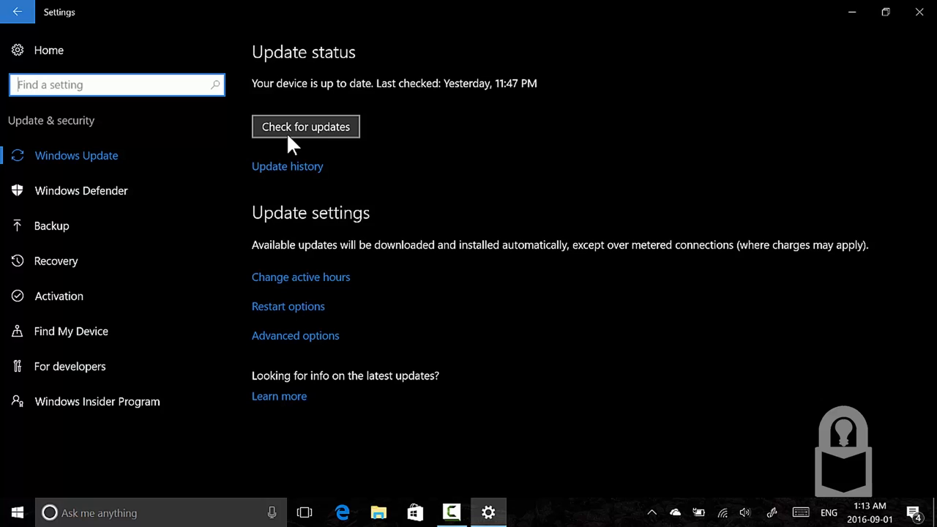
{"action": "mouse_move", "coordinate": [196, 295]}
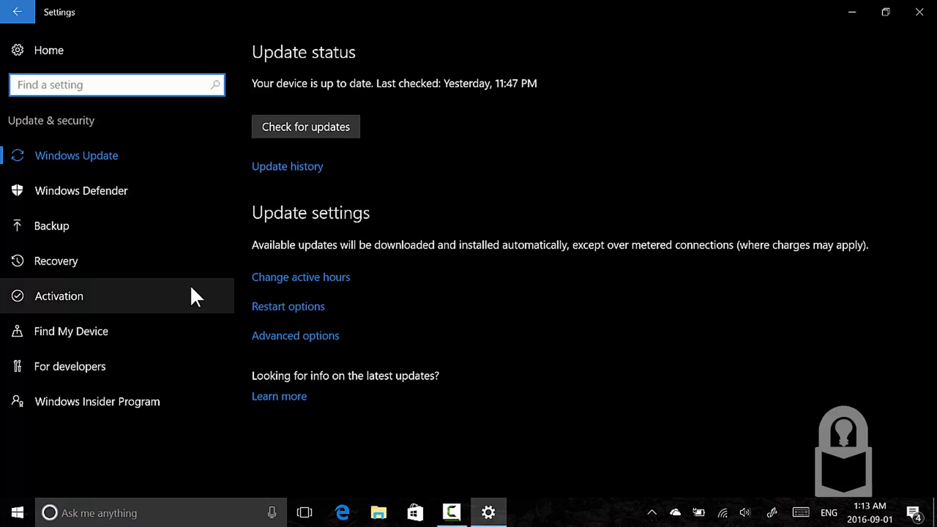
{"action": "left_click", "coordinate": [96, 401]}
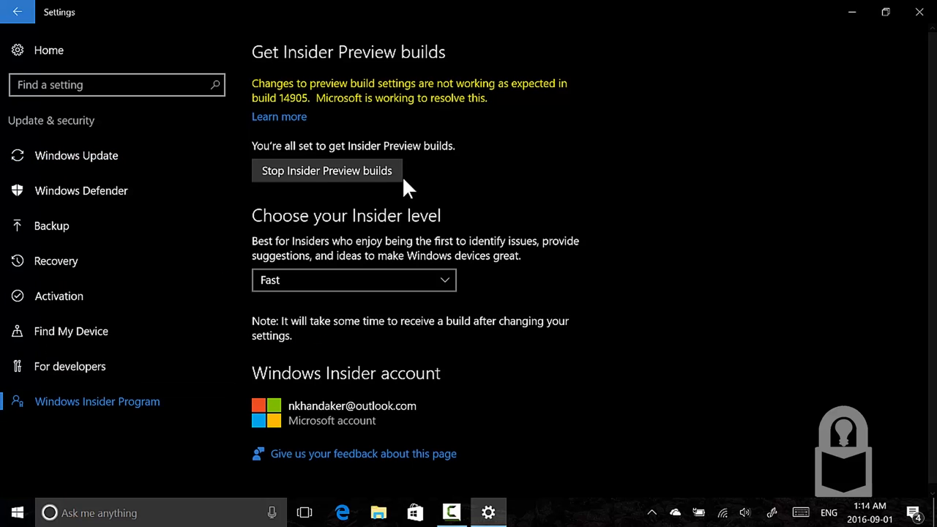
{"action": "left_click", "coordinate": [353, 280]}
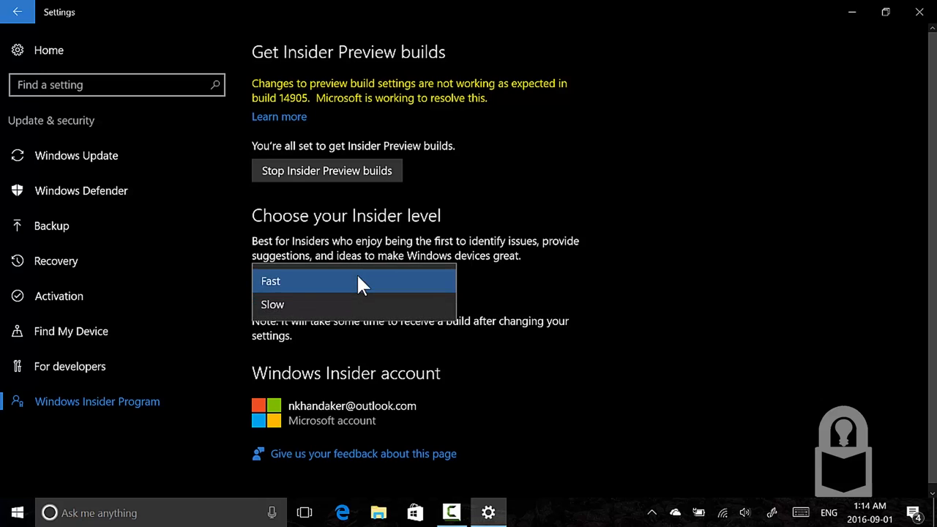
{"action": "mouse_move", "coordinate": [345, 332]}
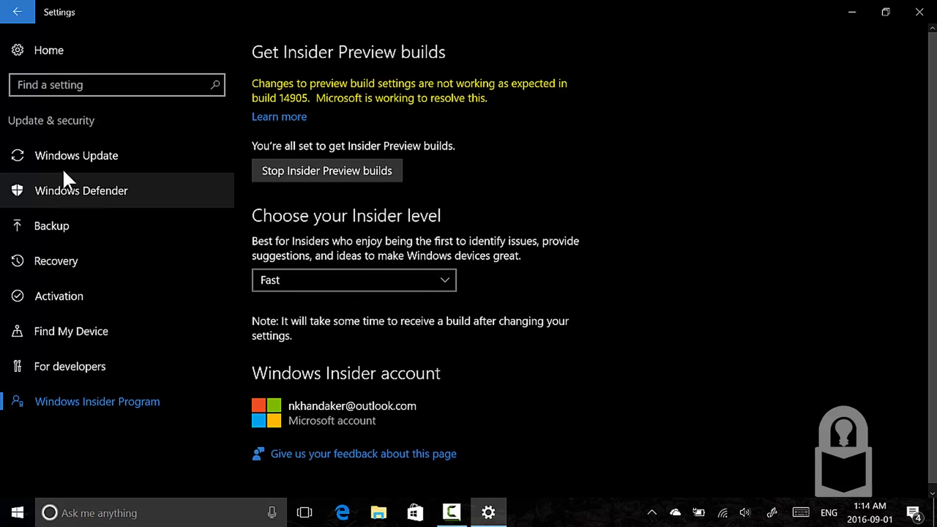
{"action": "left_click", "coordinate": [76, 156]}
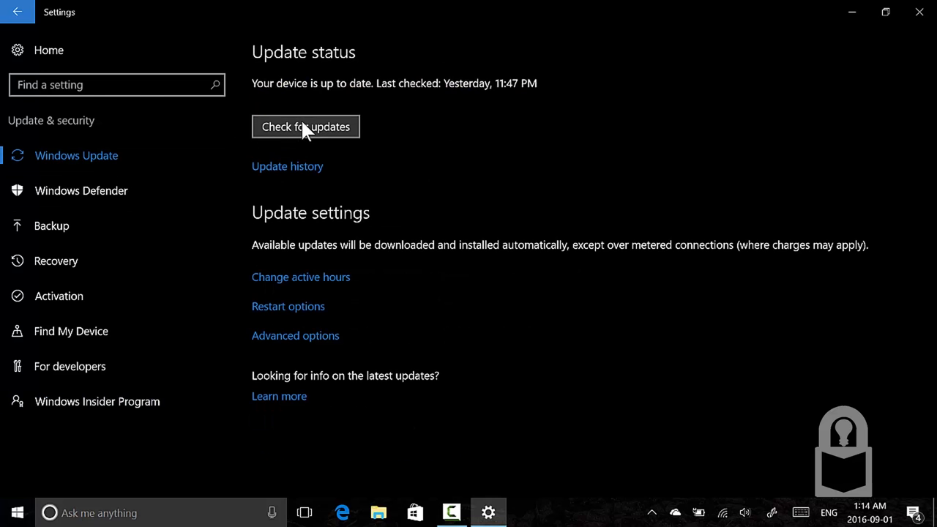
Run an update check and let the Windows Defender definition update install.
{"action": "left_click", "coordinate": [306, 126]}
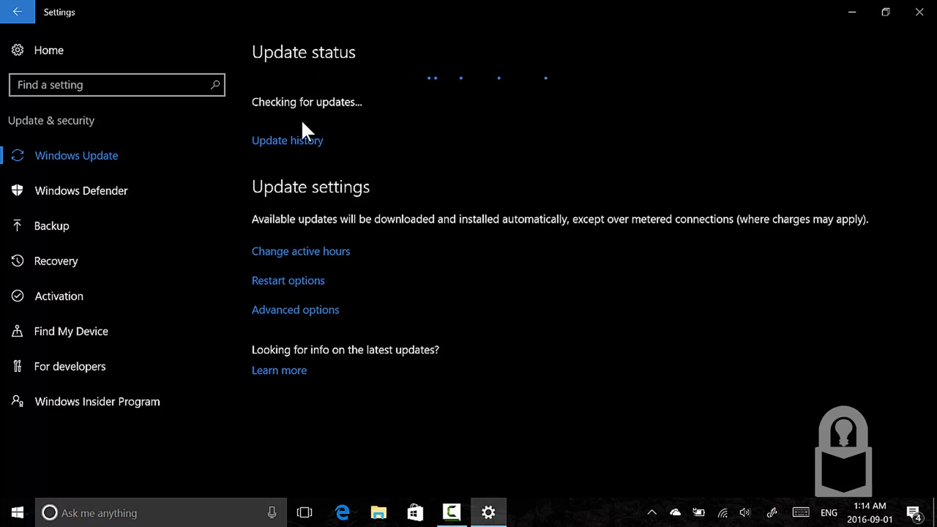
{"action": "mouse_move", "coordinate": [292, 101]}
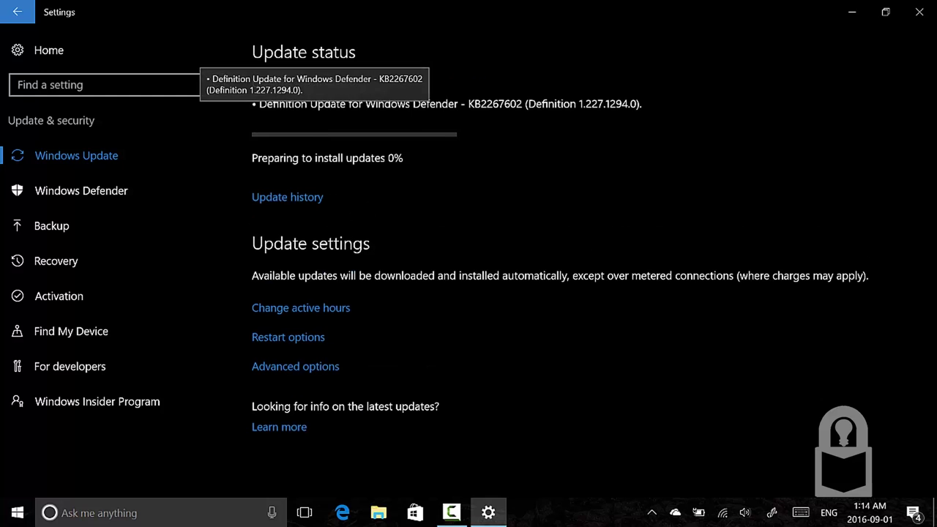
{"action": "mouse_move", "coordinate": [292, 138]}
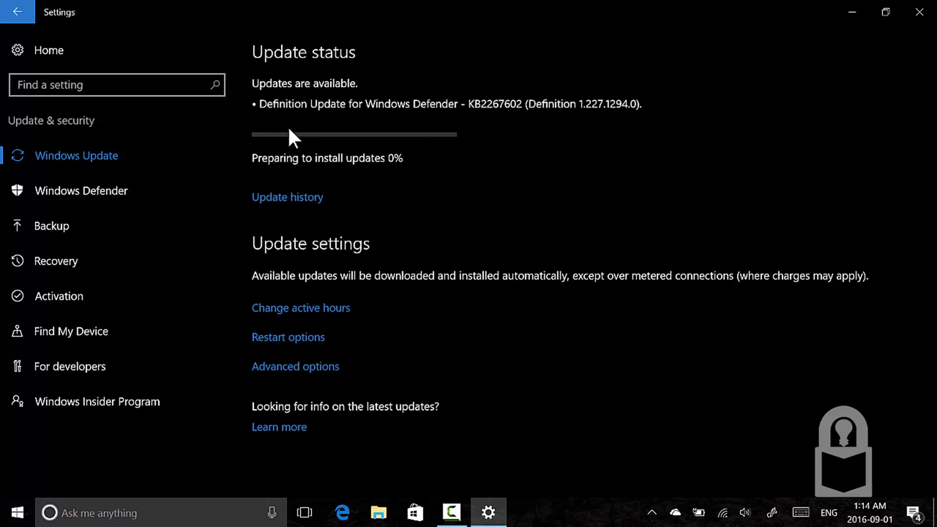
{"action": "mouse_move", "coordinate": [483, 144]}
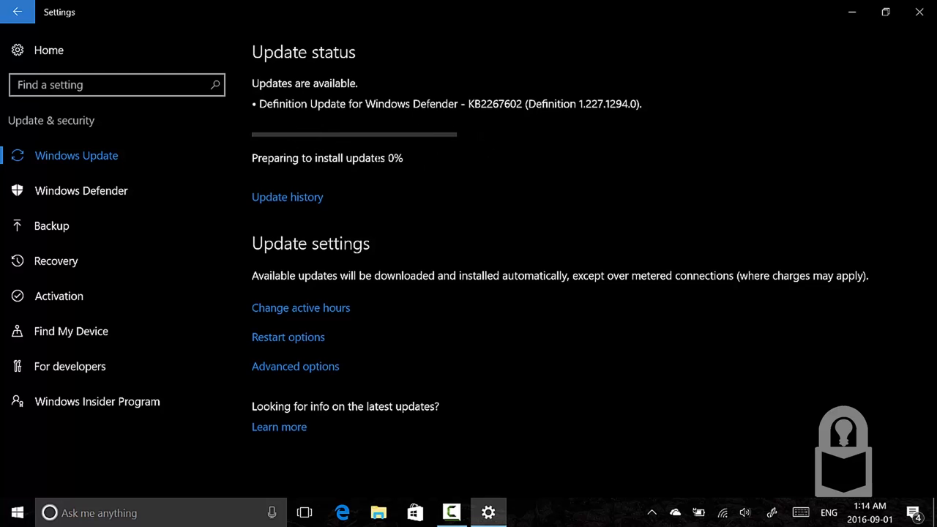
{"action": "double_click", "coordinate": [276, 157]}
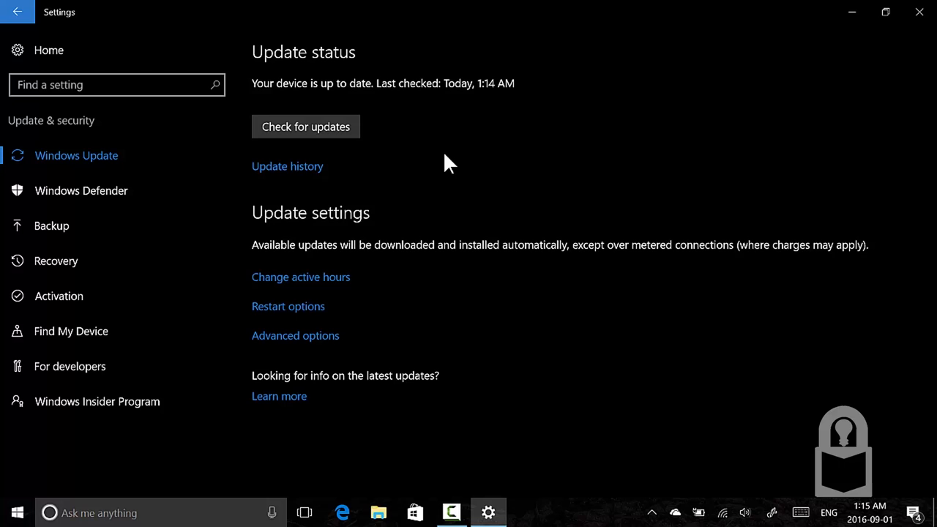
{"action": "mouse_move", "coordinate": [466, 310]}
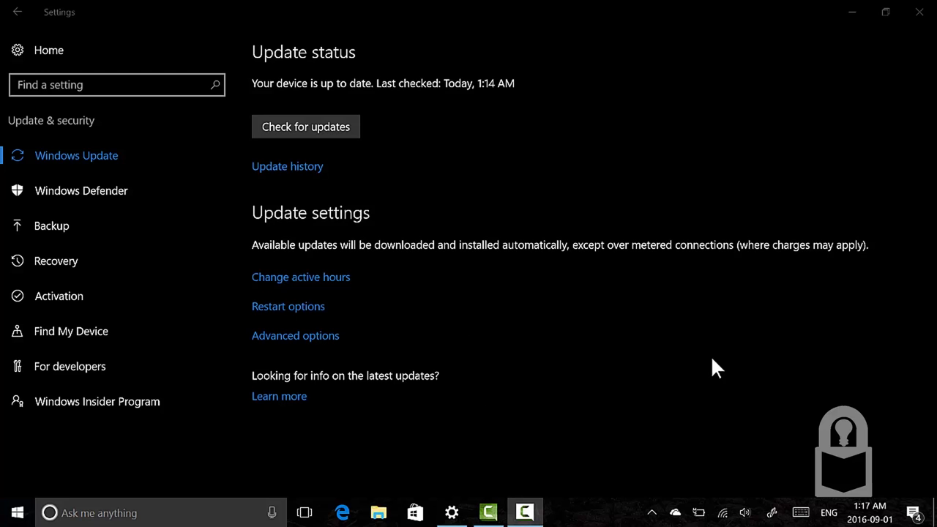
Open File Explorer at This PC and browse into Local Disk (C:).
{"action": "left_click", "coordinate": [380, 513]}
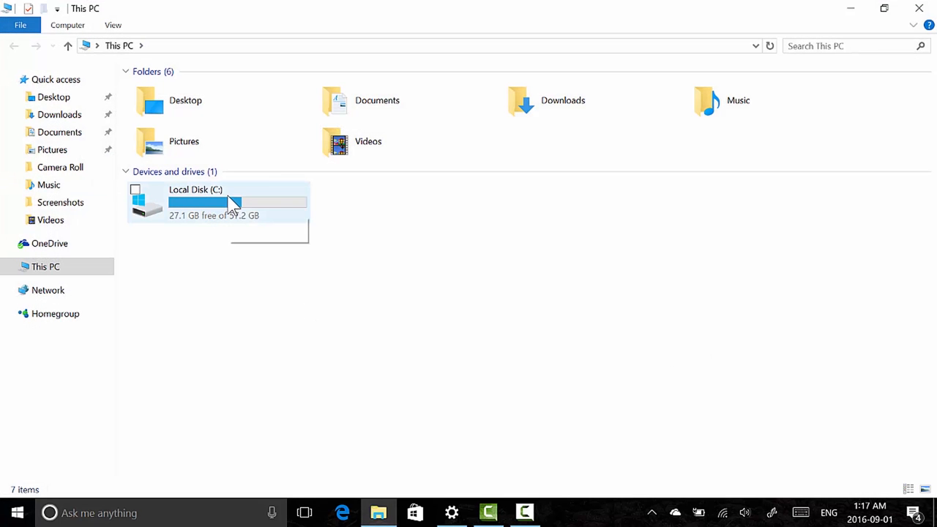
{"action": "mouse_move", "coordinate": [234, 203]}
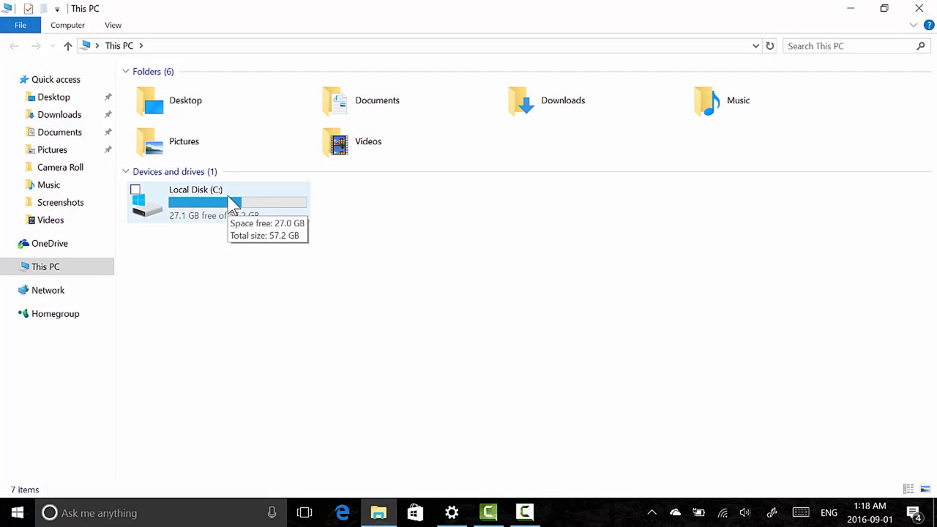
{"action": "mouse_move", "coordinate": [292, 278]}
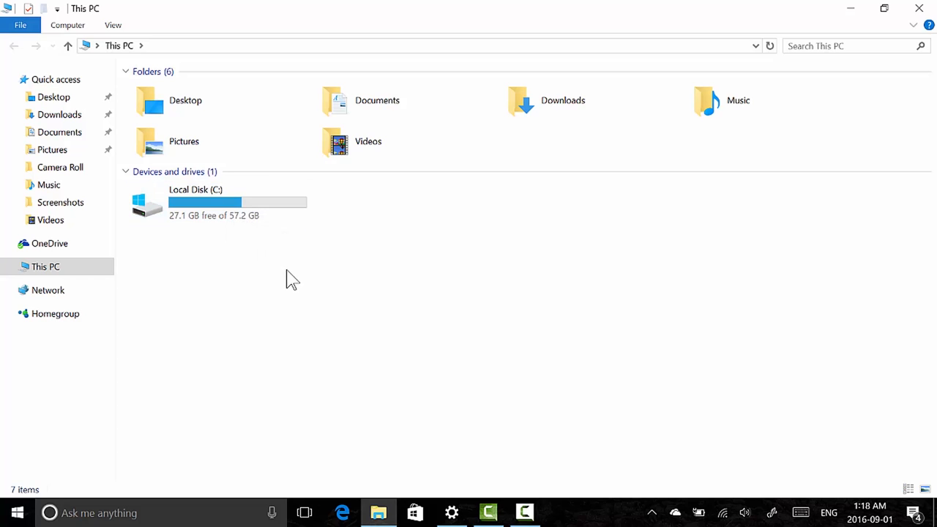
{"action": "mouse_move", "coordinate": [212, 205]}
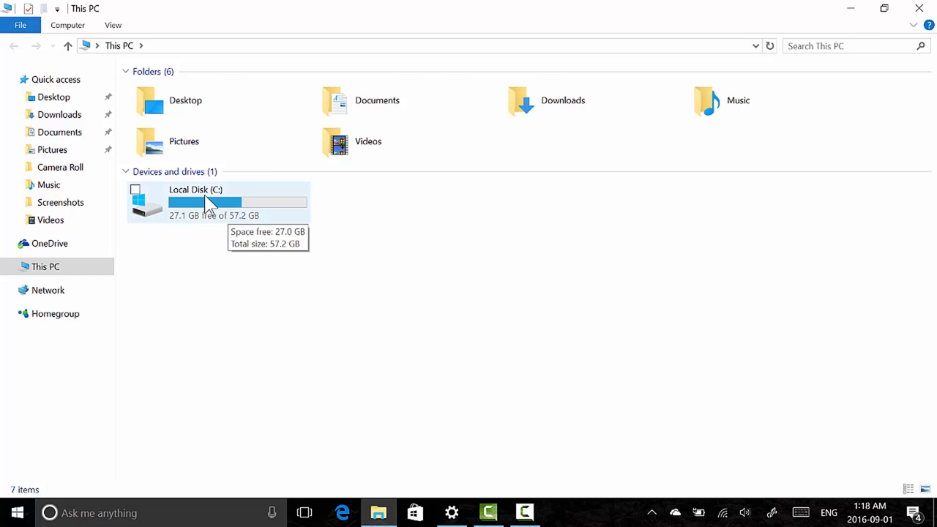
{"action": "double_click", "coordinate": [196, 198]}
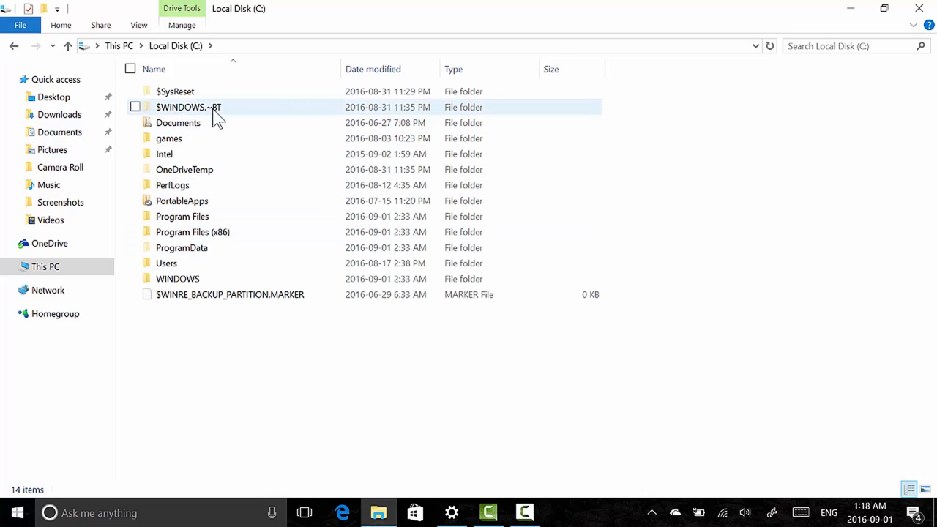
{"action": "mouse_move", "coordinate": [223, 113]}
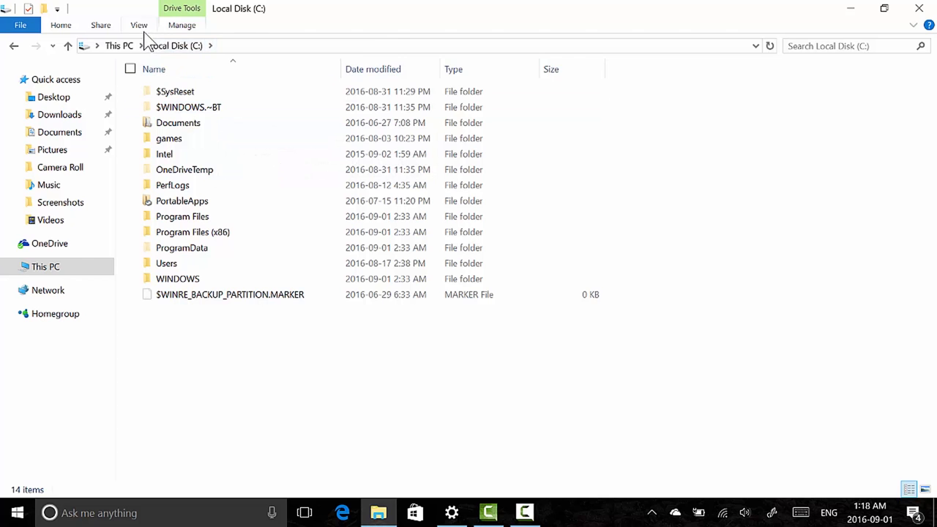
{"action": "left_click", "coordinate": [139, 25]}
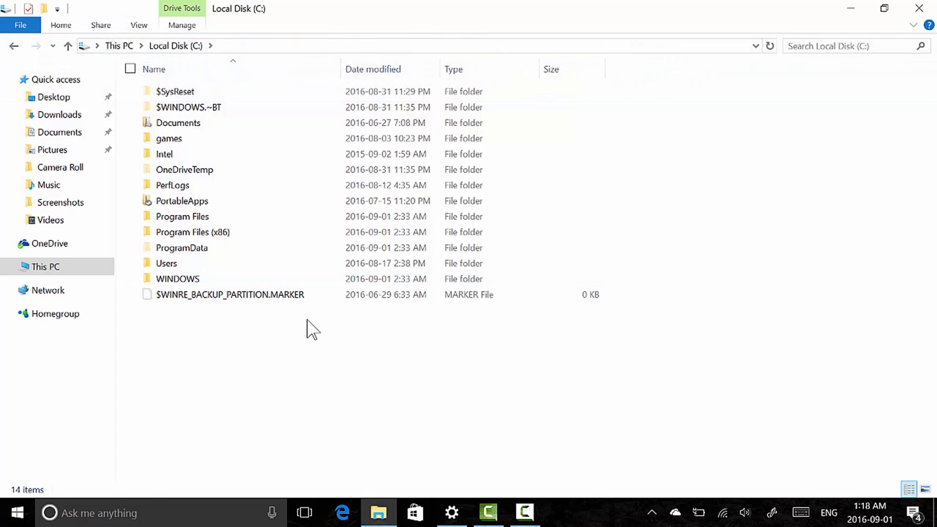
{"action": "mouse_move", "coordinate": [253, 331]}
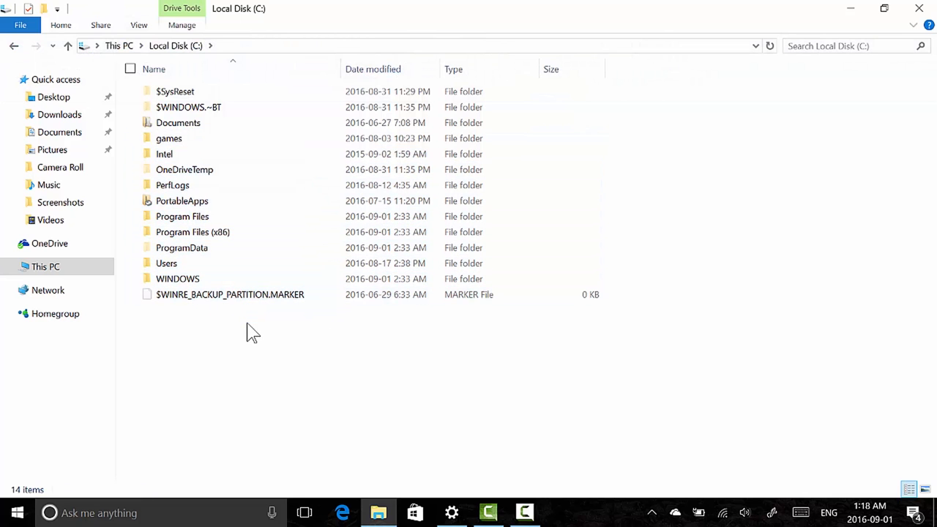
Browse into $WINDOWS.~BT\Sources and scroll down until Install.esd is visible.
{"action": "double_click", "coordinate": [188, 107]}
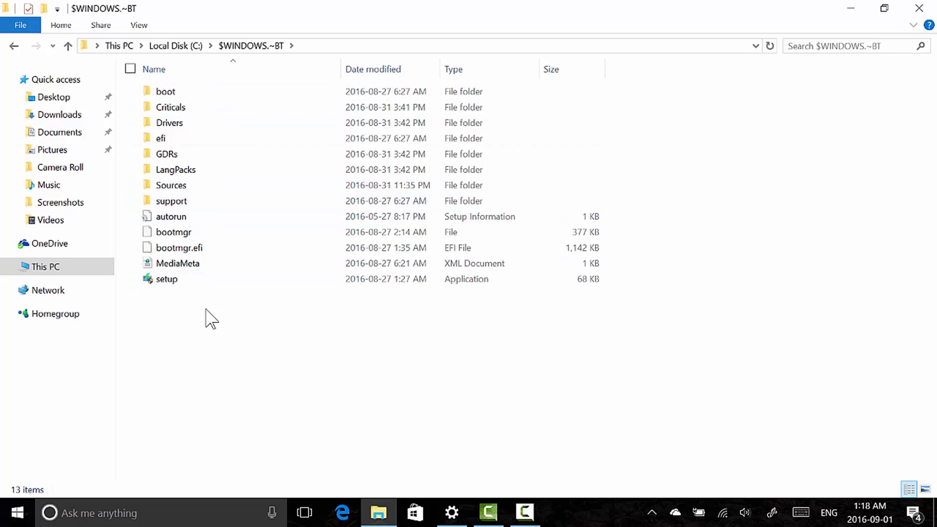
{"action": "mouse_move", "coordinate": [212, 208]}
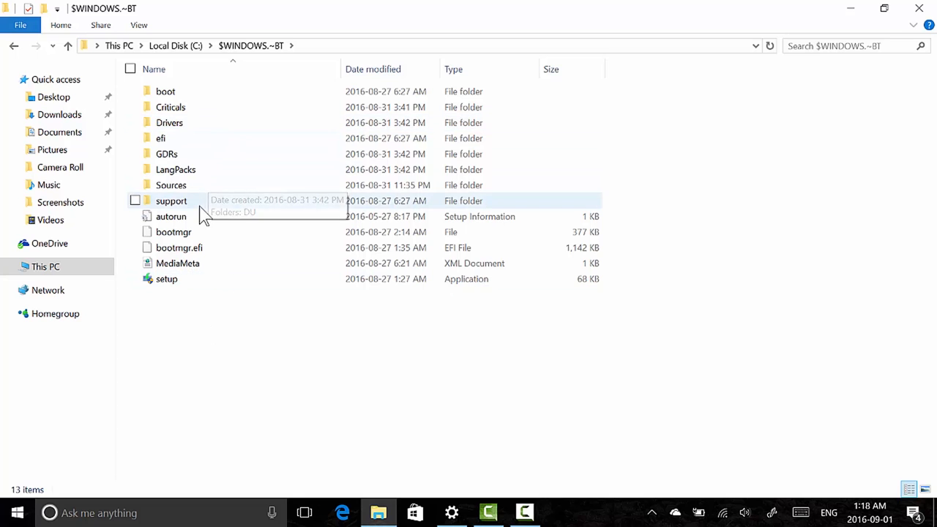
{"action": "mouse_move", "coordinate": [203, 203]}
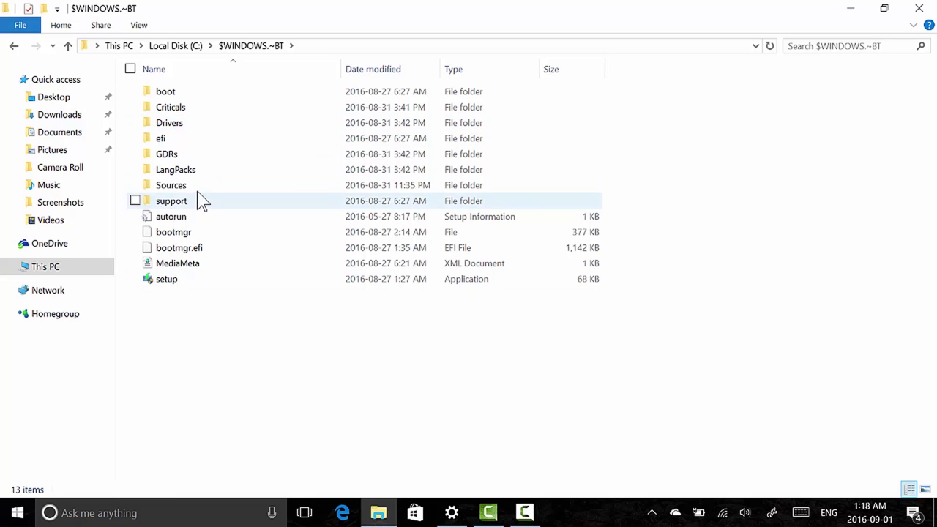
{"action": "double_click", "coordinate": [171, 185]}
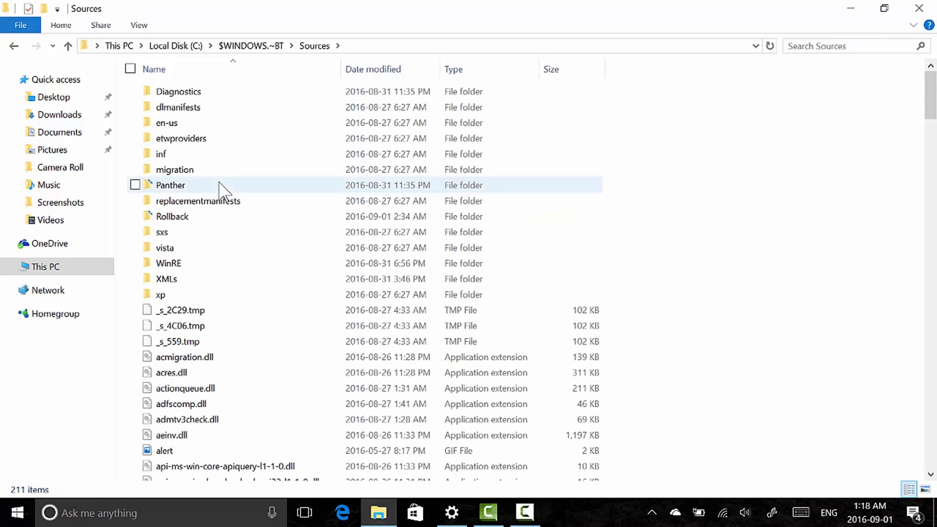
{"action": "scroll", "scroll_direction": "down", "scroll_amount": 3}
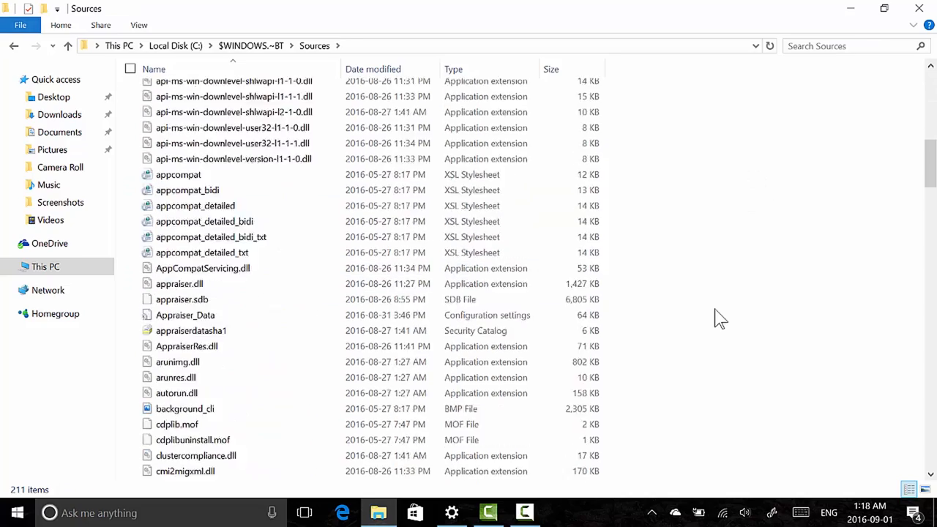
{"action": "scroll", "scroll_direction": "down", "scroll_amount": 3}
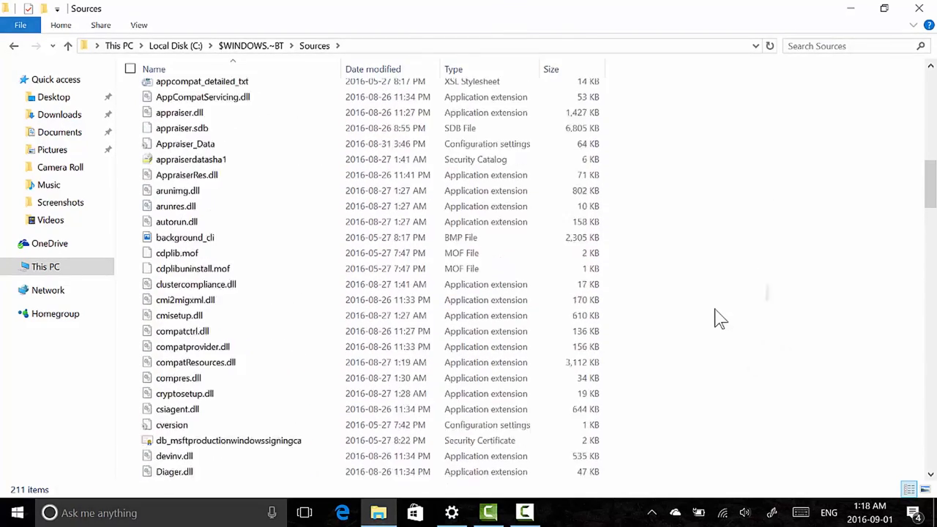
{"action": "scroll", "scroll_direction": "down", "scroll_amount": 3}
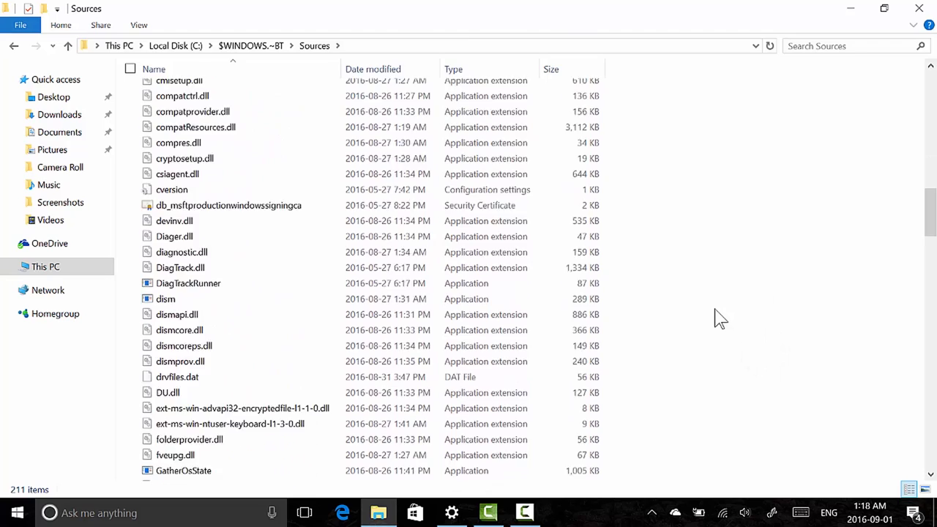
{"action": "scroll", "scroll_direction": "down", "scroll_amount": 3}
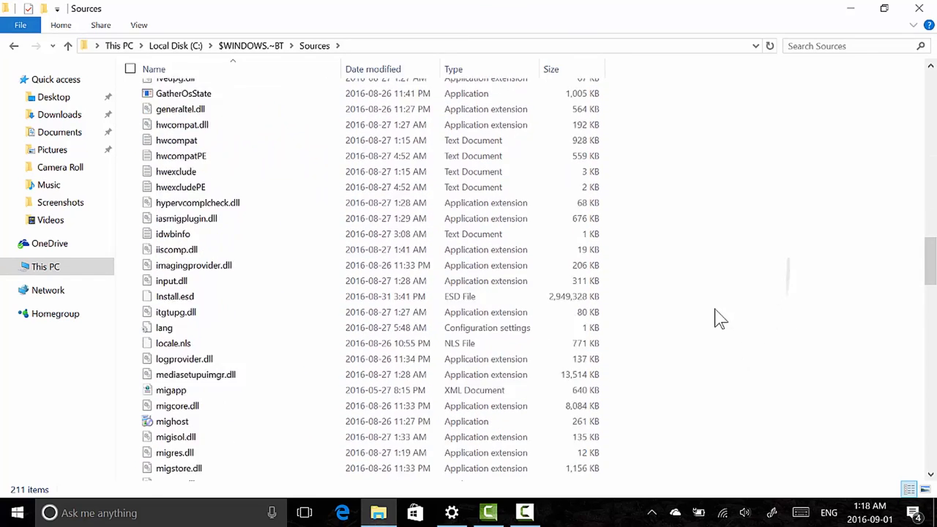
{"action": "scroll", "scroll_direction": "down", "scroll_amount": 3}
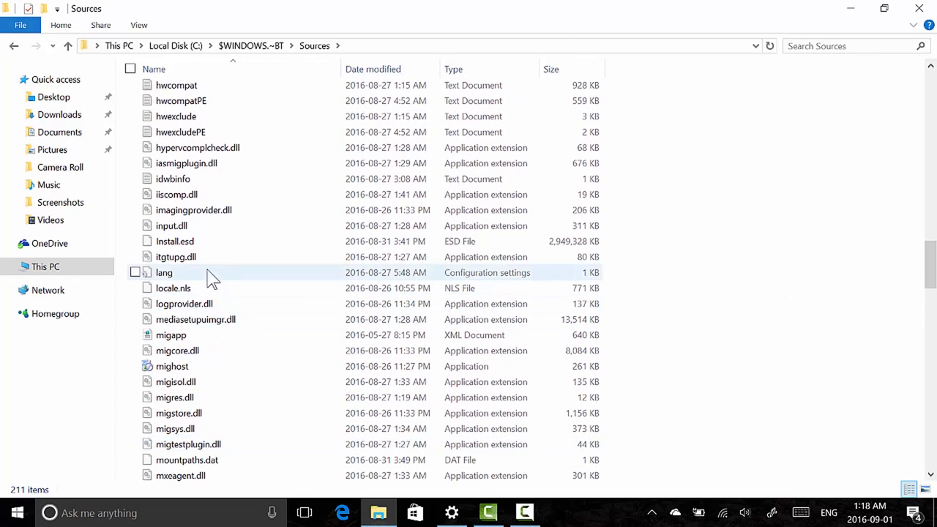
Copy Install.esd from the Sources folder and go to Downloads.
{"action": "left_click", "coordinate": [175, 241]}
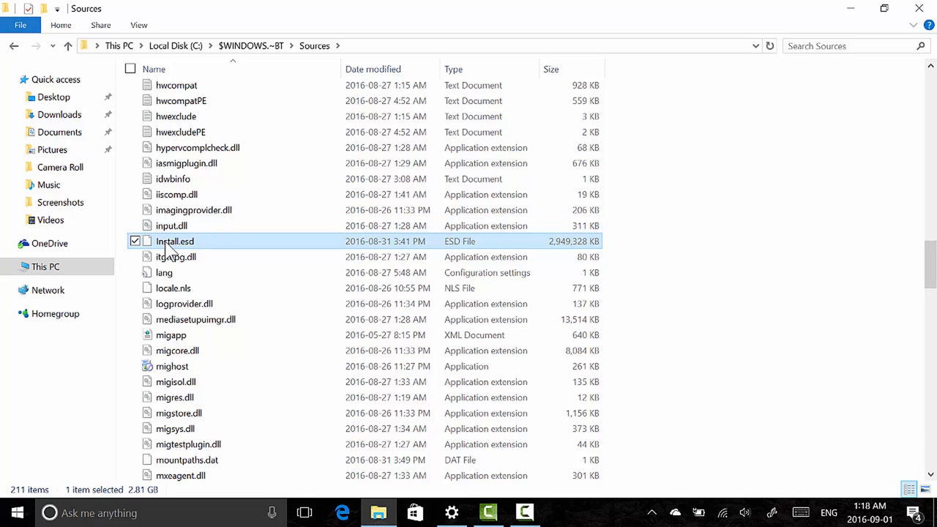
{"action": "right_click", "coordinate": [174, 241]}
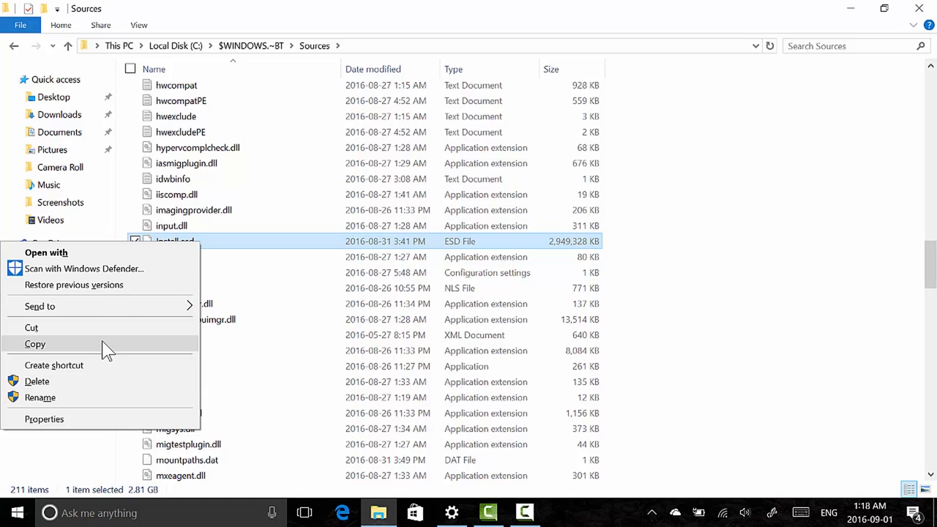
{"action": "left_click", "coordinate": [35, 344]}
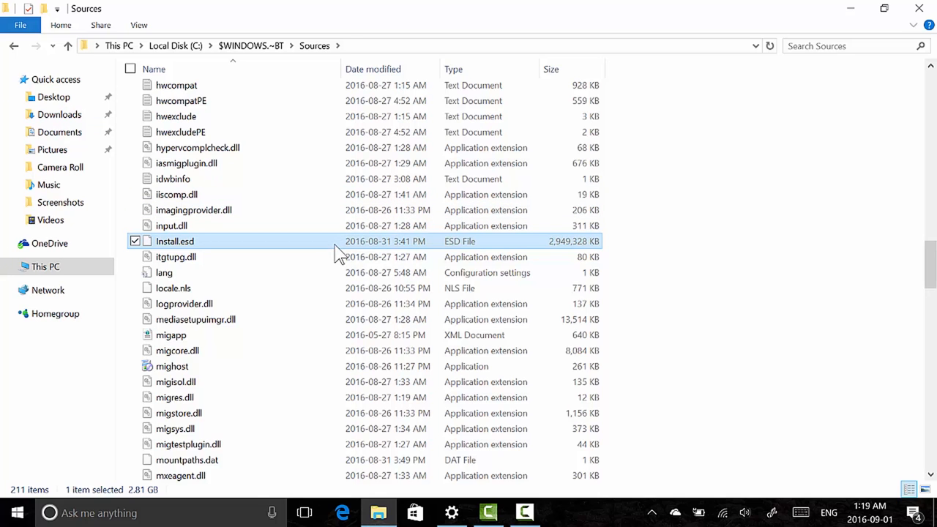
{"action": "right_click", "coordinate": [174, 240]}
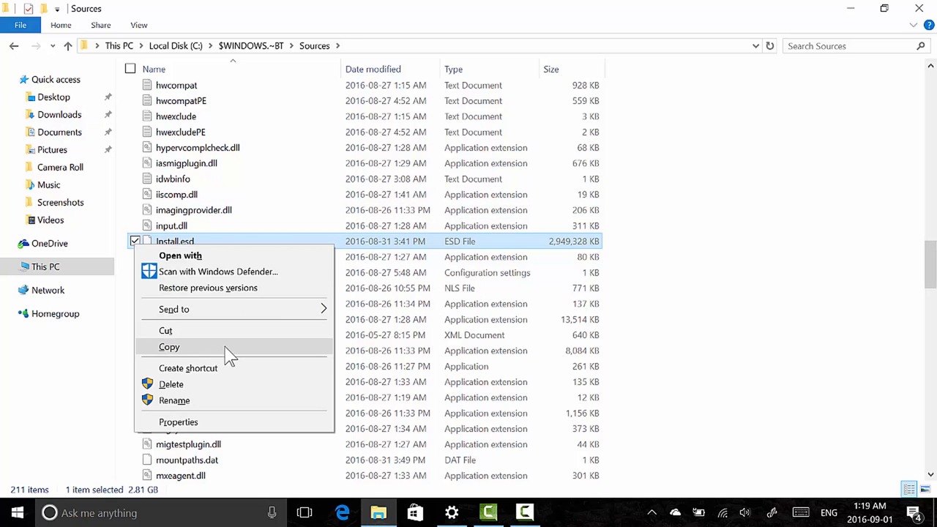
{"action": "left_click", "coordinate": [169, 347]}
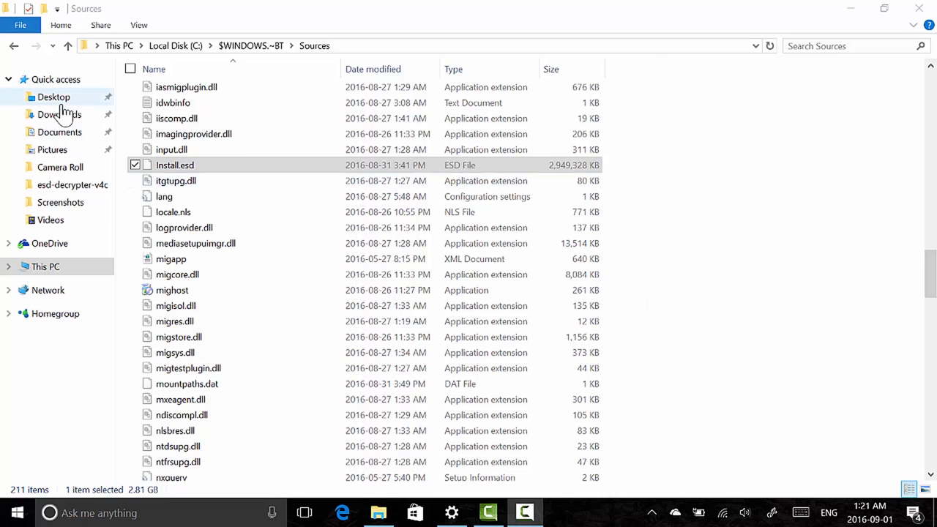
{"action": "left_click", "coordinate": [58, 114]}
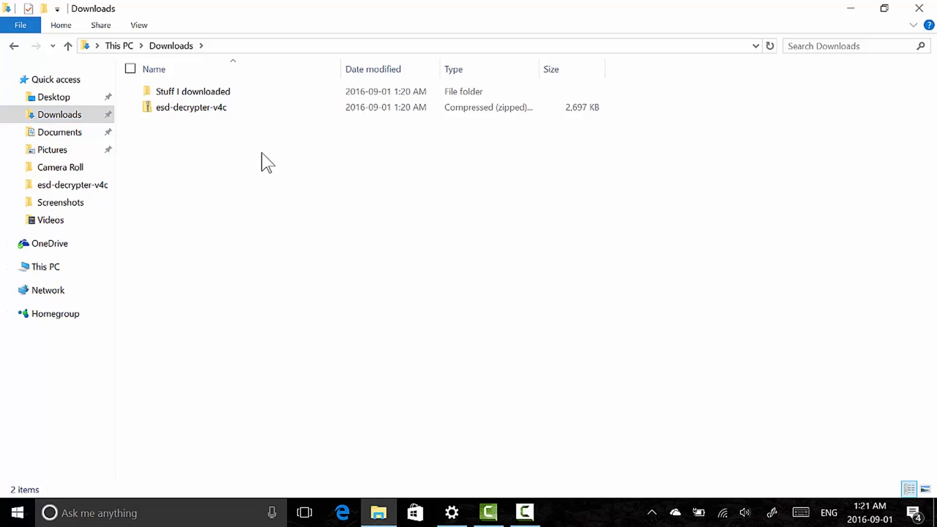
Paste the 2.81 GB Install.esd into Downloads and wait for the copy to finish.
{"action": "right_click", "coordinate": [268, 161]}
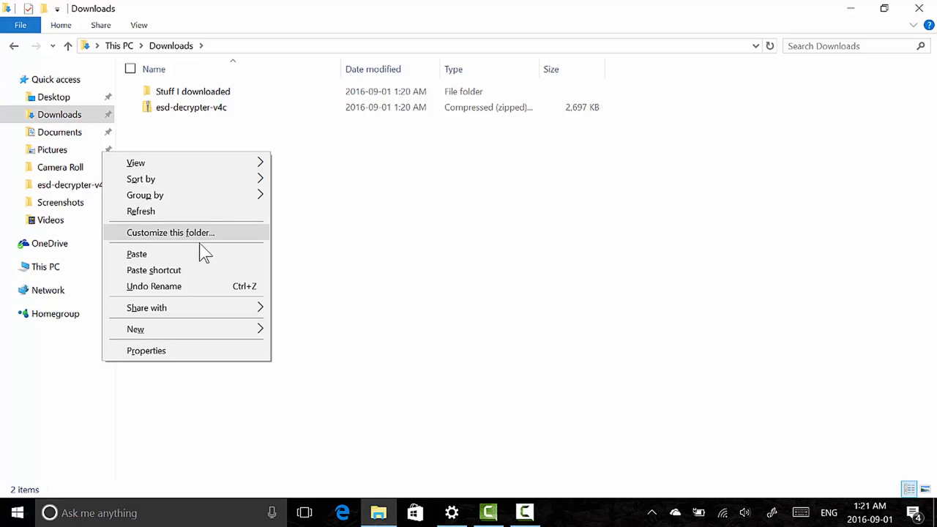
{"action": "left_click", "coordinate": [205, 256]}
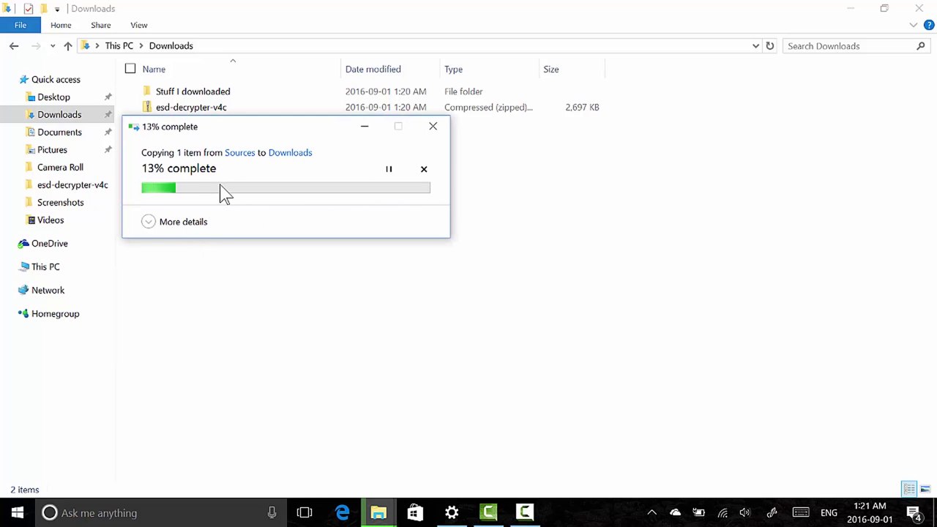
{"action": "mouse_move", "coordinate": [362, 304]}
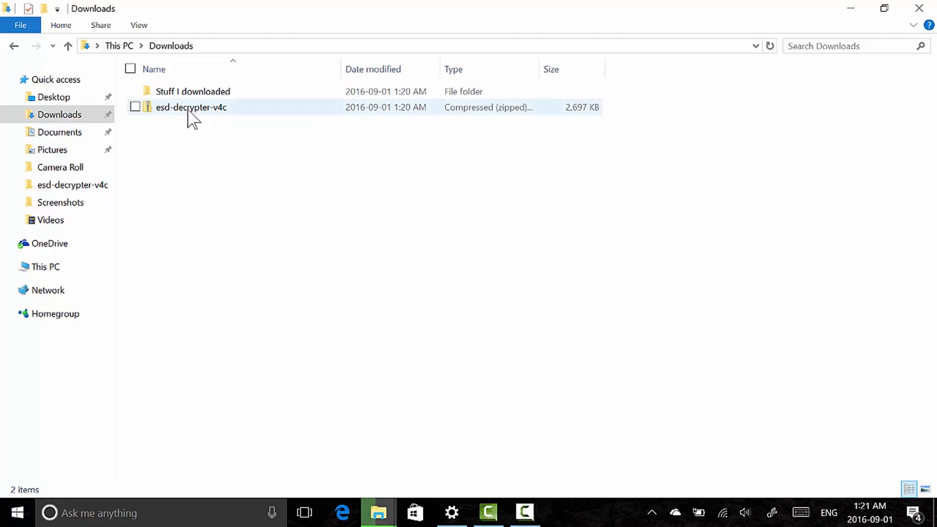
{"action": "mouse_move", "coordinate": [180, 117]}
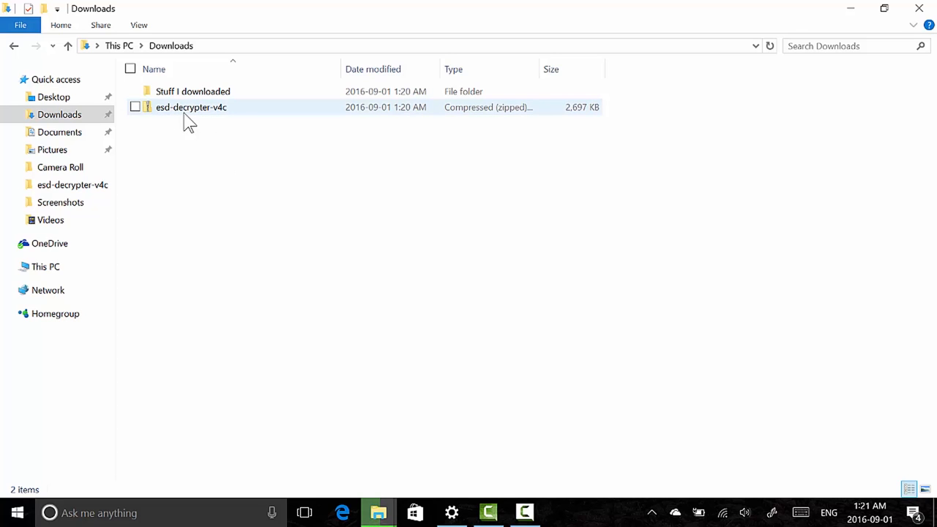
{"action": "mouse_move", "coordinate": [211, 124]}
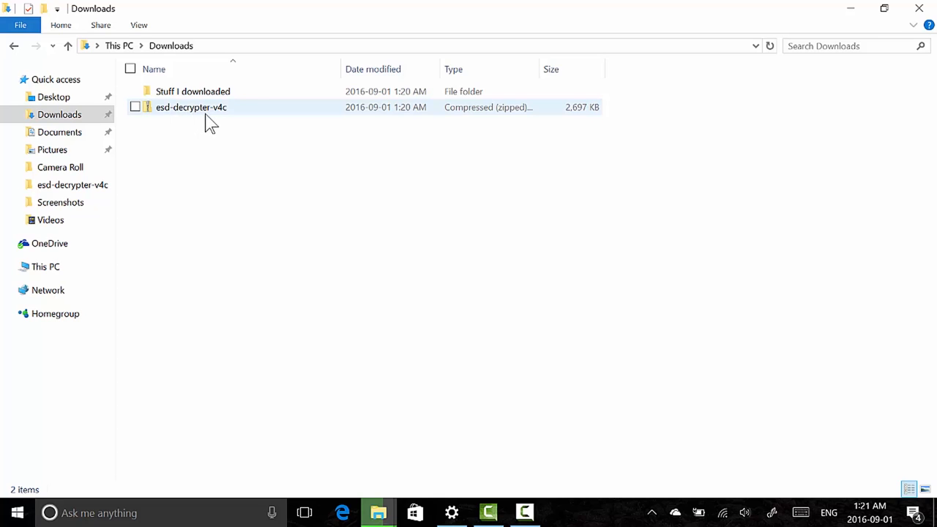
{"action": "left_click", "coordinate": [201, 150]}
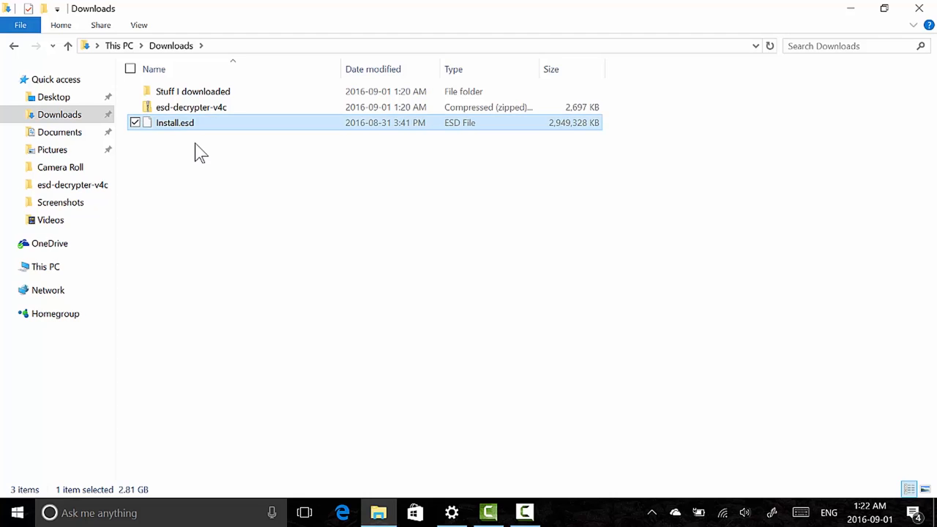
{"action": "left_click", "coordinate": [181, 154]}
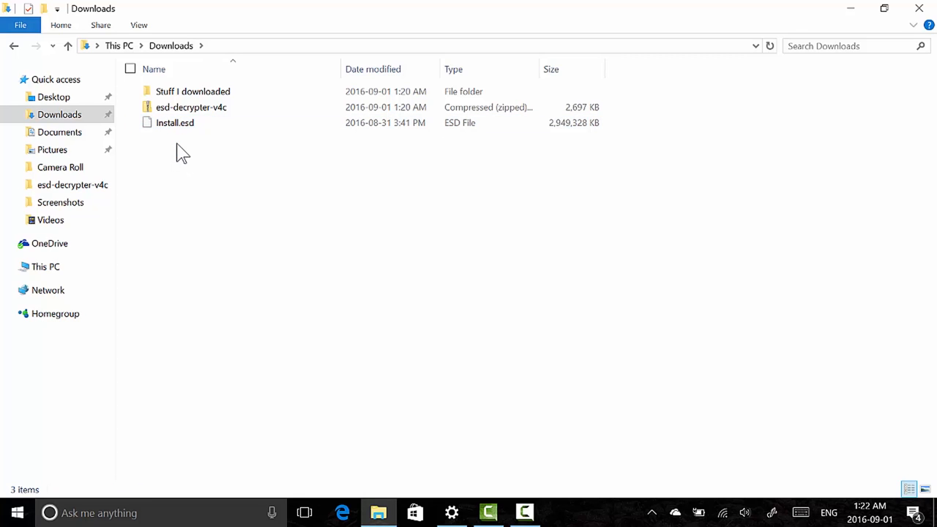
{"action": "mouse_move", "coordinate": [180, 131]}
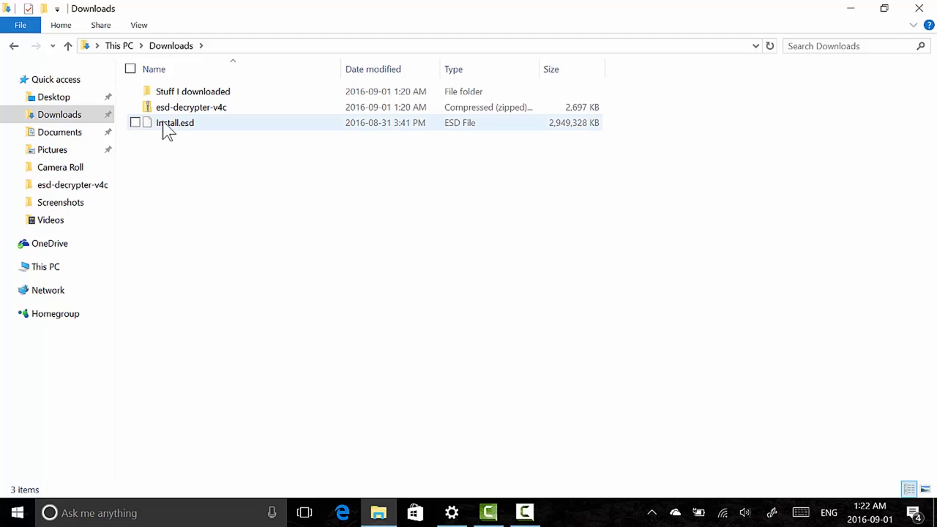
{"action": "mouse_move", "coordinate": [176, 135]}
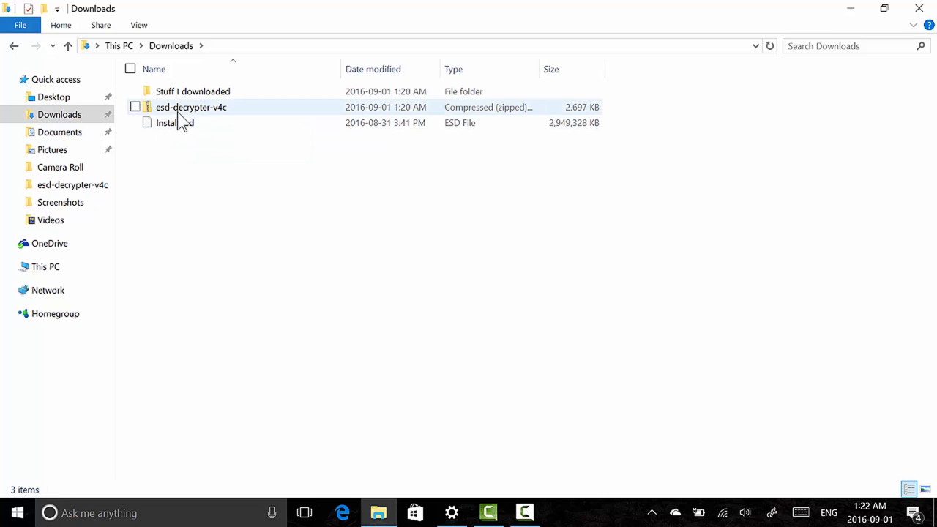
{"action": "mouse_move", "coordinate": [174, 117]}
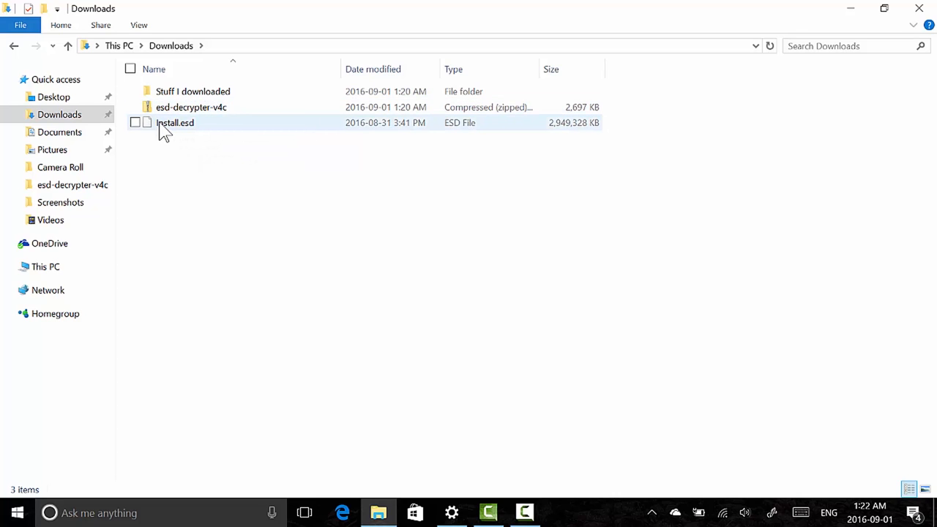
{"action": "mouse_move", "coordinate": [181, 135]}
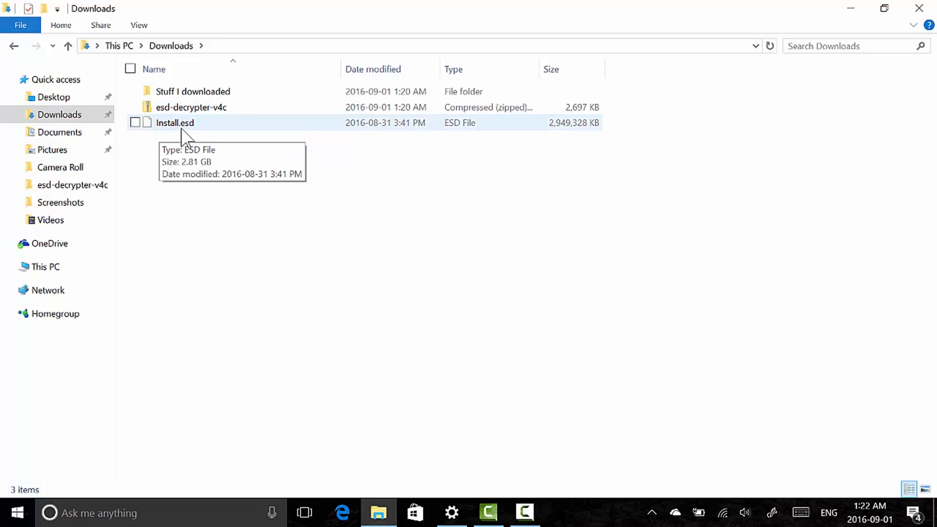
{"action": "mouse_move", "coordinate": [170, 134]}
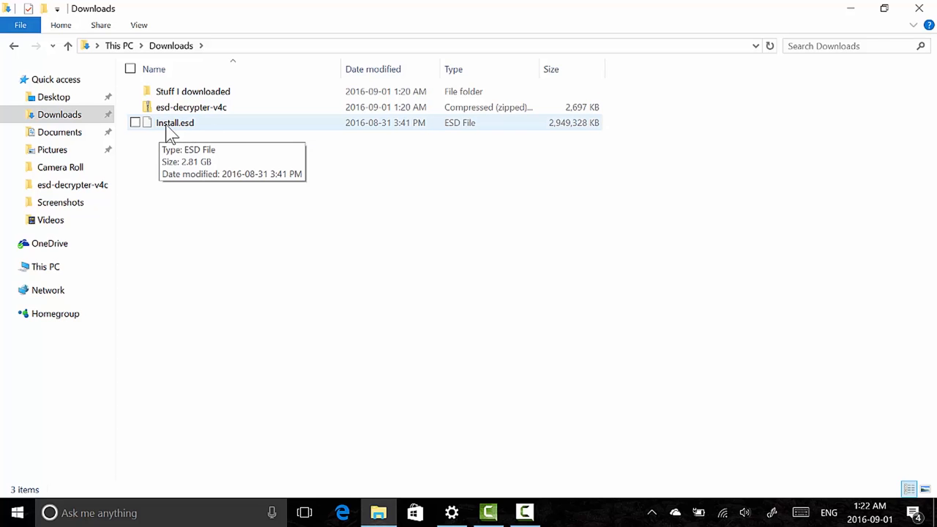
{"action": "mouse_move", "coordinate": [212, 117]}
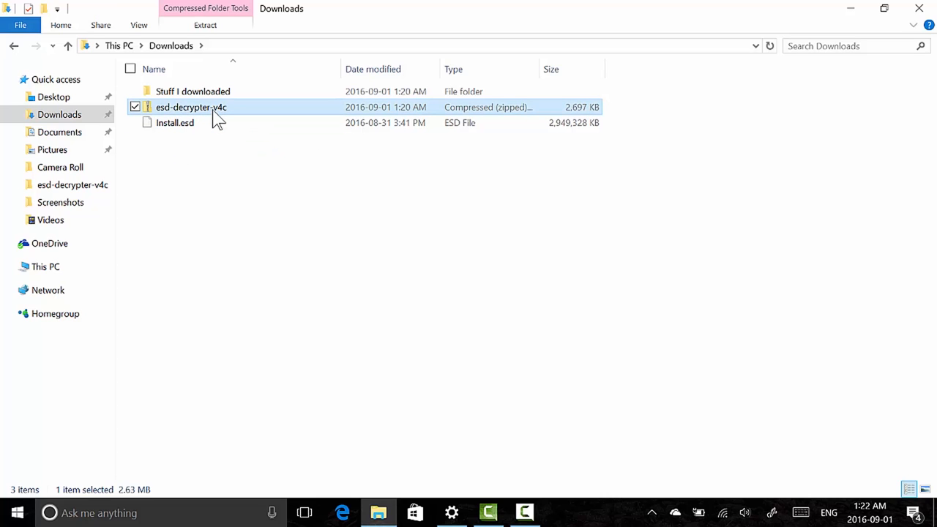
Extract the esd-decrypter-v4c zip to its suggested esd-decrypter-v4c folder.
{"action": "right_click", "coordinate": [214, 117]}
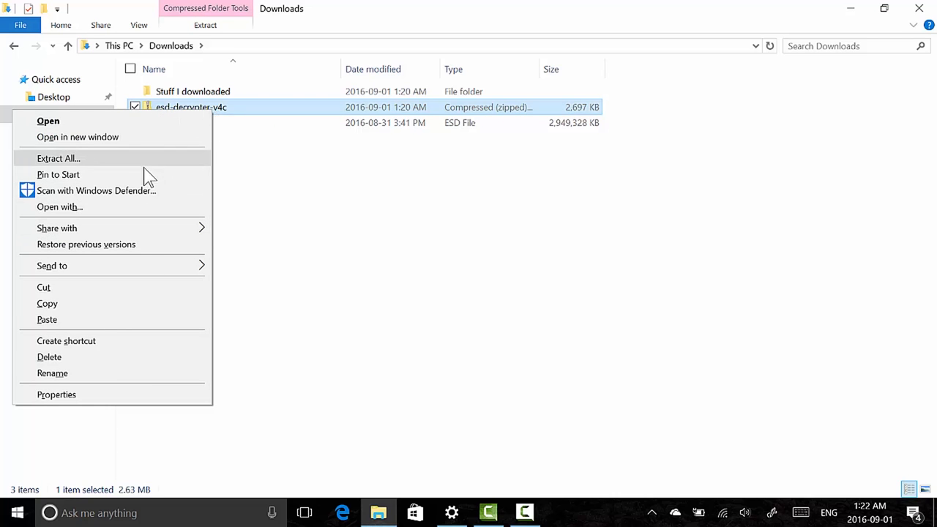
{"action": "mouse_move", "coordinate": [160, 162]}
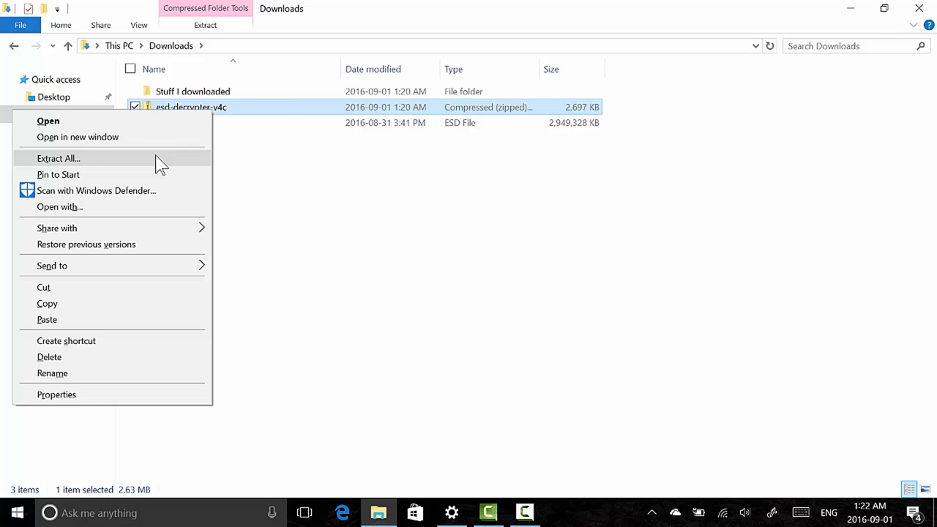
{"action": "left_click", "coordinate": [58, 158]}
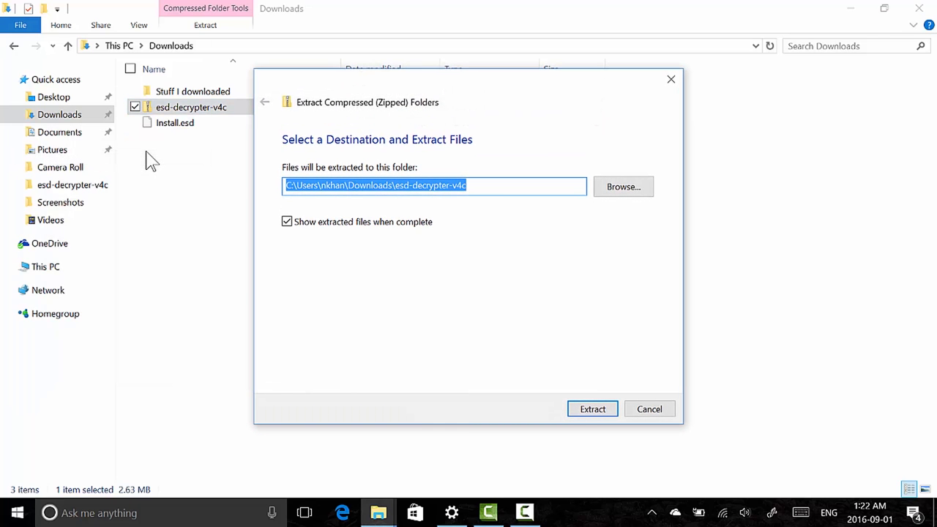
{"action": "left_click", "coordinate": [592, 409]}
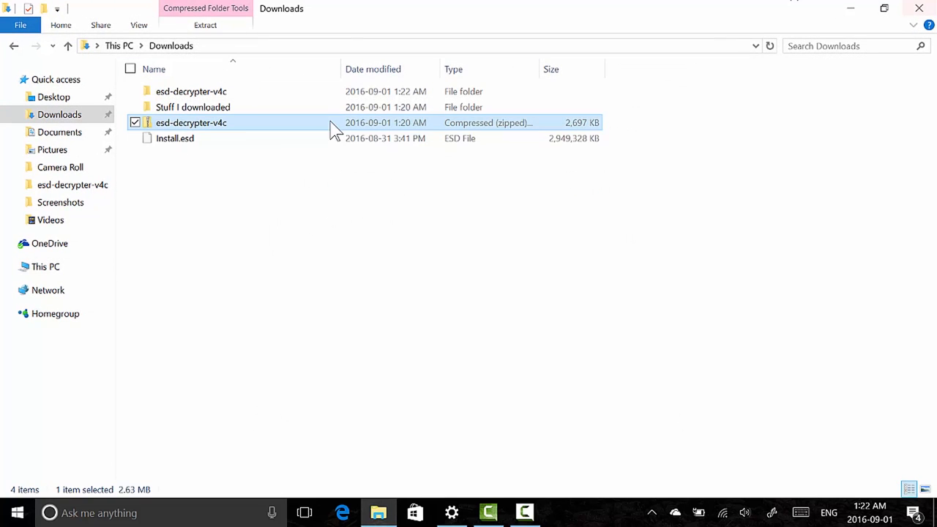
{"action": "left_click", "coordinate": [175, 138]}
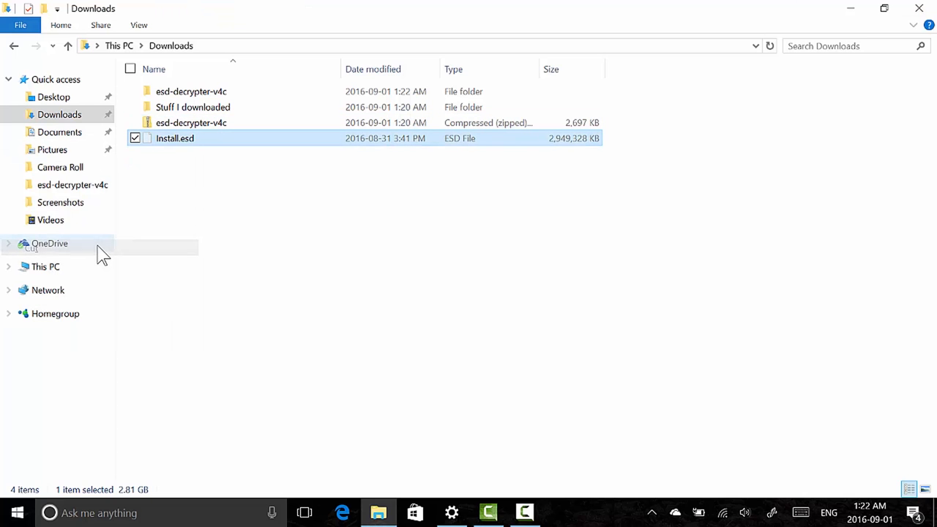
Paste Install.esd into the inner esd-decrypter-v4c folder and bring up the decrypt script's menu.
{"action": "double_click", "coordinate": [187, 90]}
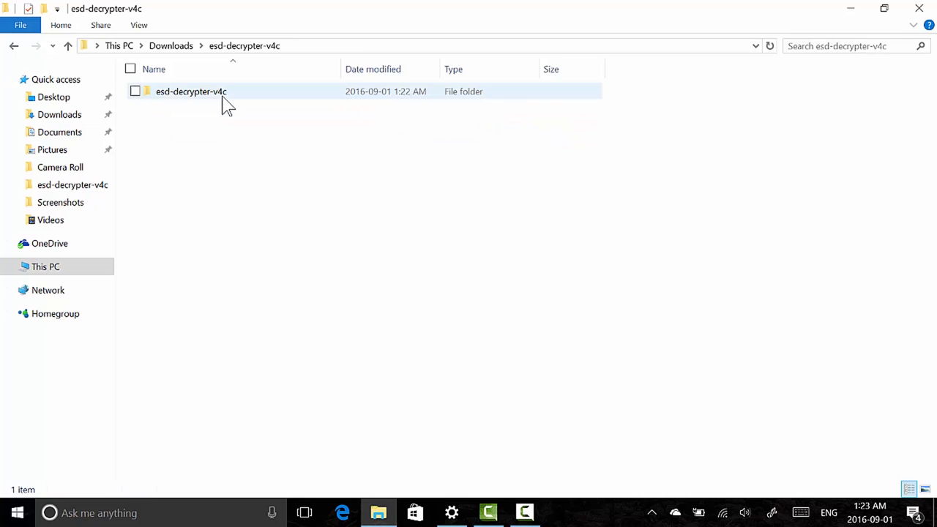
{"action": "double_click", "coordinate": [192, 91]}
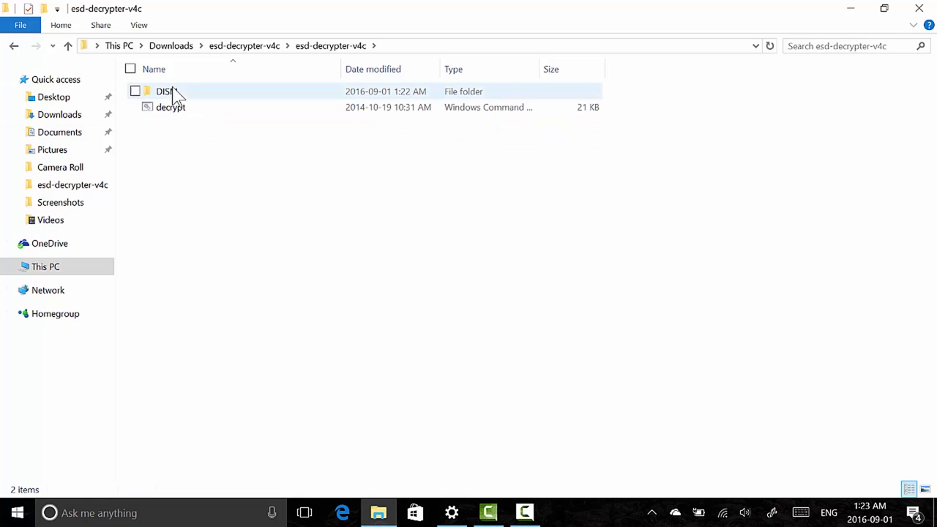
{"action": "left_click", "coordinate": [170, 107]}
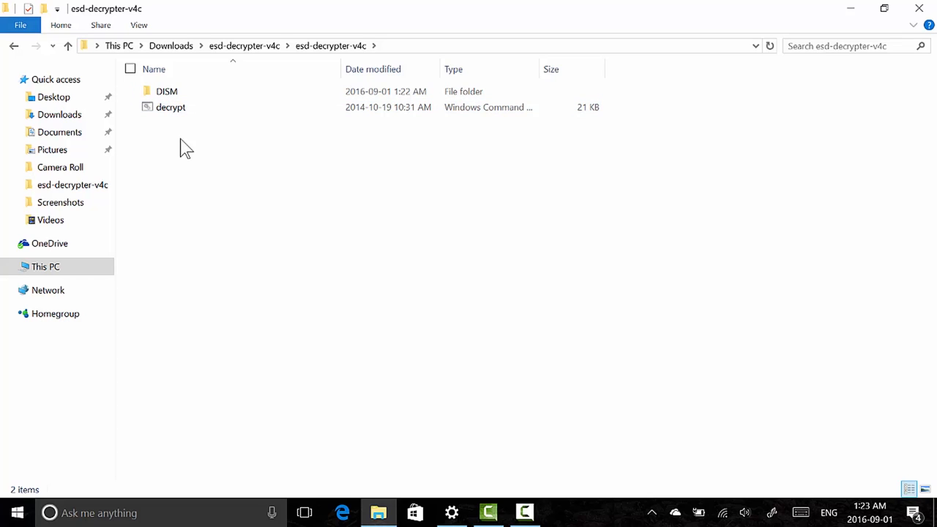
{"action": "right_click", "coordinate": [185, 149]}
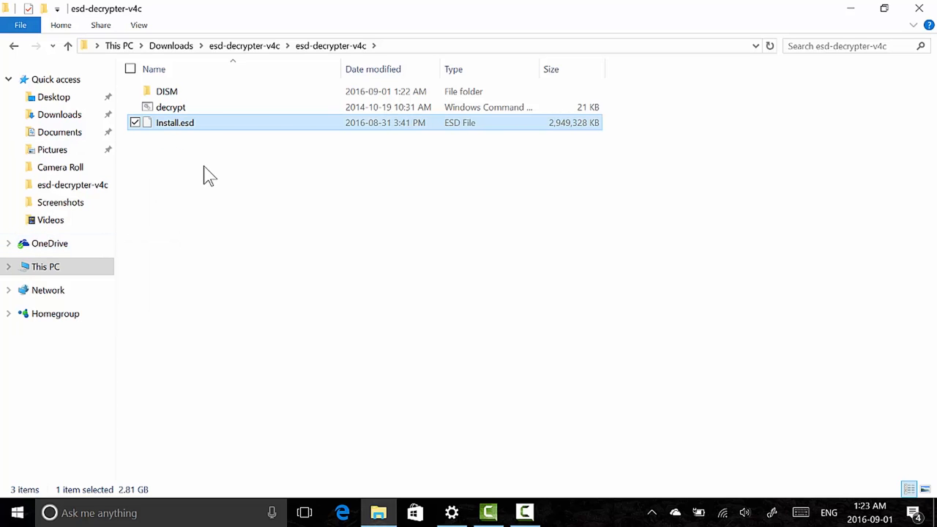
{"action": "left_click", "coordinate": [215, 144]}
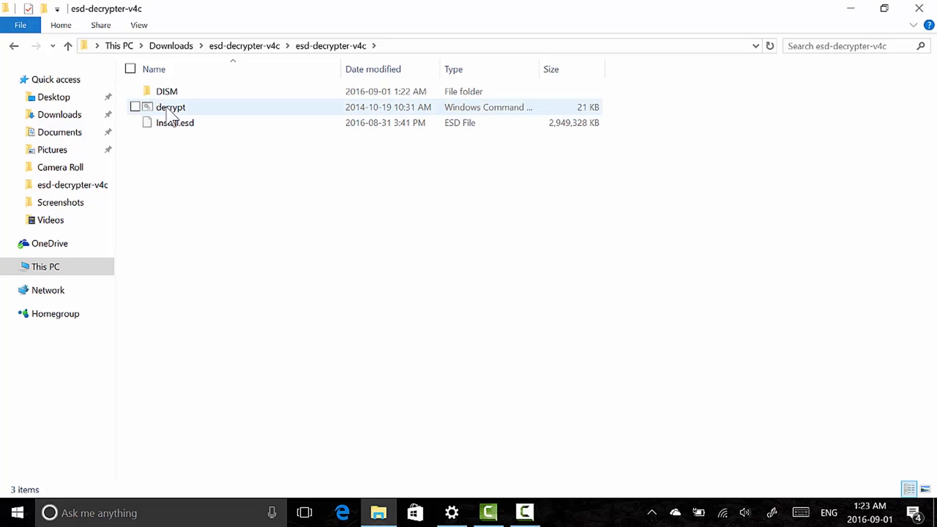
{"action": "right_click", "coordinate": [171, 107]}
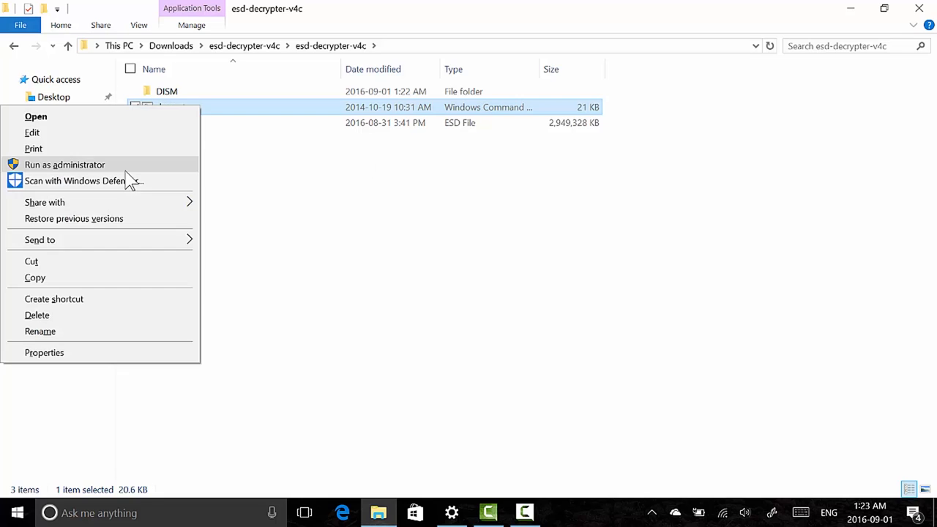
Run the decrypt script as administrator and move its console window to the top.
{"action": "left_click", "coordinate": [64, 164]}
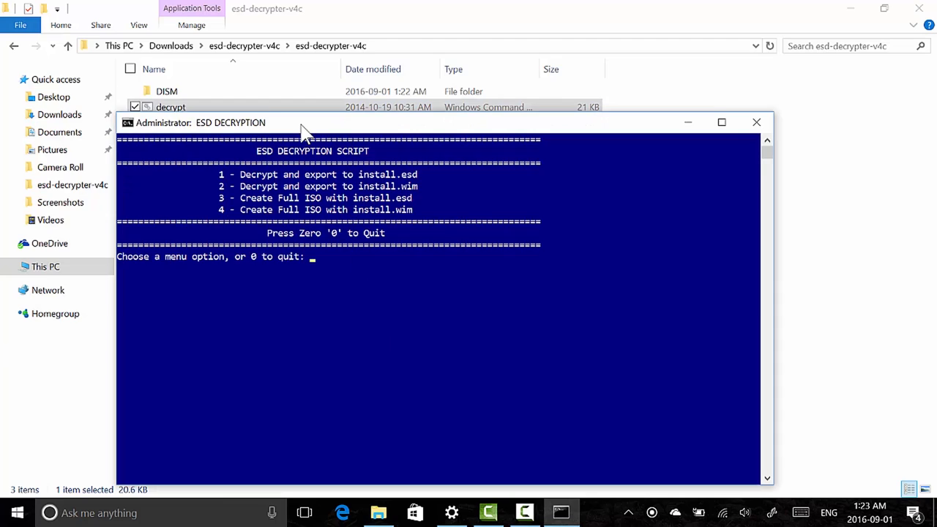
{"action": "left_click_drag", "start_coordinate": [306, 123], "coordinate": [249, 16]}
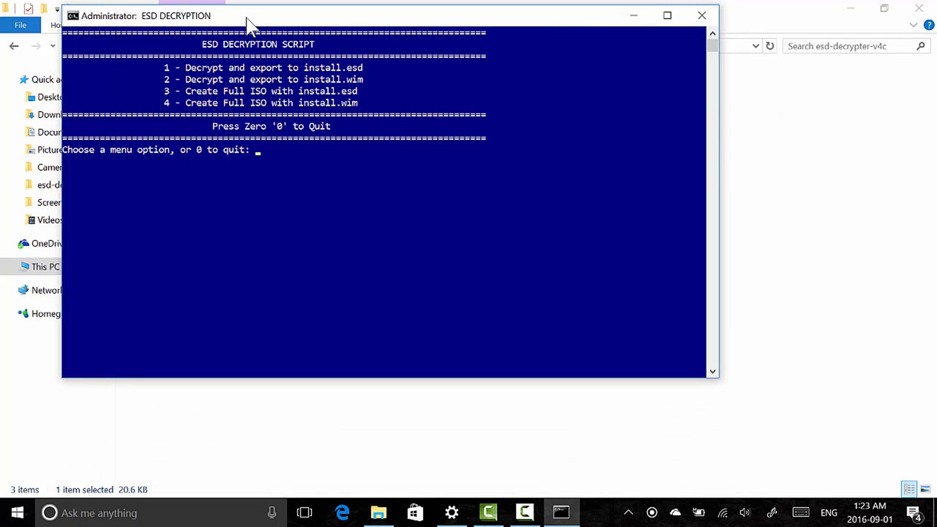
{"action": "mouse_move", "coordinate": [249, 121]}
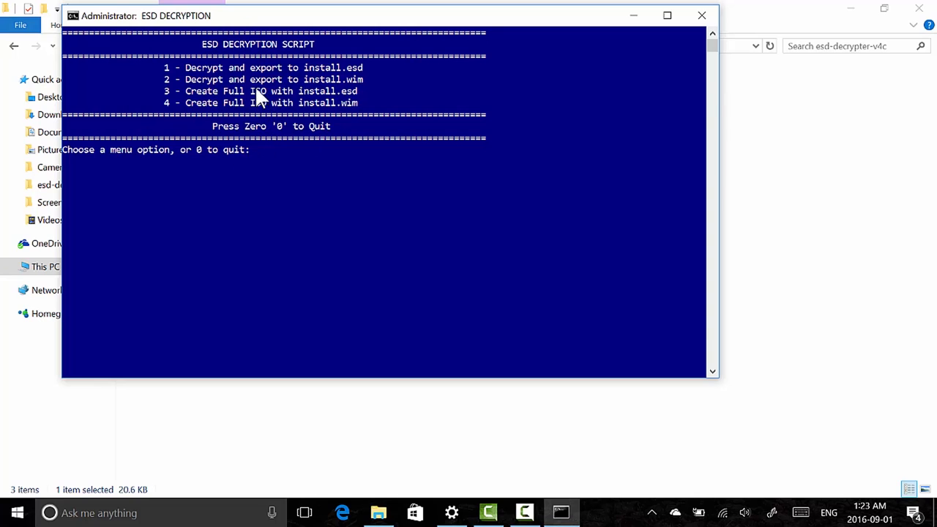
{"action": "mouse_move", "coordinate": [366, 180]}
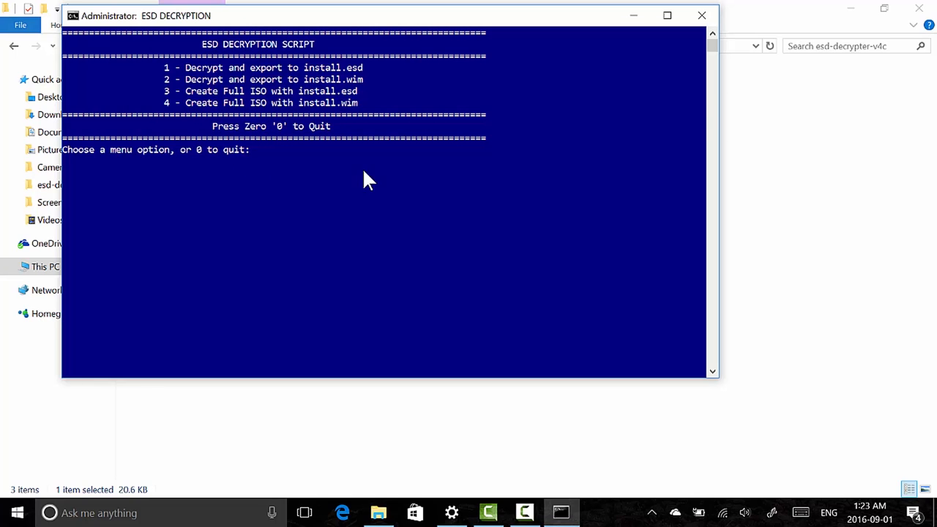
{"action": "mouse_move", "coordinate": [320, 143]}
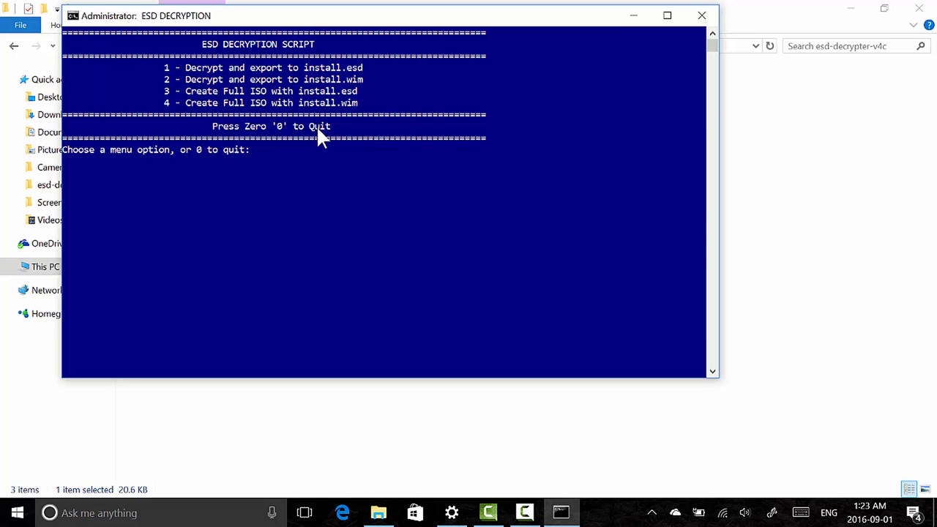
{"action": "mouse_move", "coordinate": [290, 56]}
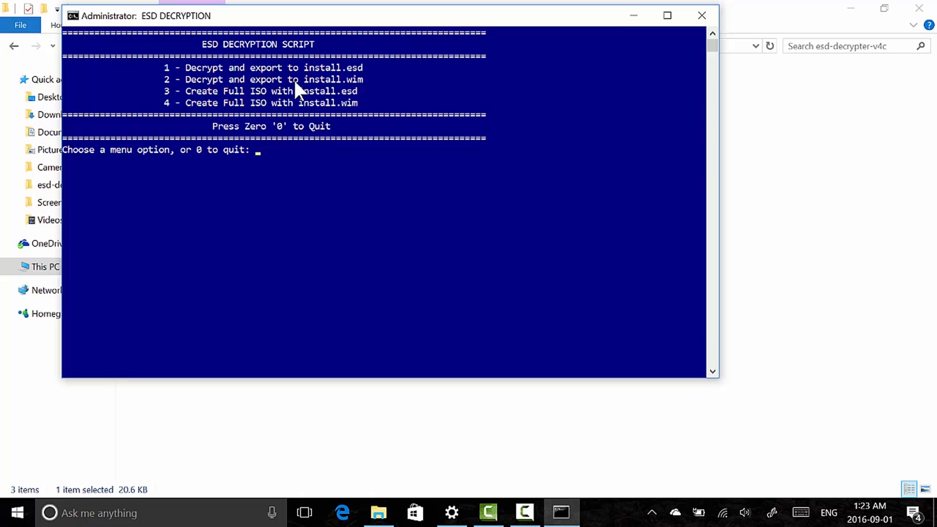
{"action": "mouse_move", "coordinate": [326, 144]}
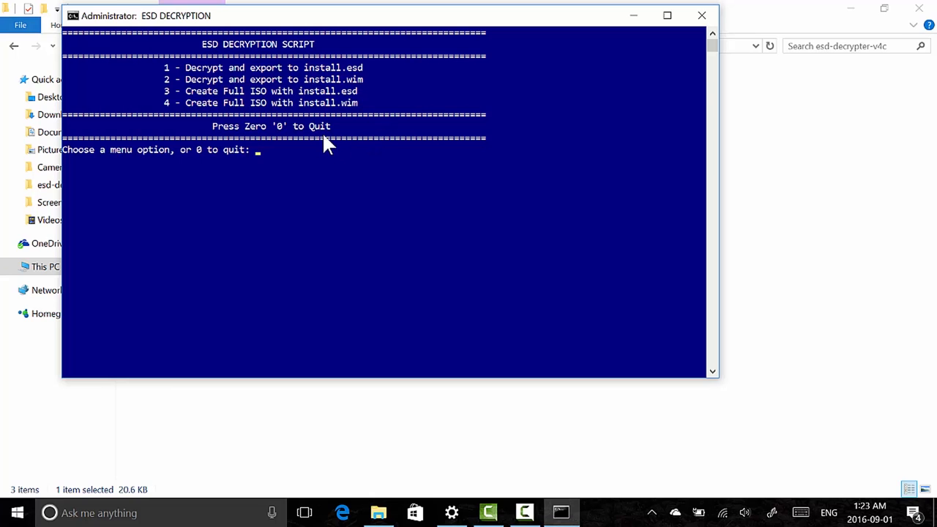
{"action": "mouse_move", "coordinate": [225, 67]}
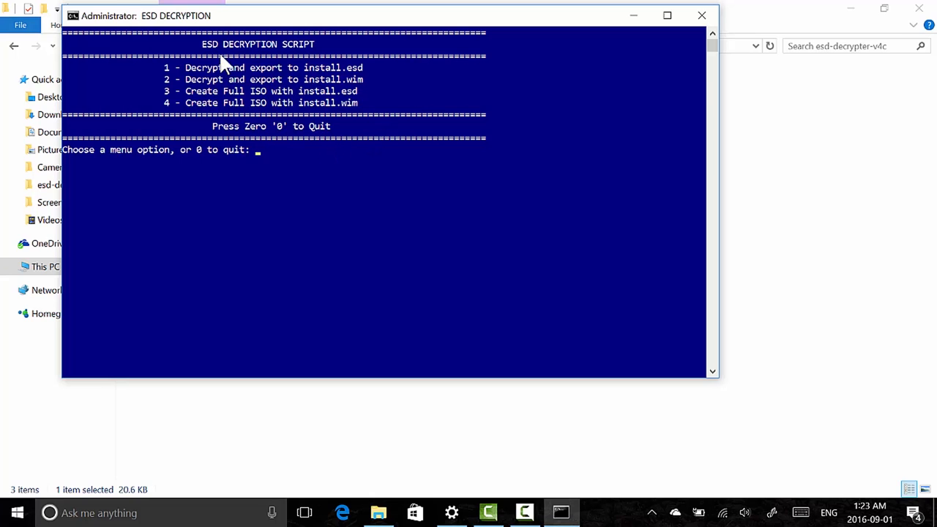
{"action": "mouse_move", "coordinate": [180, 80]}
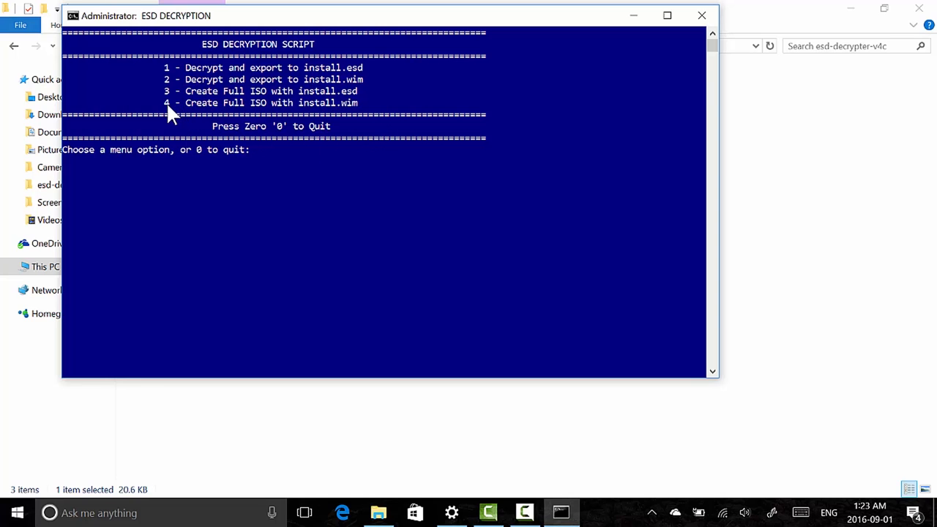
{"action": "mouse_move", "coordinate": [280, 118]}
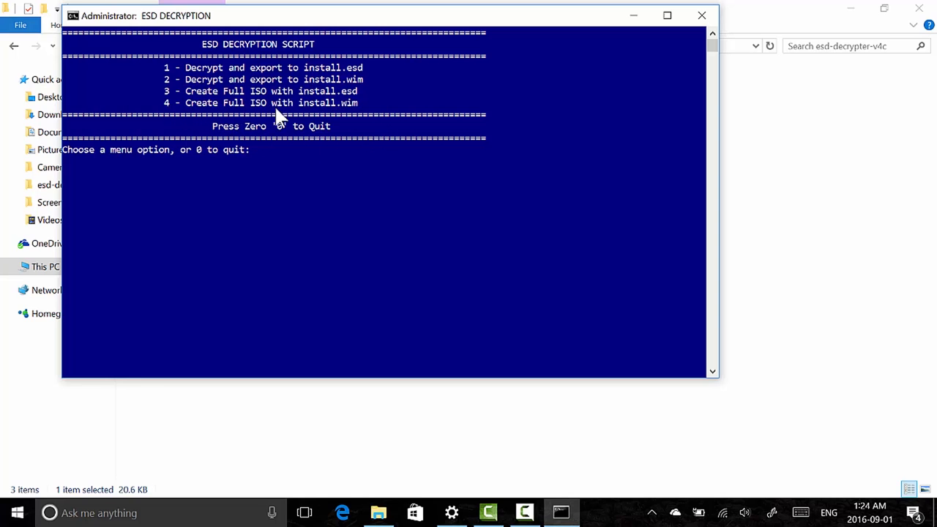
{"action": "mouse_move", "coordinate": [370, 205]}
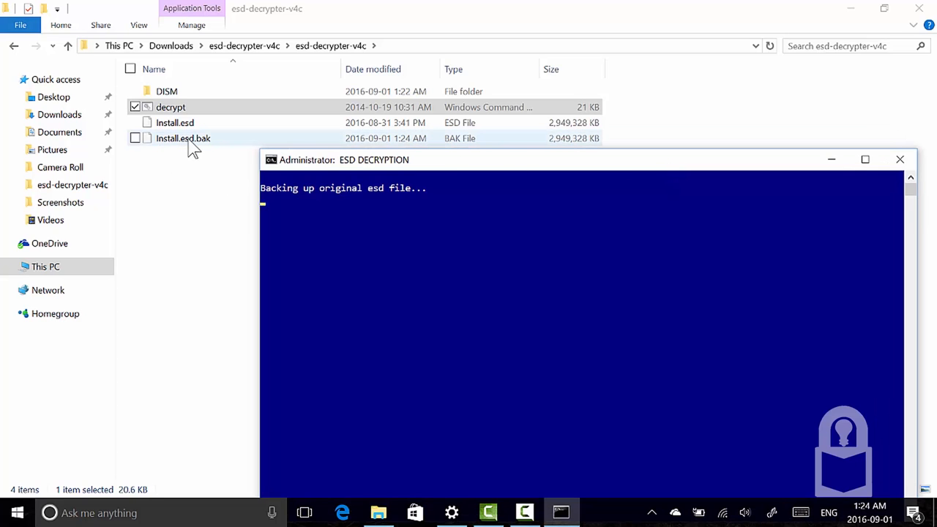
{"action": "mouse_move", "coordinate": [208, 146]}
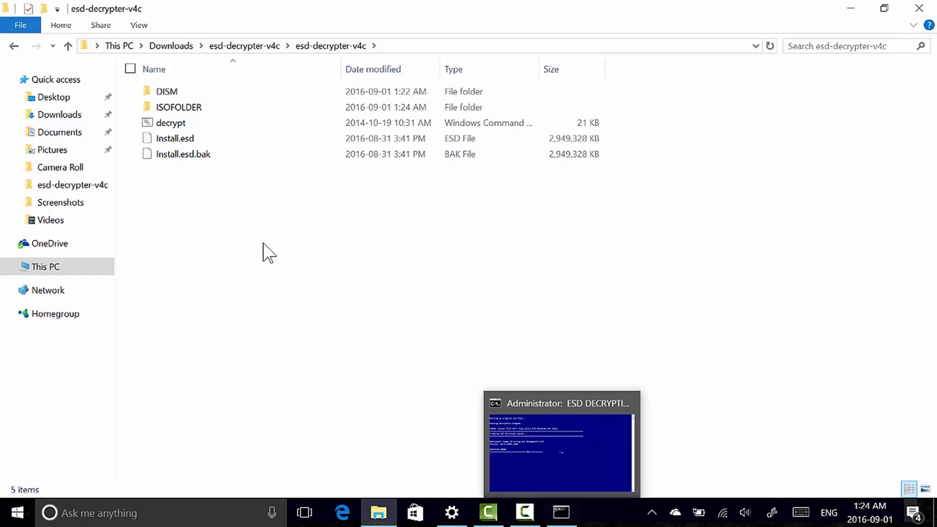
Inspect the newly created ISOFOLDER, then bring the decrypt script console back into view.
{"action": "left_click", "coordinate": [179, 107]}
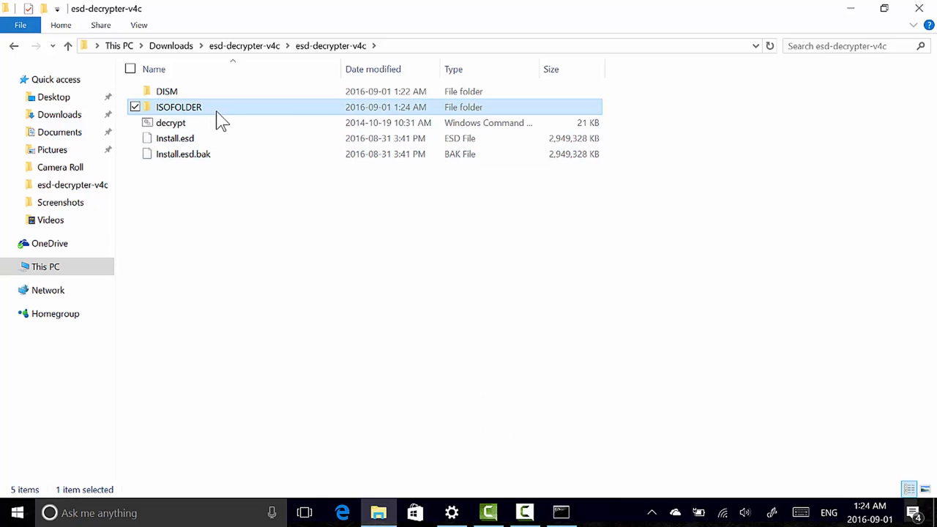
{"action": "mouse_move", "coordinate": [178, 116]}
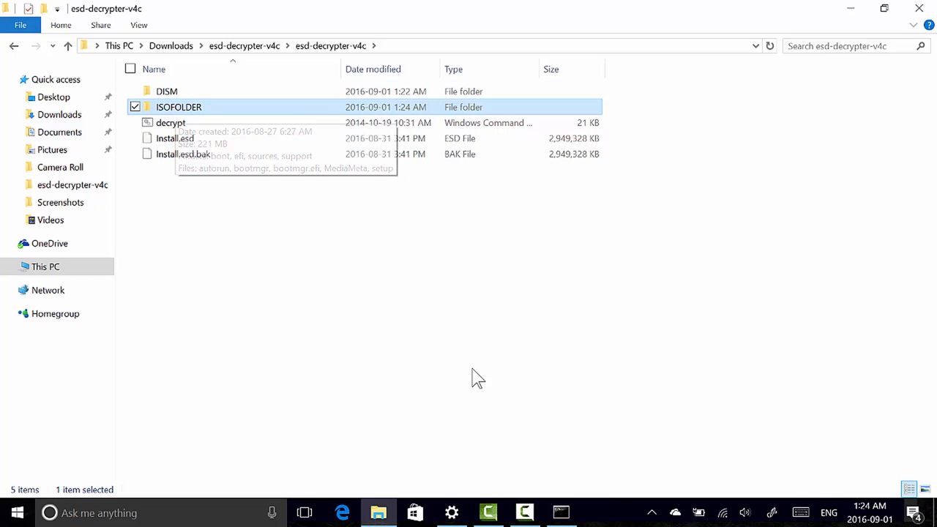
{"action": "left_click", "coordinate": [559, 511]}
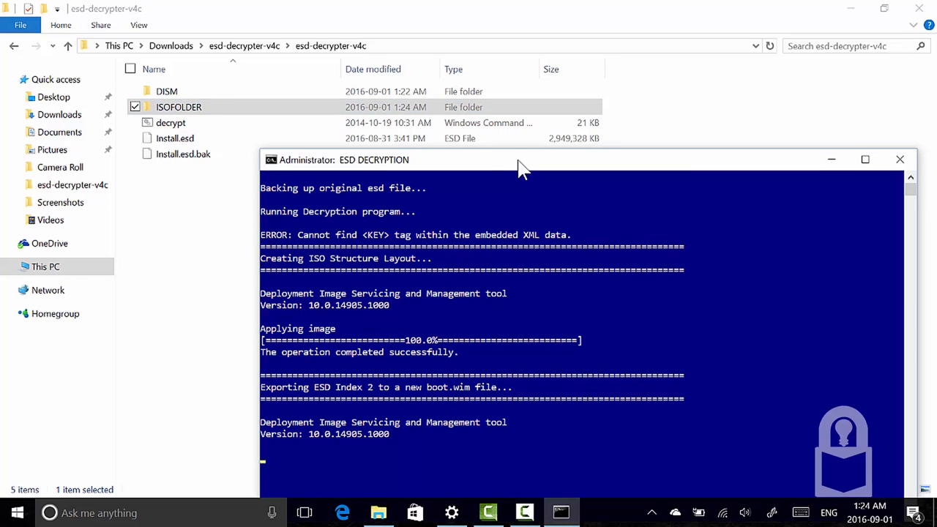
Move the script window aside and wait for DISM to export boot.wim and install.wim.
{"action": "left_click_drag", "start_coordinate": [519, 160], "coordinate": [388, 60]}
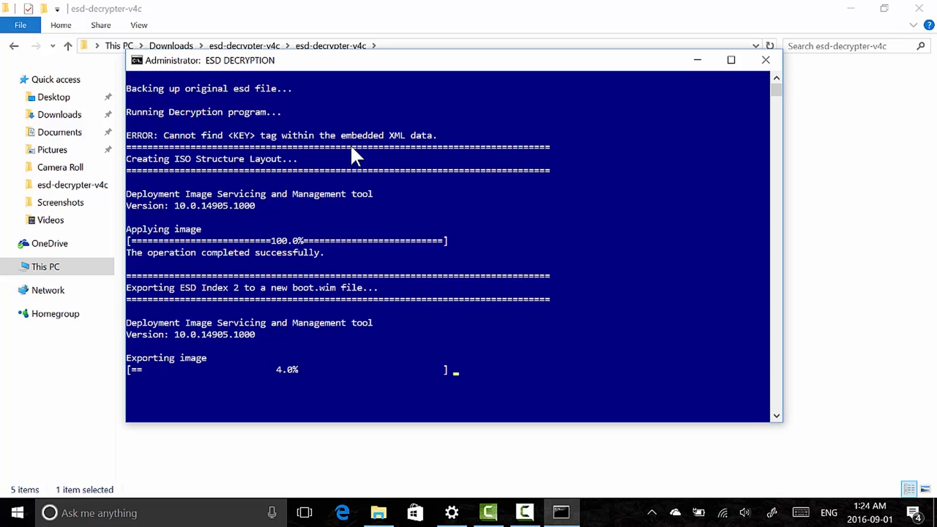
{"action": "mouse_move", "coordinate": [348, 201]}
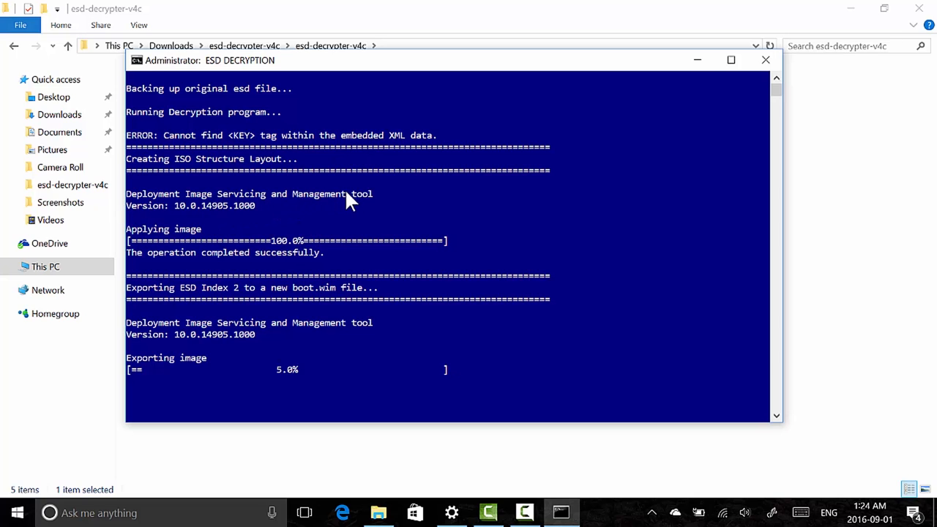
{"action": "mouse_move", "coordinate": [231, 103]}
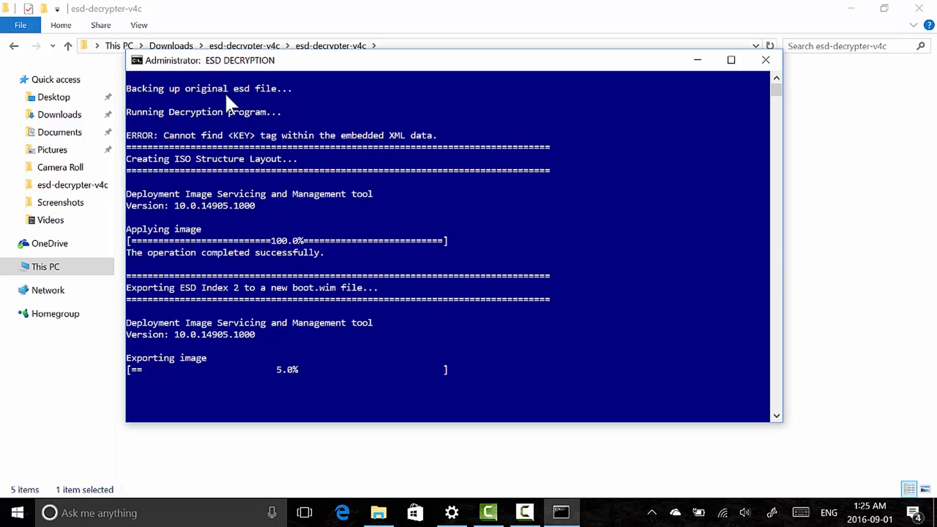
{"action": "mouse_move", "coordinate": [203, 213]}
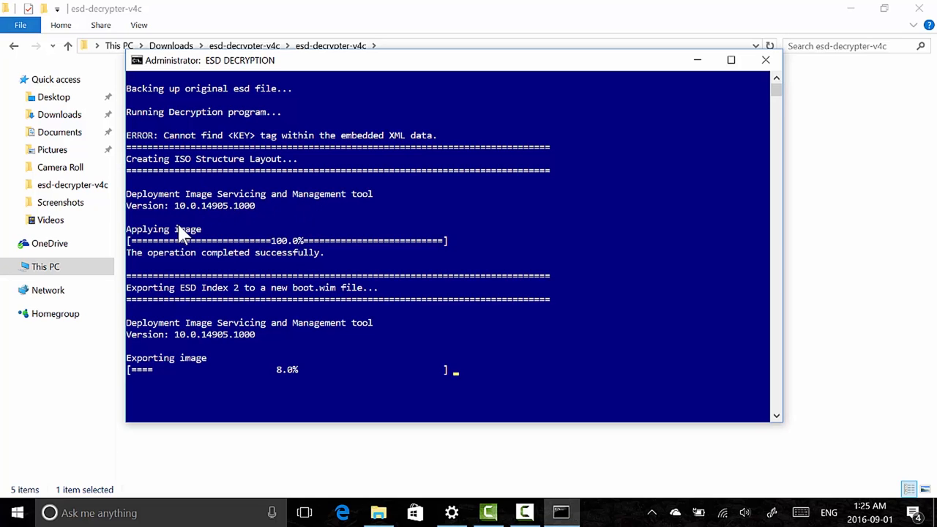
{"action": "mouse_move", "coordinate": [203, 258]}
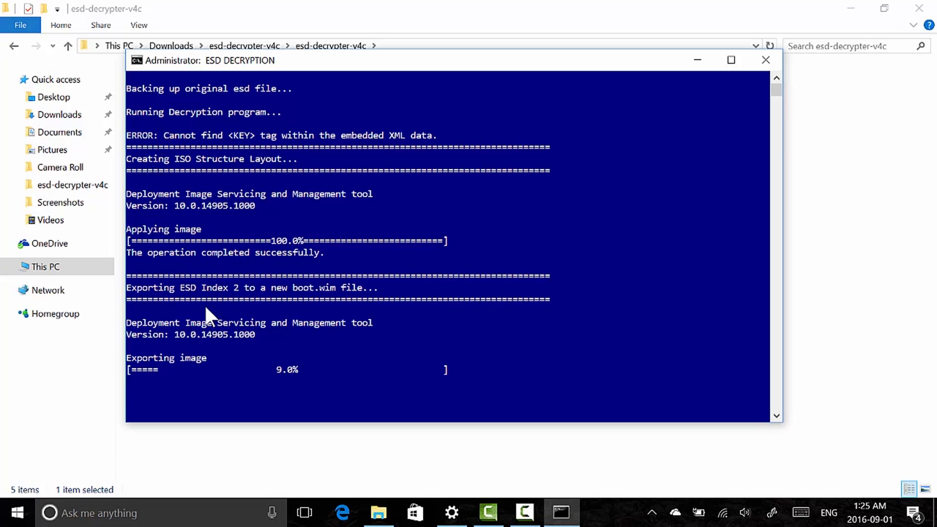
{"action": "mouse_move", "coordinate": [269, 307]}
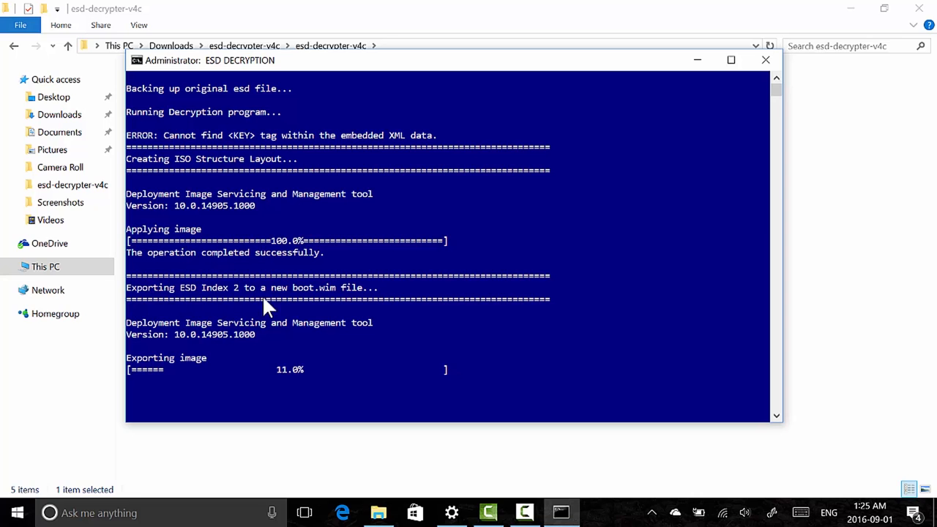
{"action": "mouse_move", "coordinate": [295, 335]}
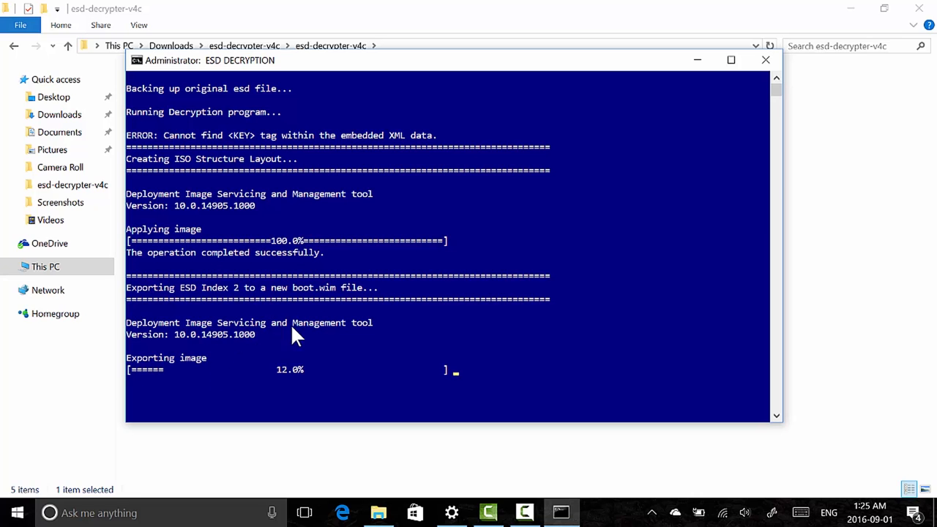
{"action": "mouse_move", "coordinate": [253, 352]}
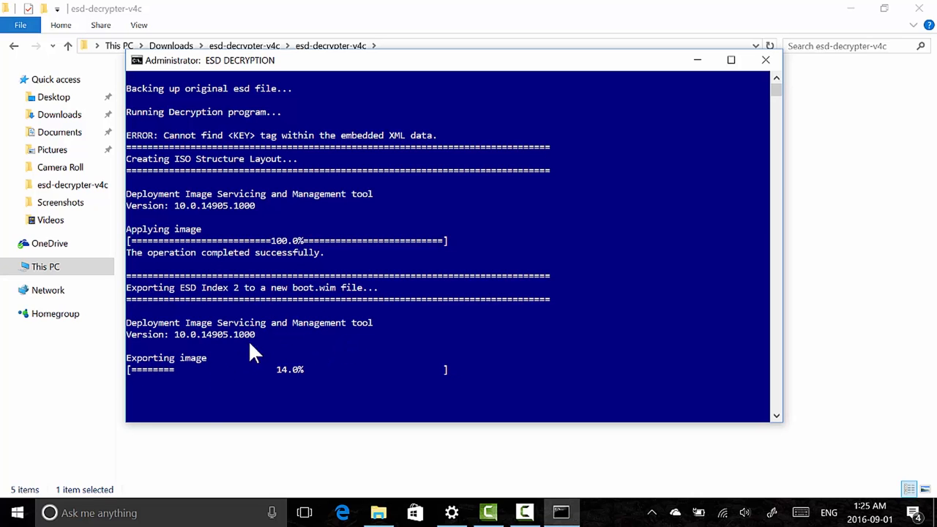
{"action": "mouse_move", "coordinate": [180, 407]}
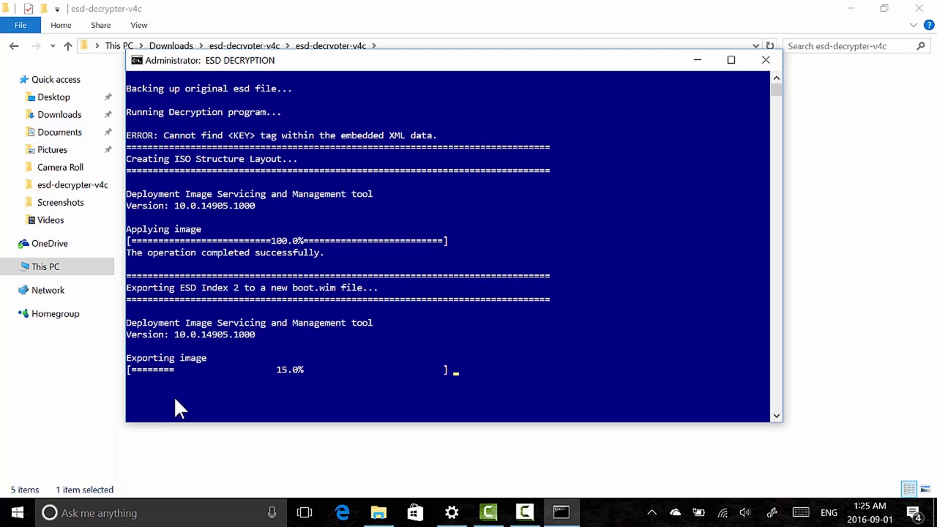
{"action": "mouse_move", "coordinate": [289, 368]}
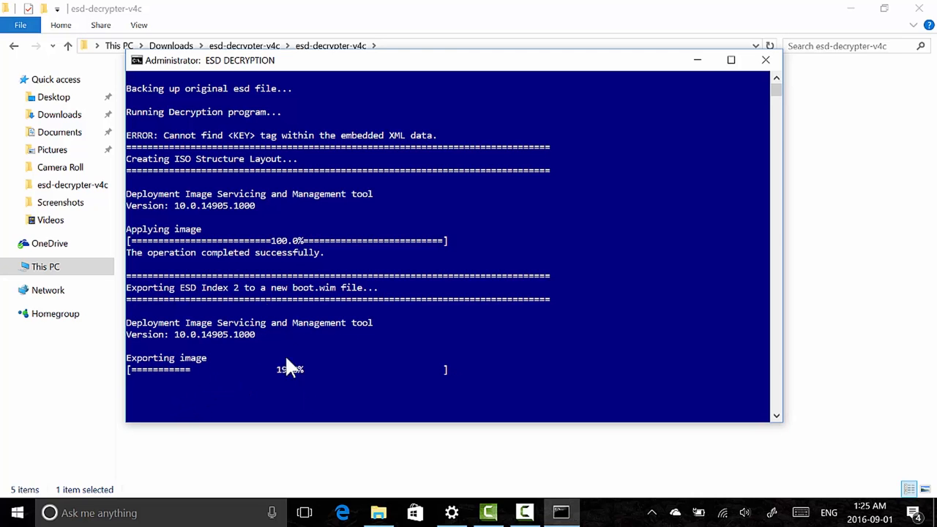
{"action": "mouse_move", "coordinate": [293, 311]}
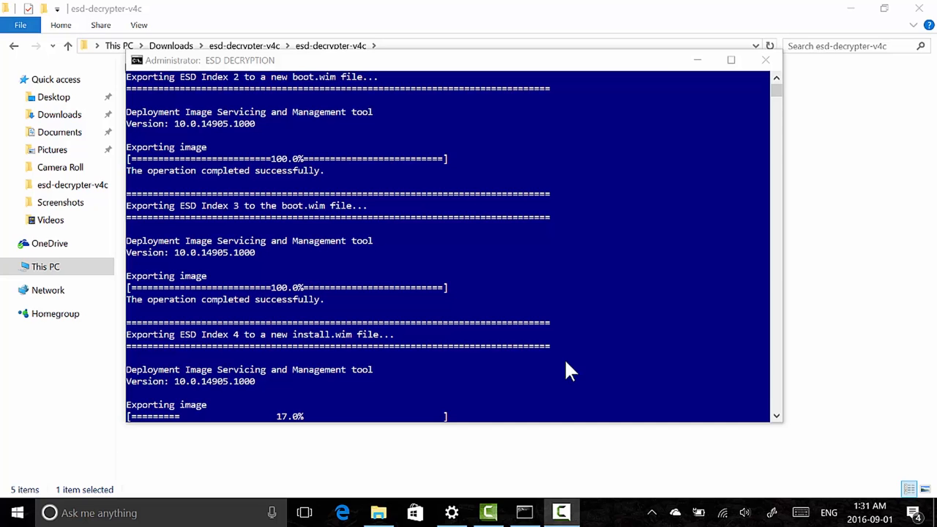
{"action": "mouse_move", "coordinate": [436, 420]}
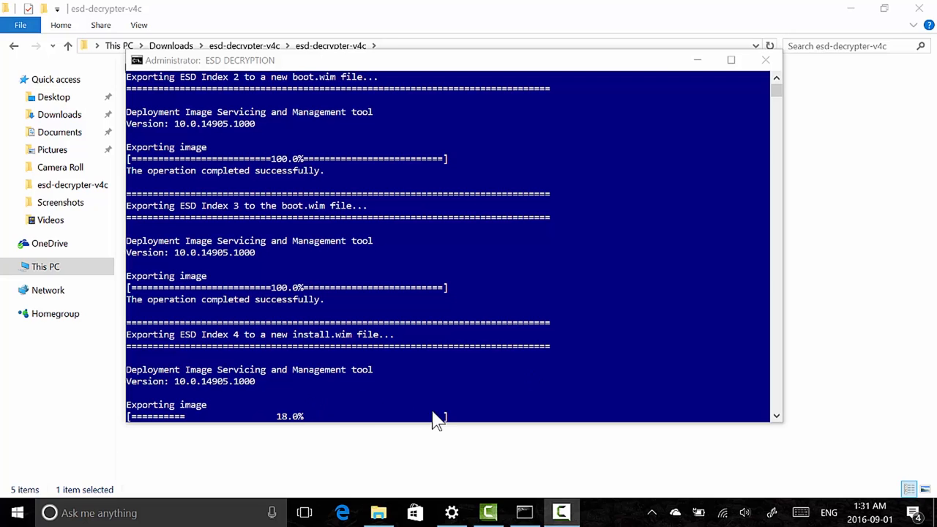
{"action": "mouse_move", "coordinate": [263, 414]}
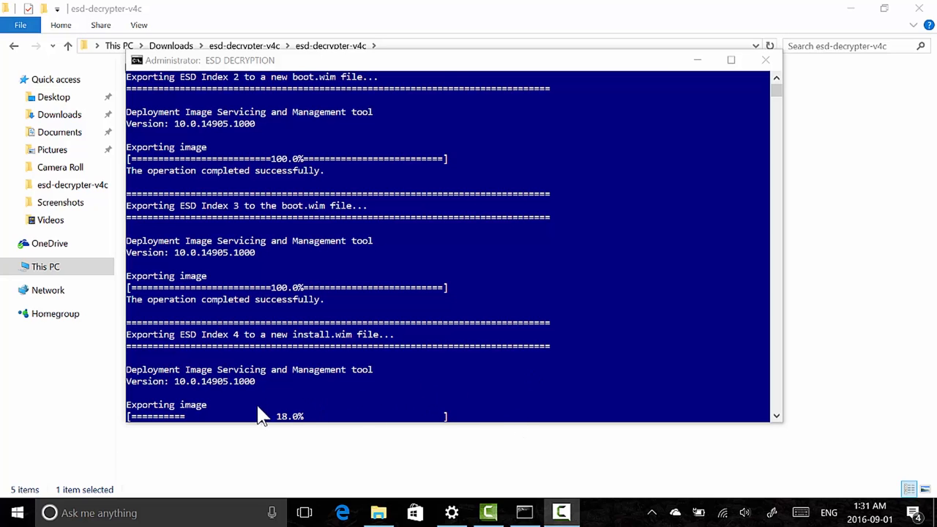
{"action": "mouse_move", "coordinate": [454, 430]}
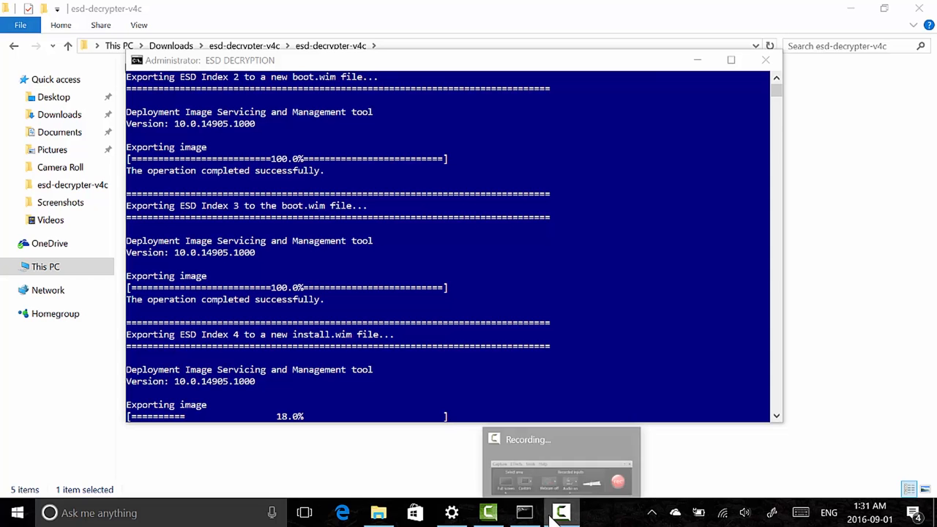
{"action": "left_click", "coordinate": [557, 511]}
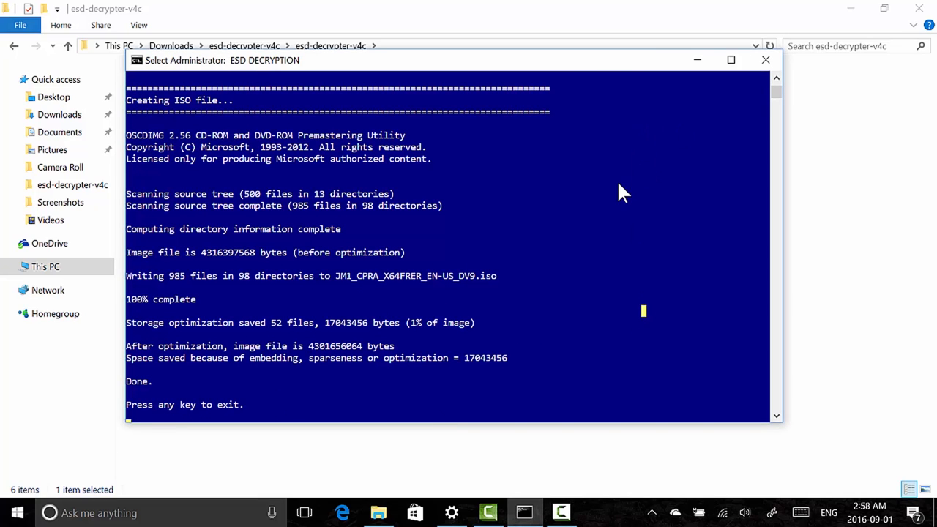
{"action": "mouse_move", "coordinate": [489, 222]}
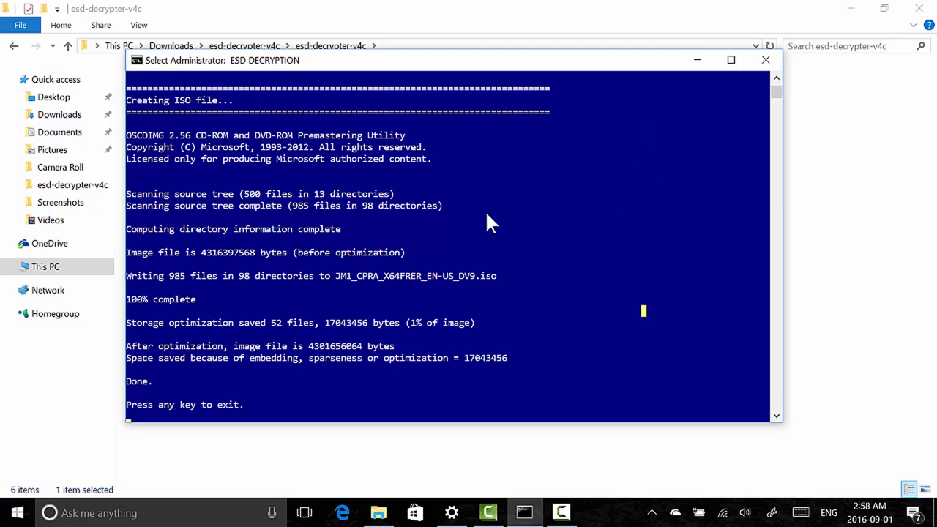
{"action": "mouse_move", "coordinate": [287, 314]}
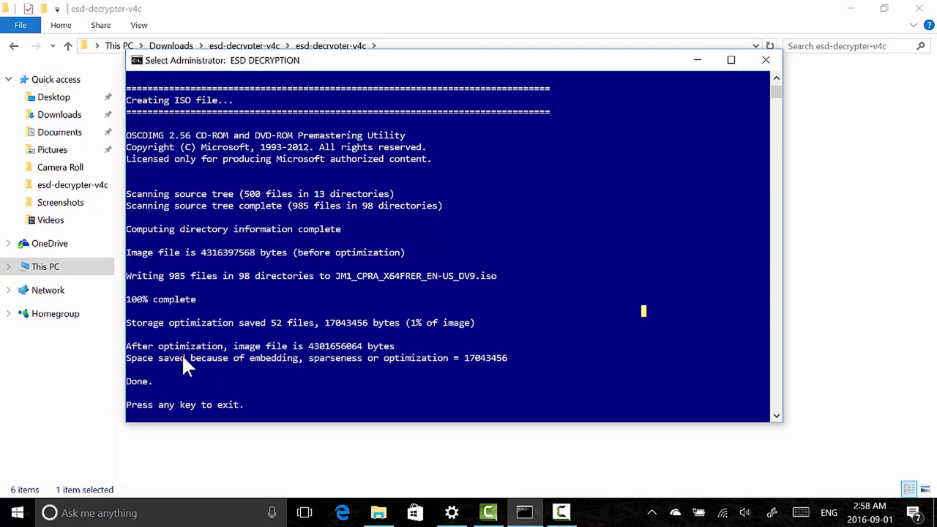
{"action": "mouse_move", "coordinate": [297, 331]}
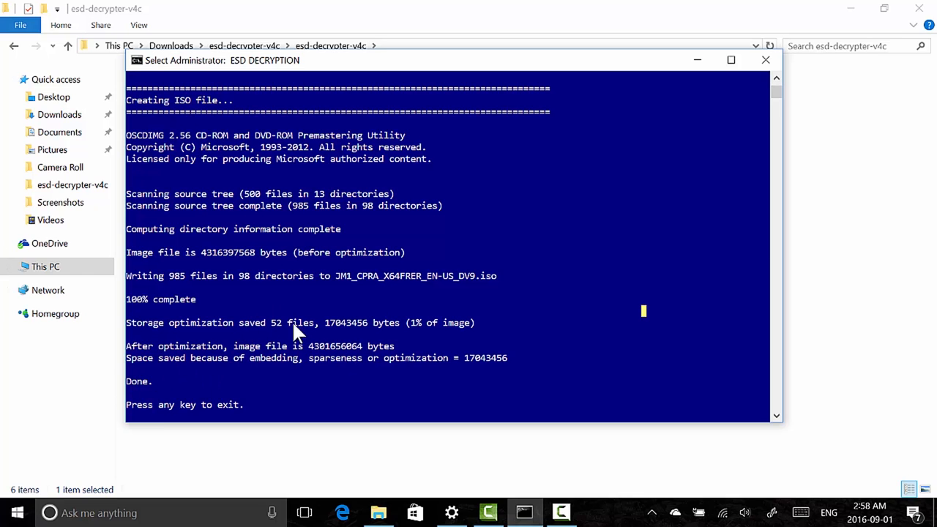
{"action": "mouse_move", "coordinate": [449, 344]}
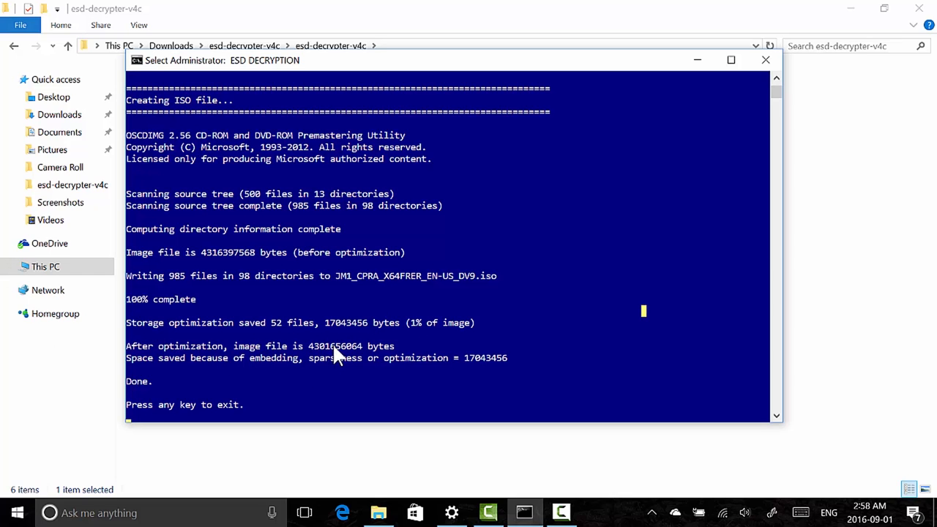
{"action": "mouse_move", "coordinate": [215, 385]}
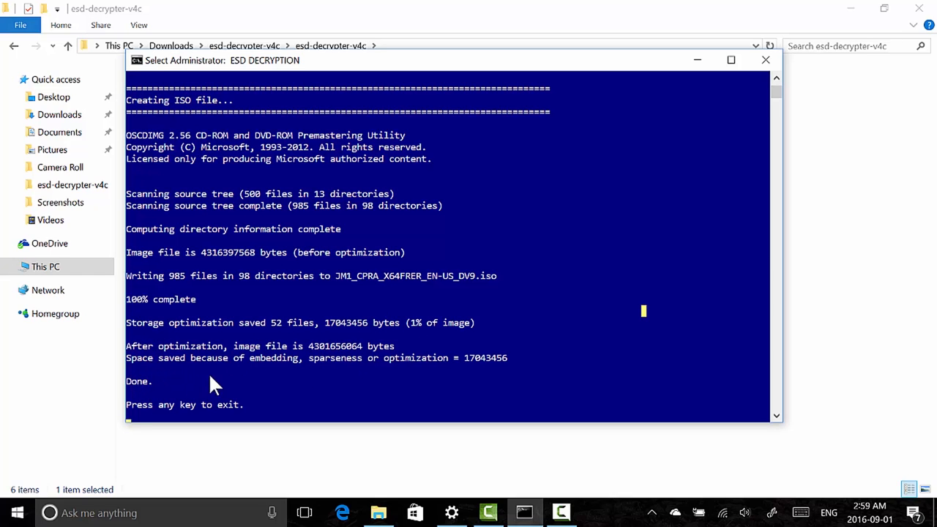
{"action": "mouse_move", "coordinate": [371, 387]}
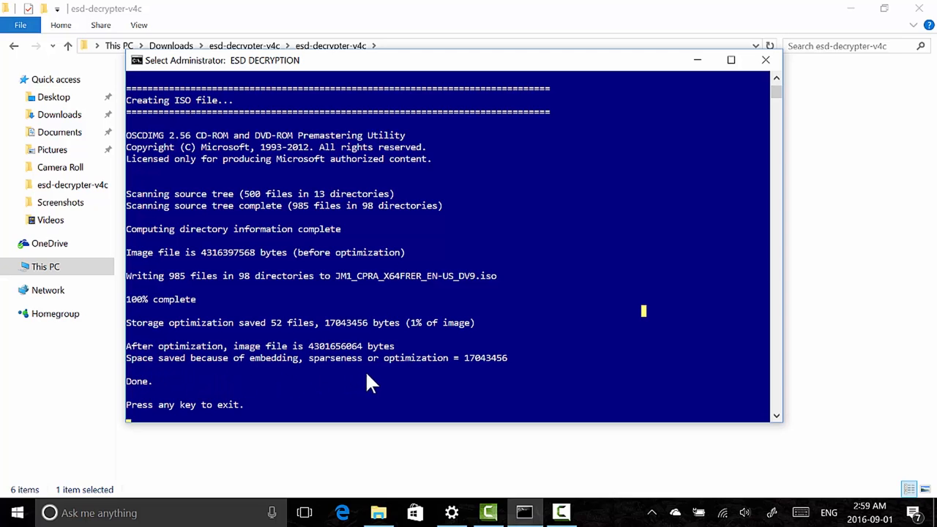
{"action": "mouse_move", "coordinate": [414, 375]}
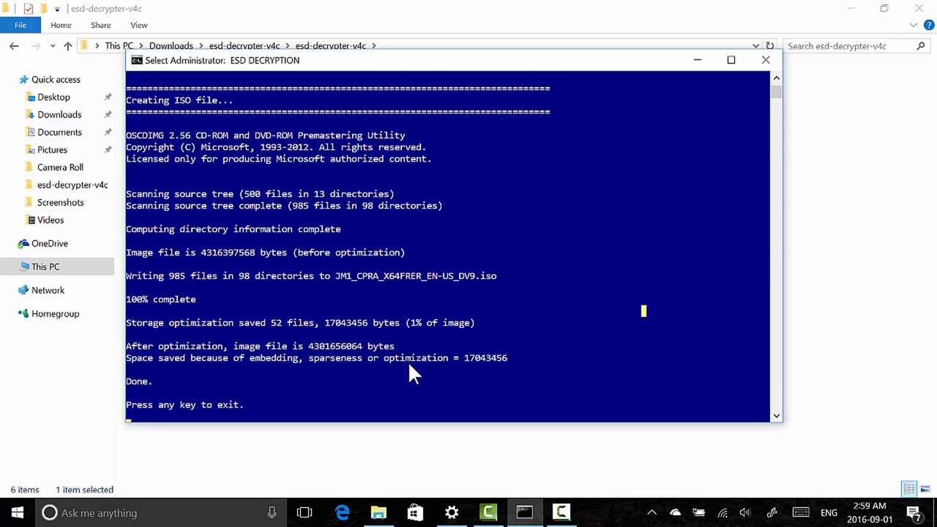
{"action": "mouse_move", "coordinate": [142, 388]}
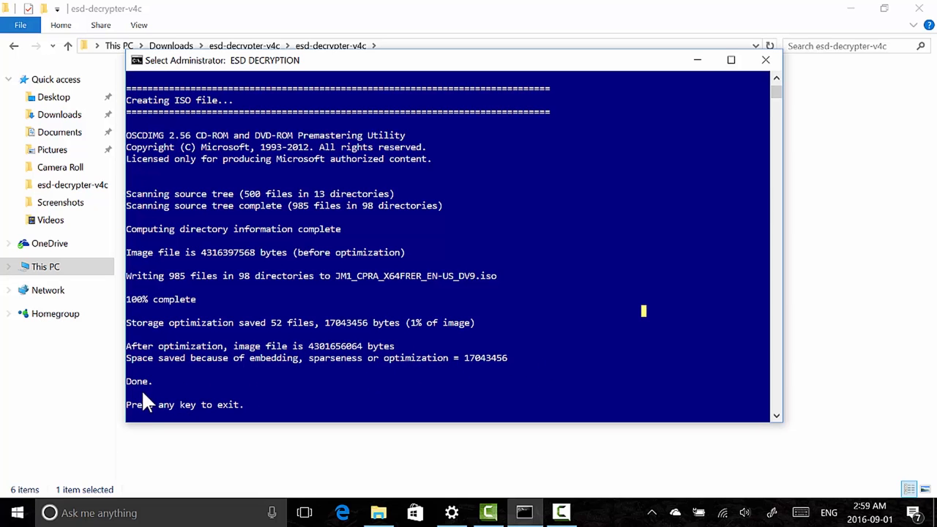
Exit the finished script and select the new JM1_CPRA_X64FRER_EN-US_DV9 disc image.
{"action": "key", "text": "enter"}
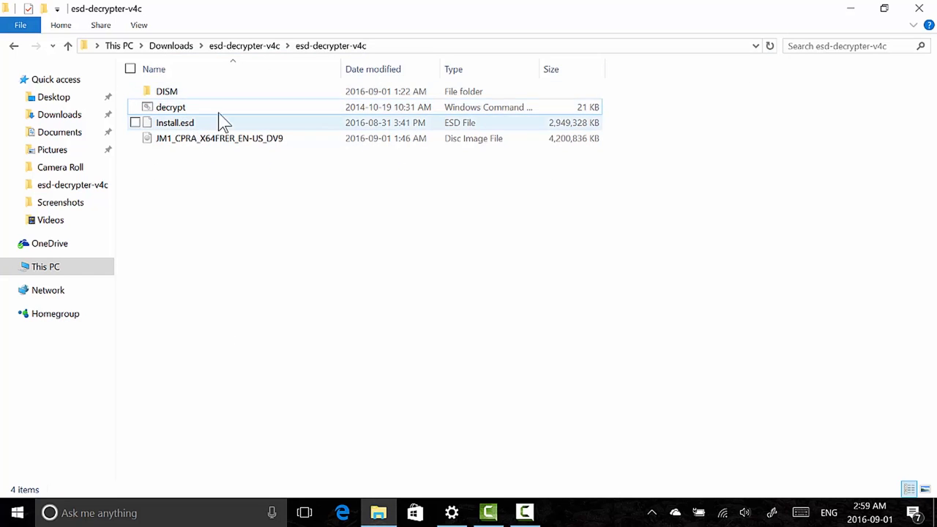
{"action": "left_click", "coordinate": [218, 137]}
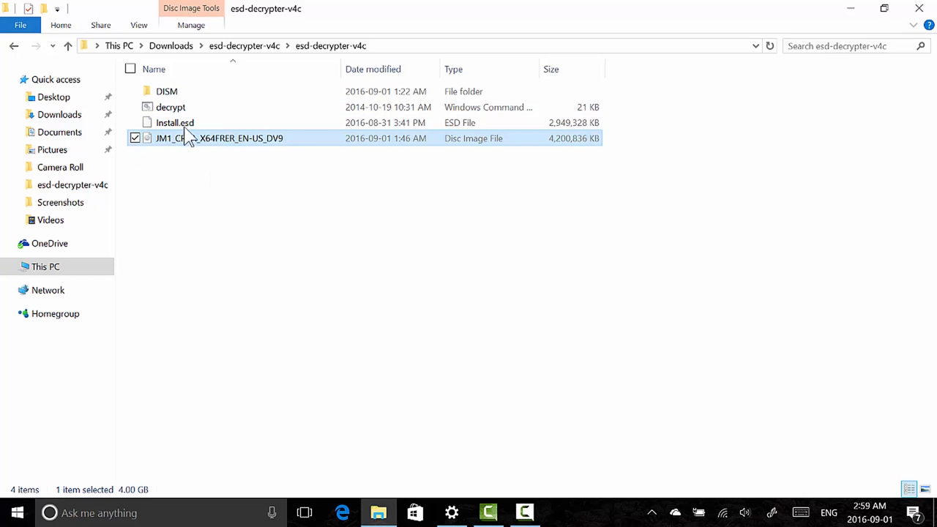
{"action": "mouse_move", "coordinate": [236, 150]}
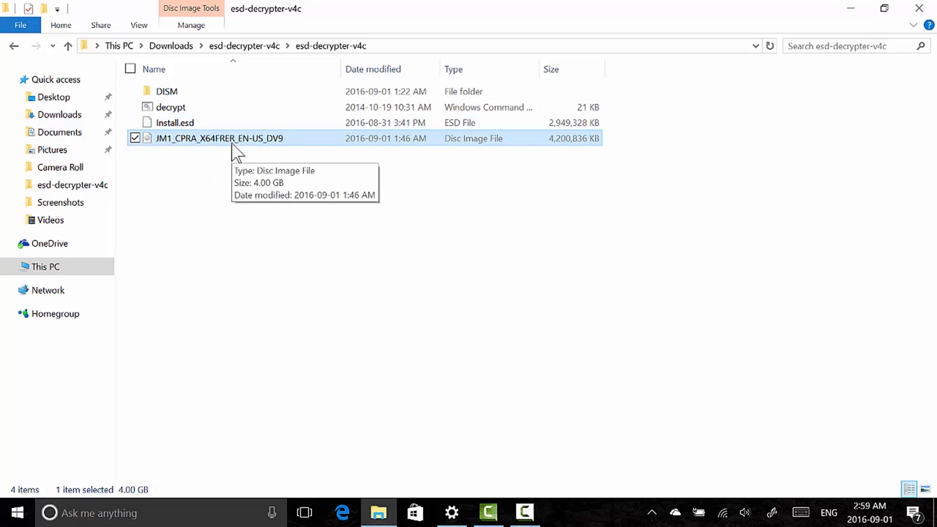
{"action": "mouse_move", "coordinate": [212, 183]}
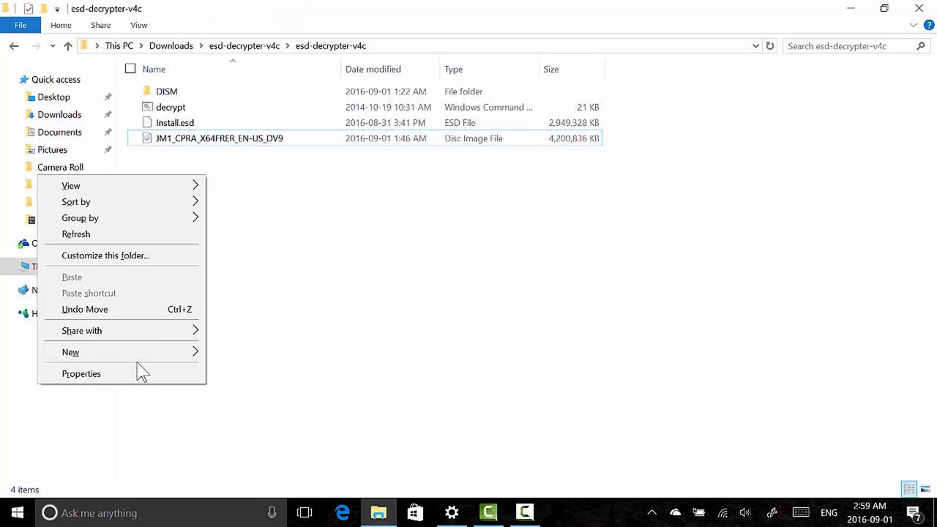
{"action": "mouse_move", "coordinate": [70, 352]}
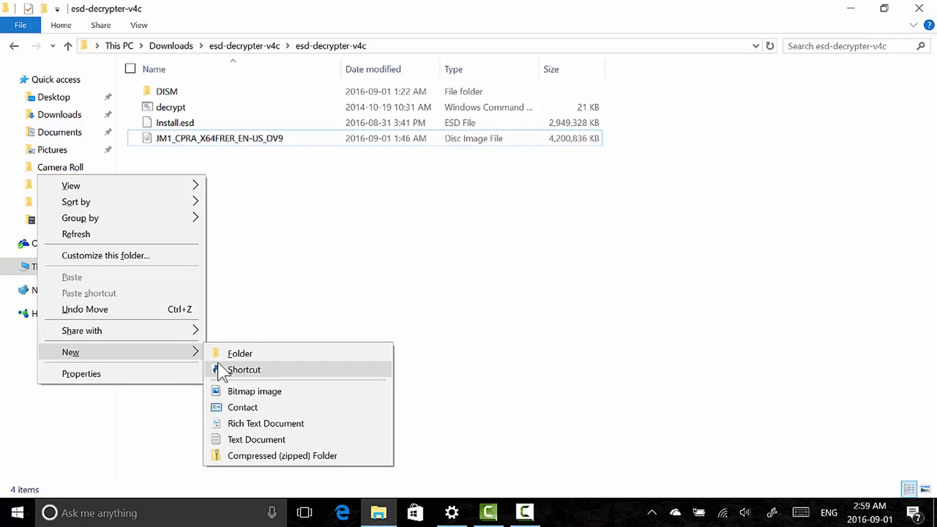
Create a new folder named 'Windows 10 Build 14915 RS2 IP'.
{"action": "left_click", "coordinate": [239, 353]}
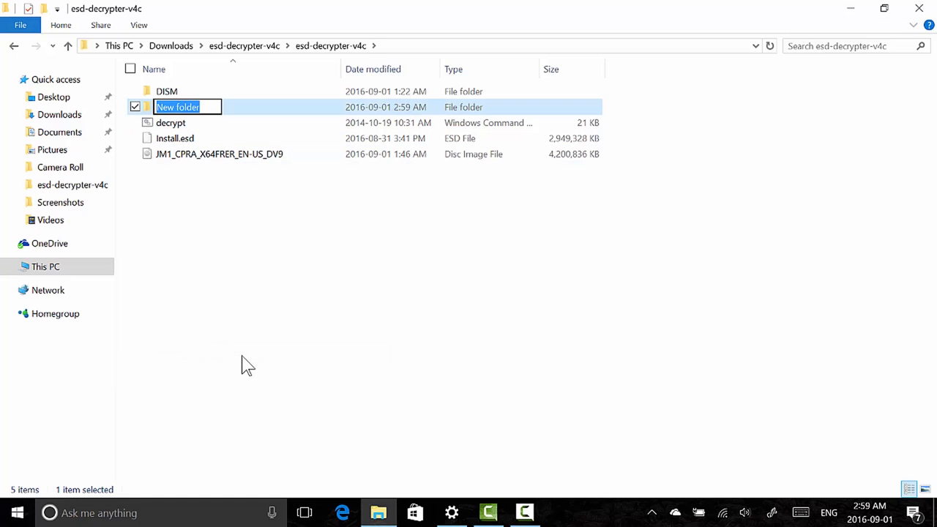
{"action": "type", "text": "Windows 10 Build 149"}
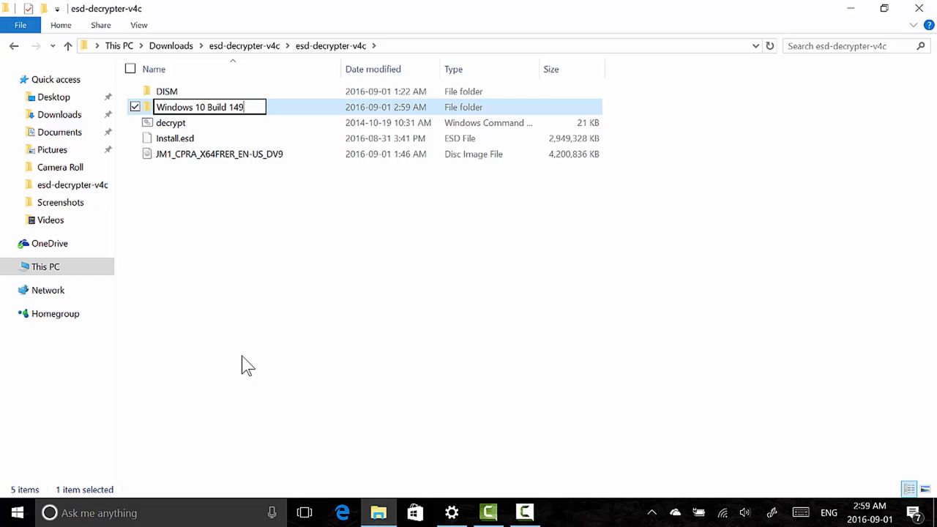
{"action": "type", "text": "5"}
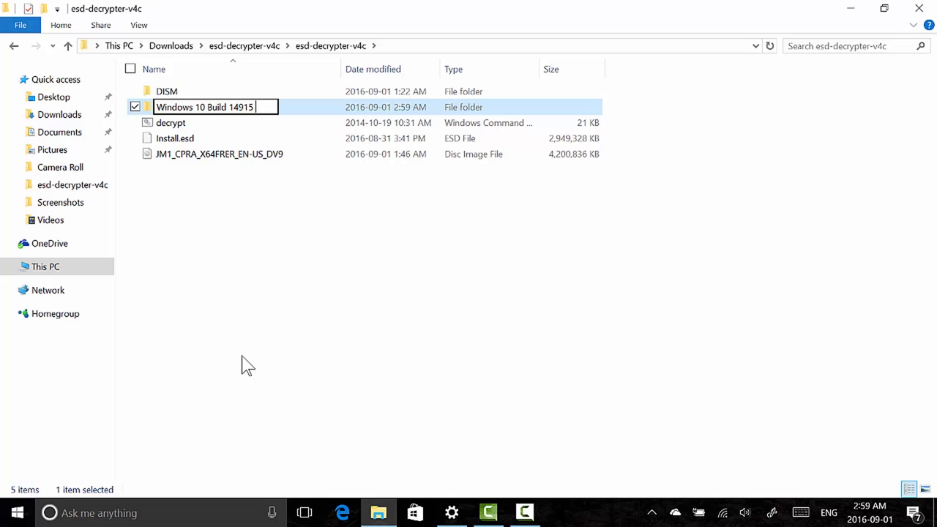
{"action": "type", "text": "U"}
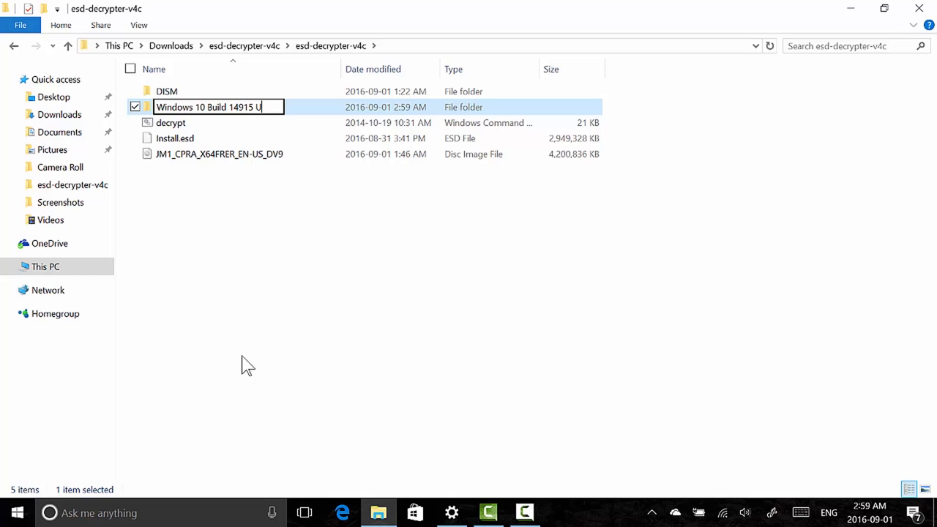
{"action": "type", "text": "RS2"}
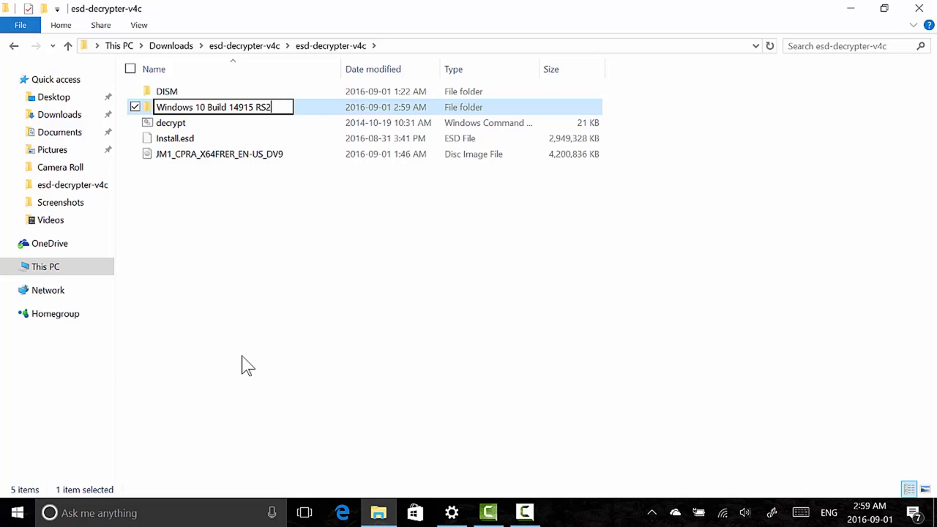
{"action": "type", "text": "IP"}
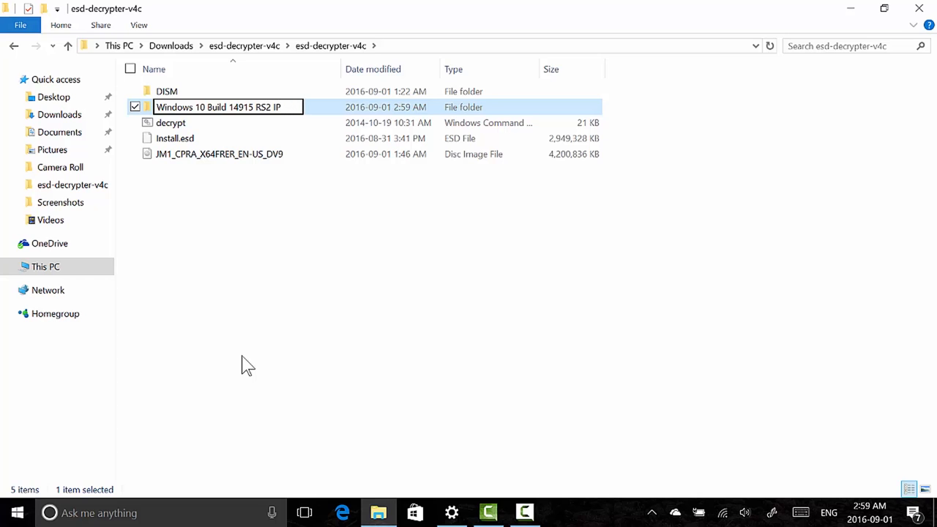
{"action": "mouse_move", "coordinate": [358, 265]}
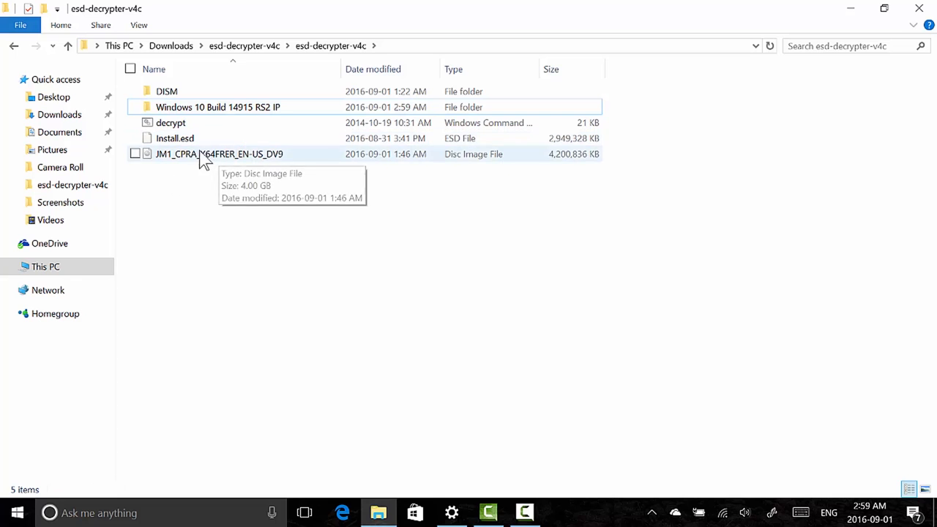
{"action": "mouse_move", "coordinate": [234, 165]}
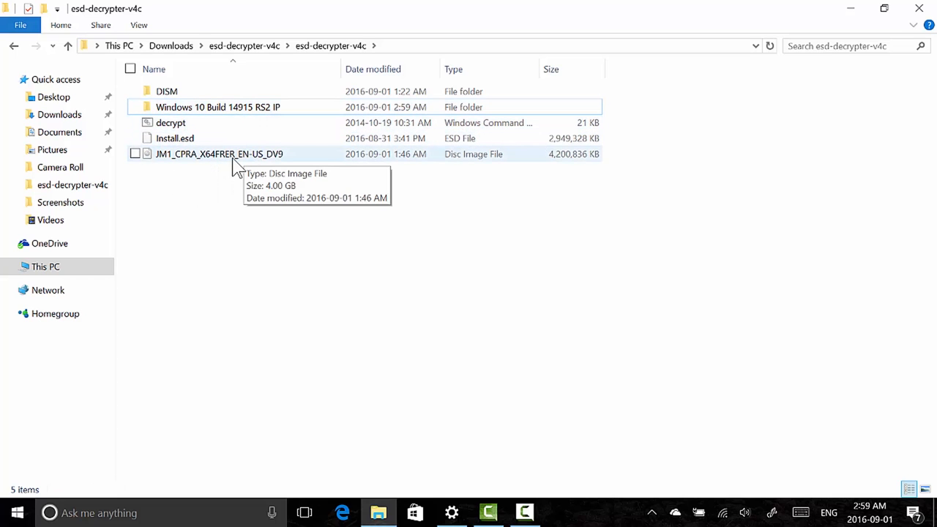
Move the disc image into the Windows 10 Build 14915 RS2 IP folder.
{"action": "left_click_drag", "start_coordinate": [219, 154], "coordinate": [289, 122]}
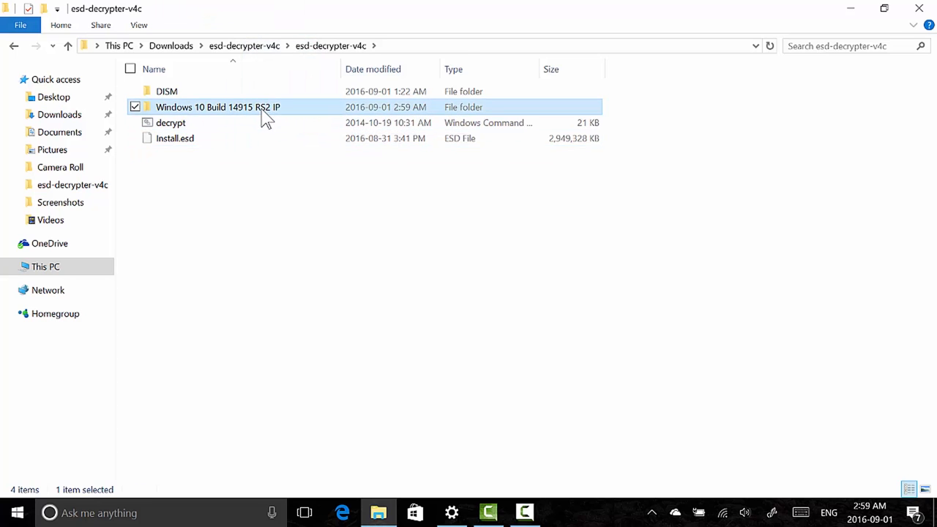
{"action": "double_click", "coordinate": [218, 107]}
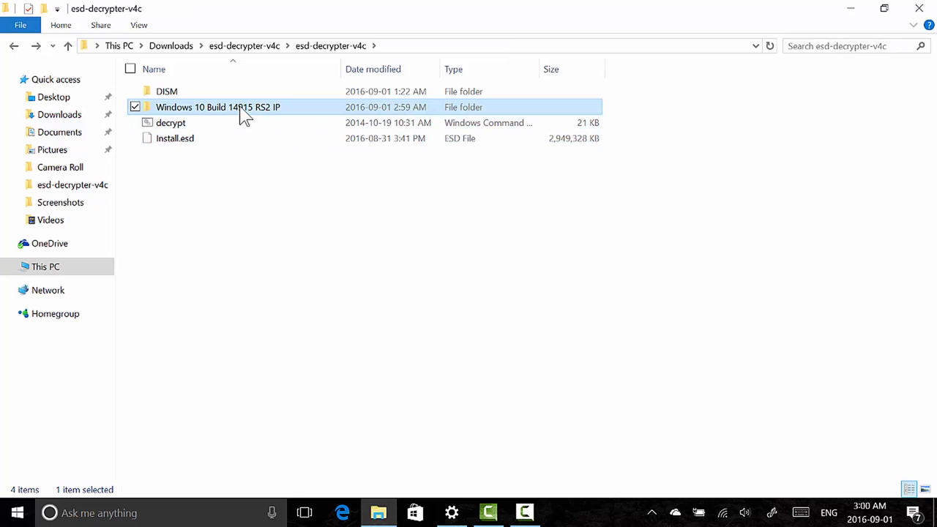
{"action": "right_click", "coordinate": [245, 107]}
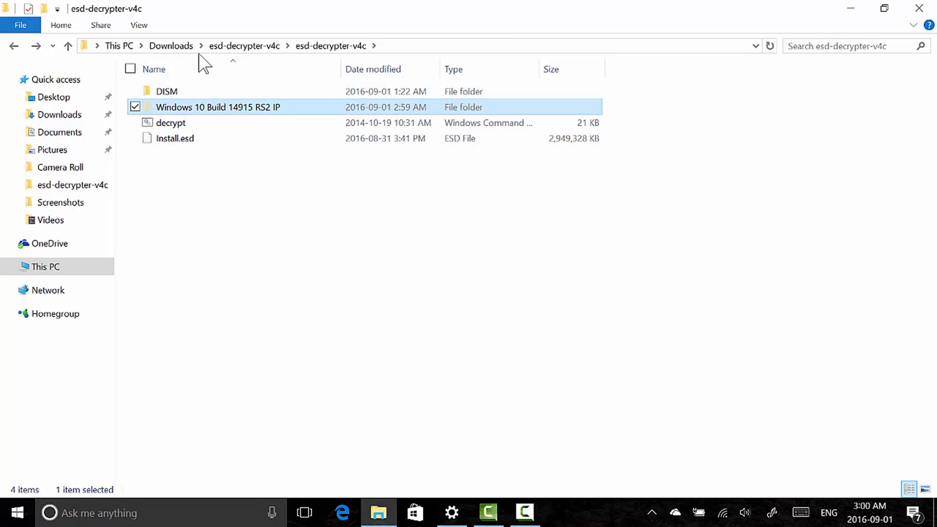
Paste the build folder into Downloads and open it from there.
{"action": "left_click", "coordinate": [170, 46]}
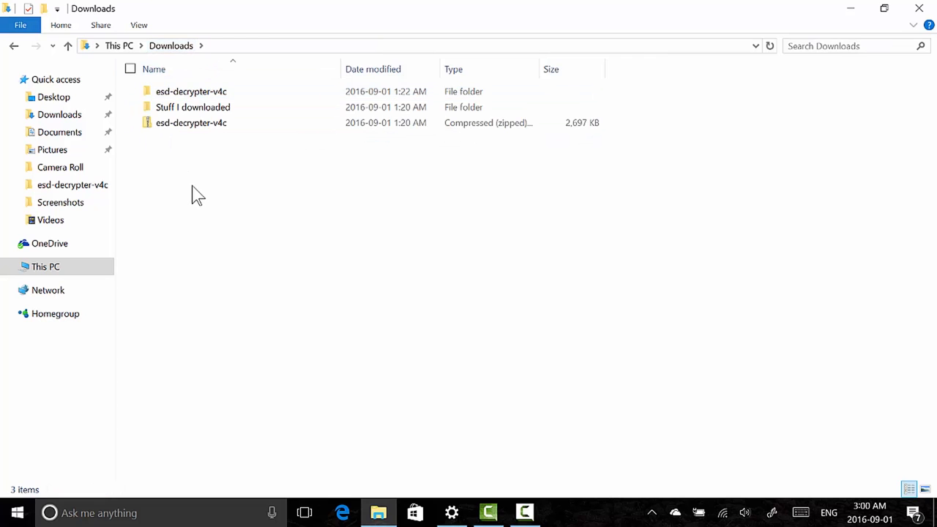
{"action": "right_click", "coordinate": [197, 194]}
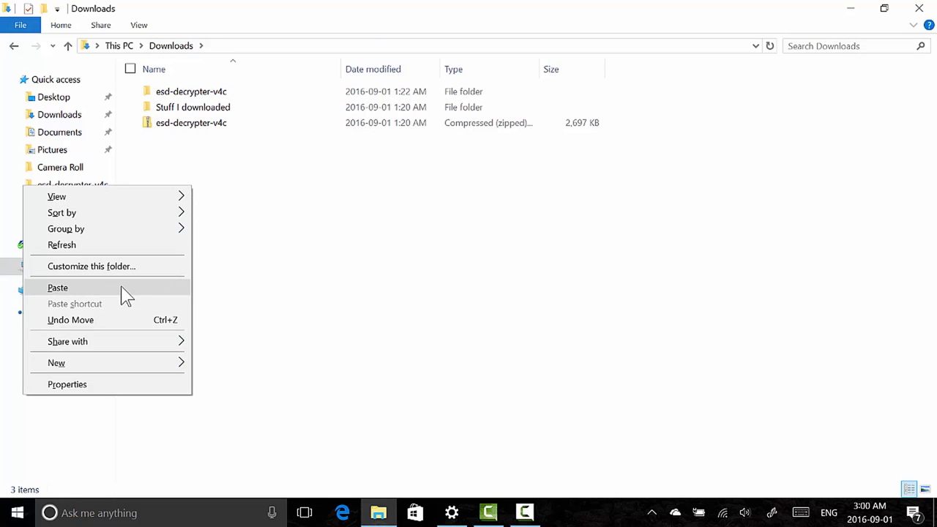
{"action": "left_click", "coordinate": [57, 286]}
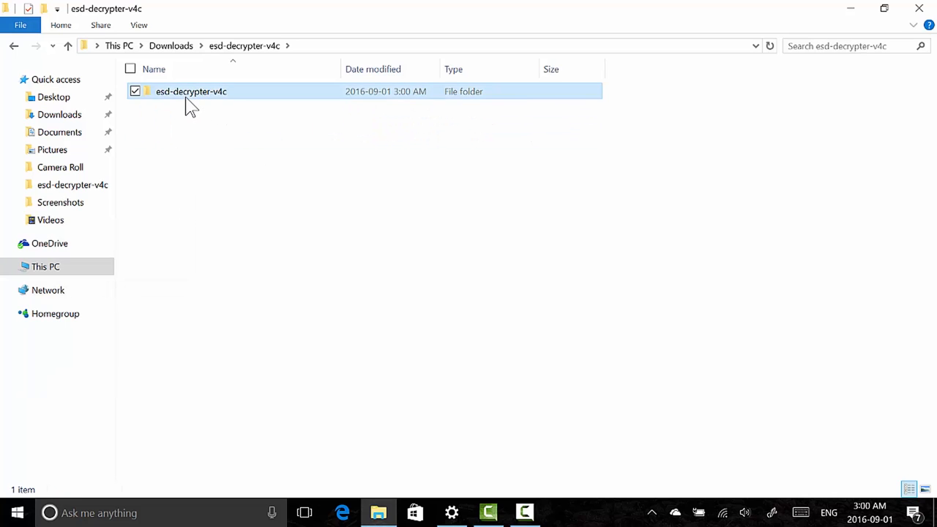
{"action": "double_click", "coordinate": [191, 90]}
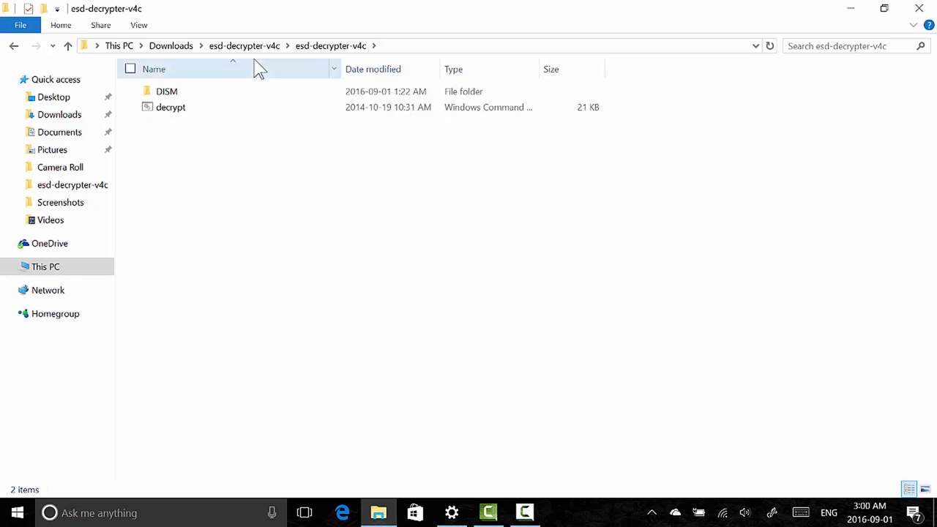
{"action": "left_click", "coordinate": [170, 45]}
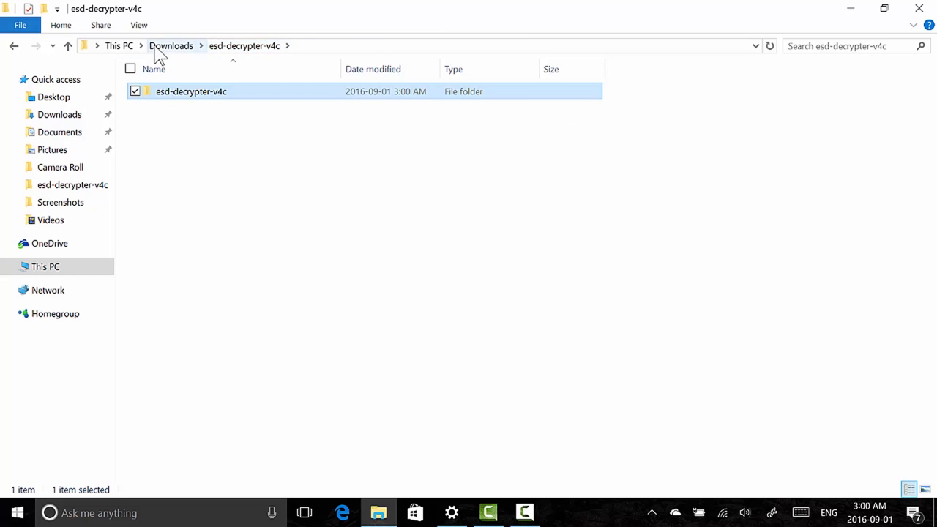
{"action": "left_click", "coordinate": [171, 45]}
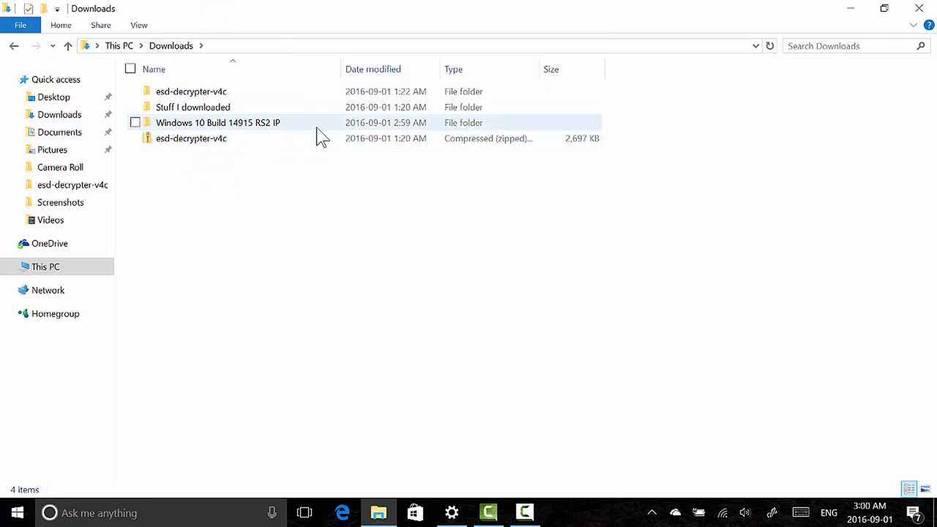
{"action": "double_click", "coordinate": [218, 123]}
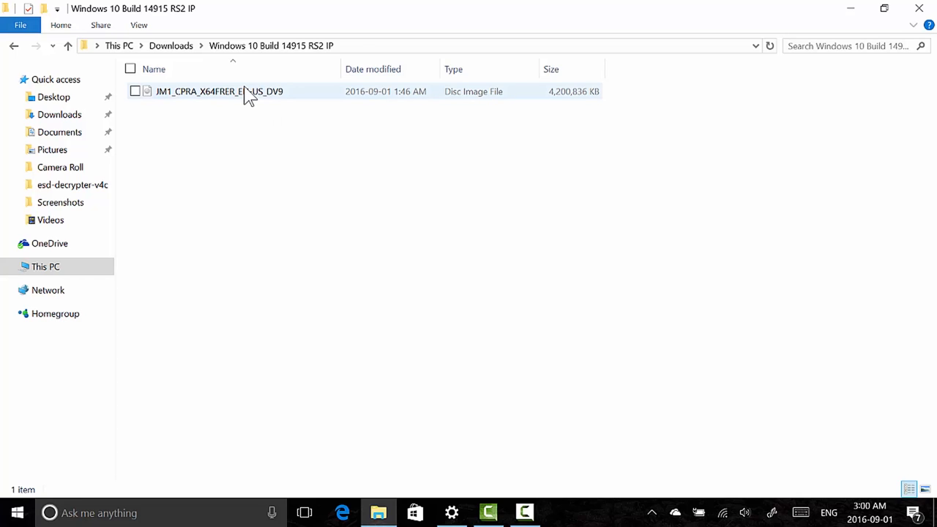
Mount the build 14915 ISO as DVD Drive (D:) and select the setup application.
{"action": "left_click", "coordinate": [340, 124]}
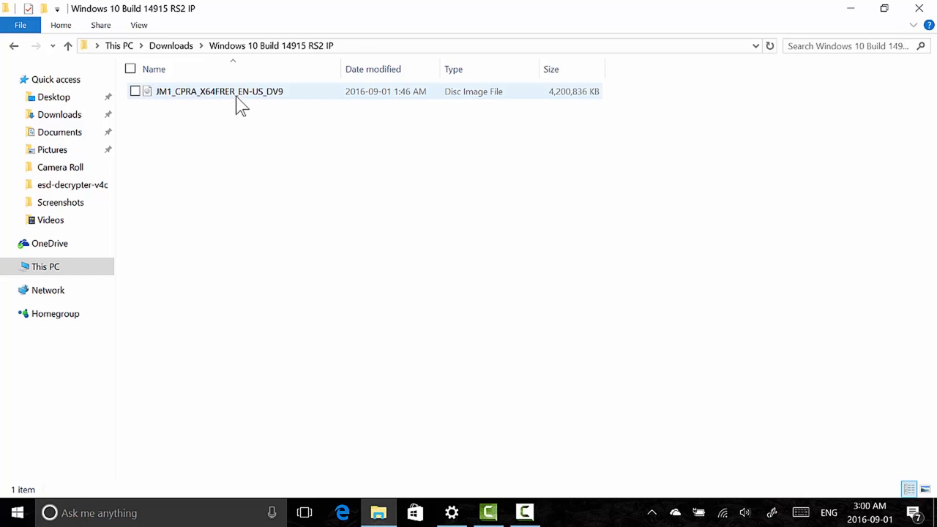
{"action": "mouse_move", "coordinate": [245, 103]}
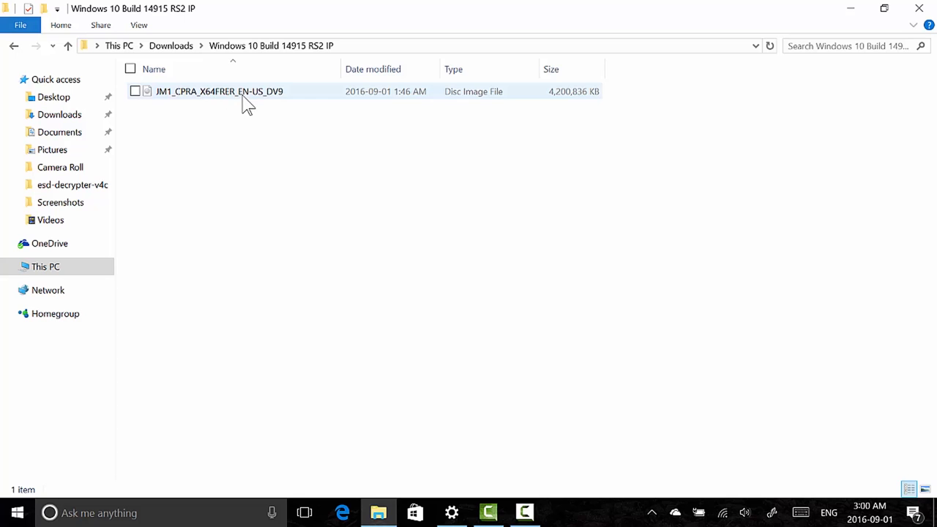
{"action": "double_click", "coordinate": [213, 91]}
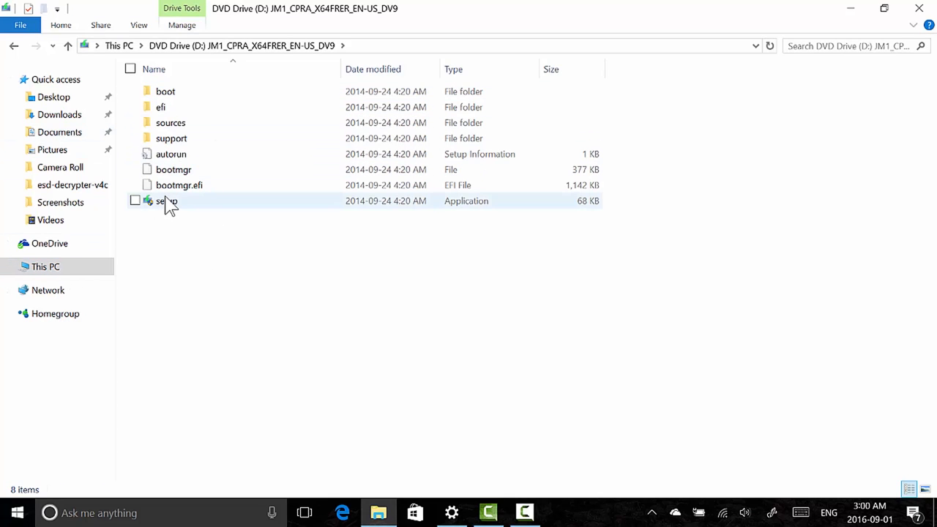
{"action": "mouse_move", "coordinate": [170, 207]}
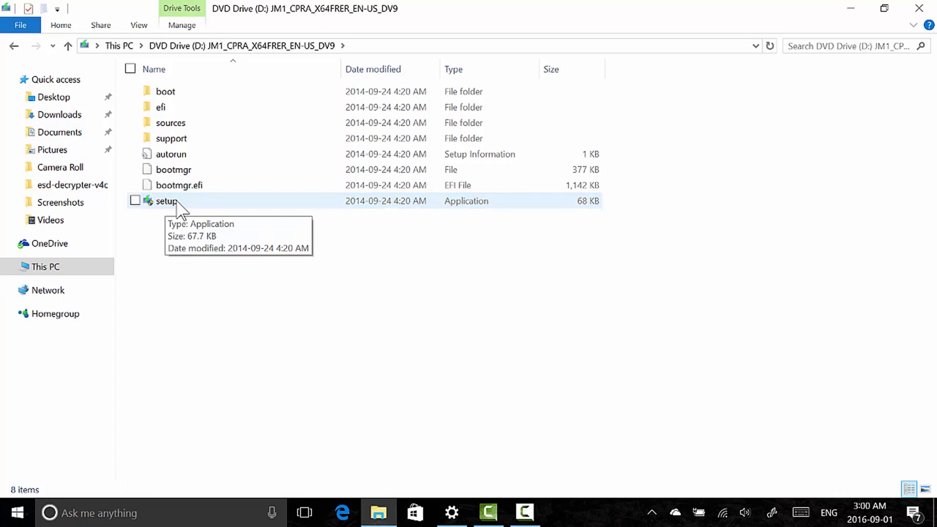
{"action": "left_click", "coordinate": [167, 200]}
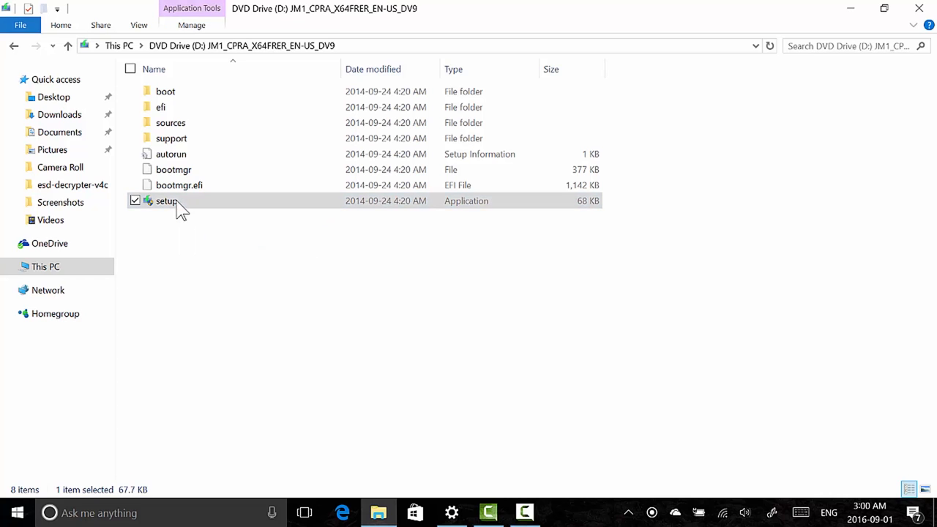
Run Setup, decline updates, advance to the license terms, then quit Setup.
{"action": "double_click", "coordinate": [166, 200]}
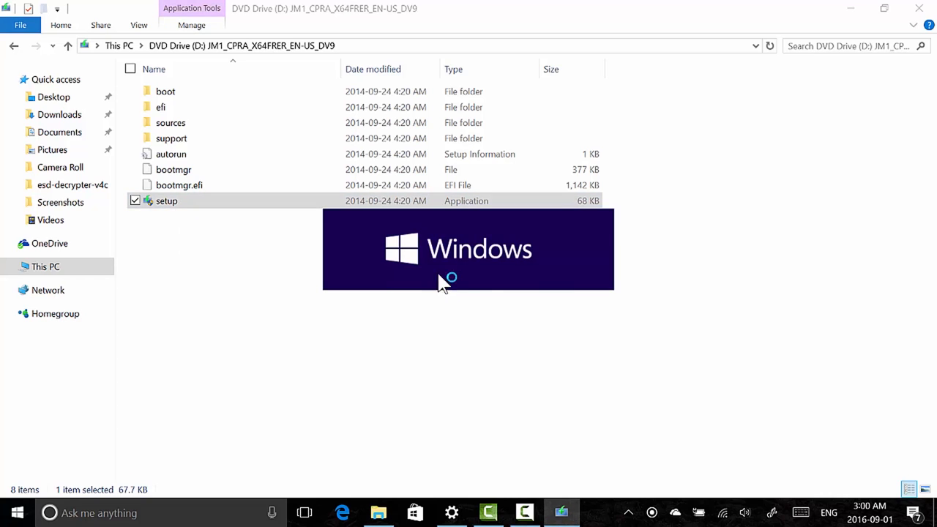
{"action": "mouse_move", "coordinate": [502, 284]}
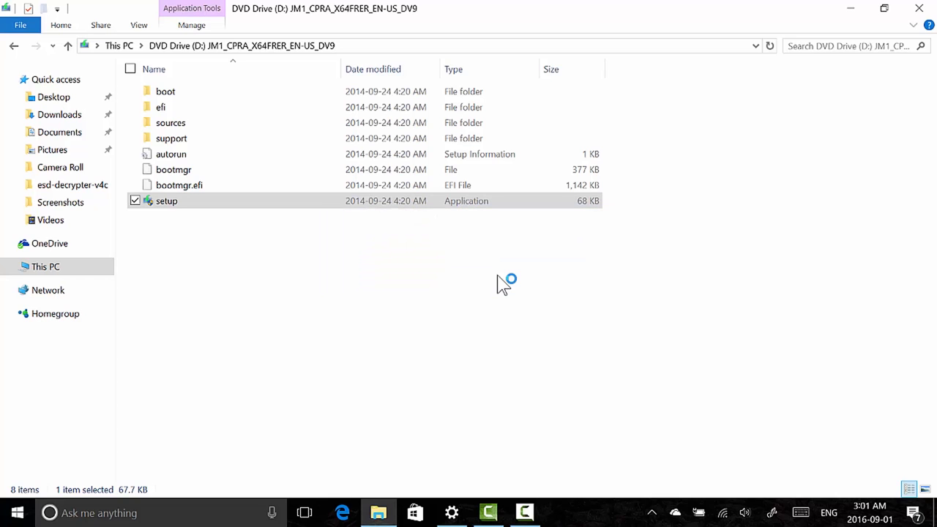
{"action": "double_click", "coordinate": [166, 201]}
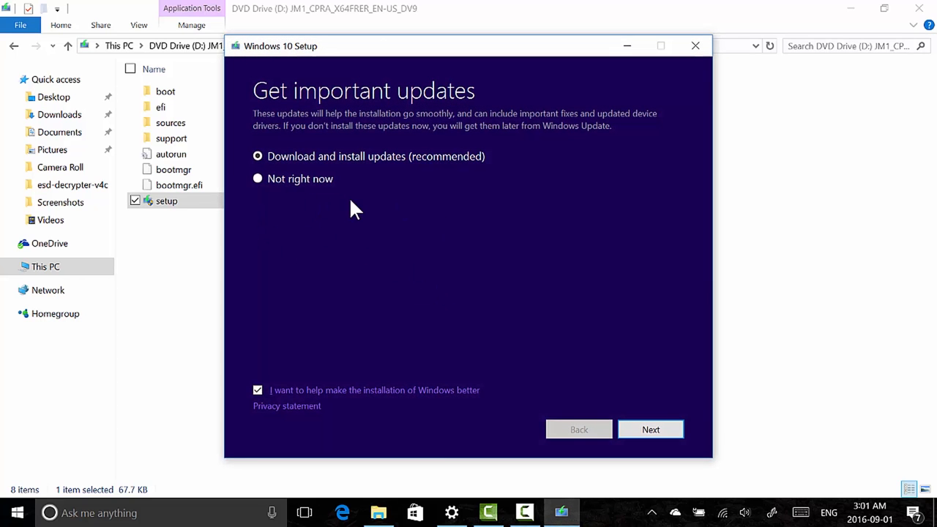
{"action": "mouse_move", "coordinate": [302, 211]}
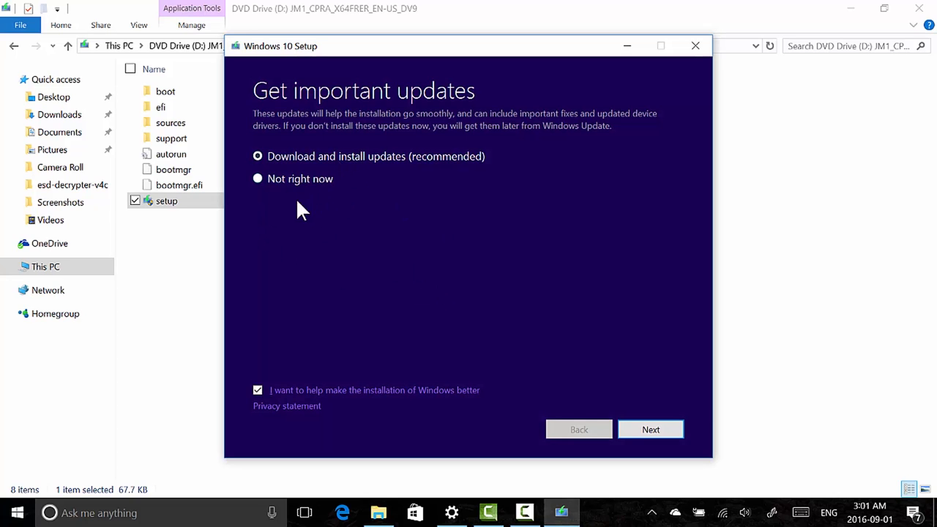
{"action": "left_click", "coordinate": [257, 178]}
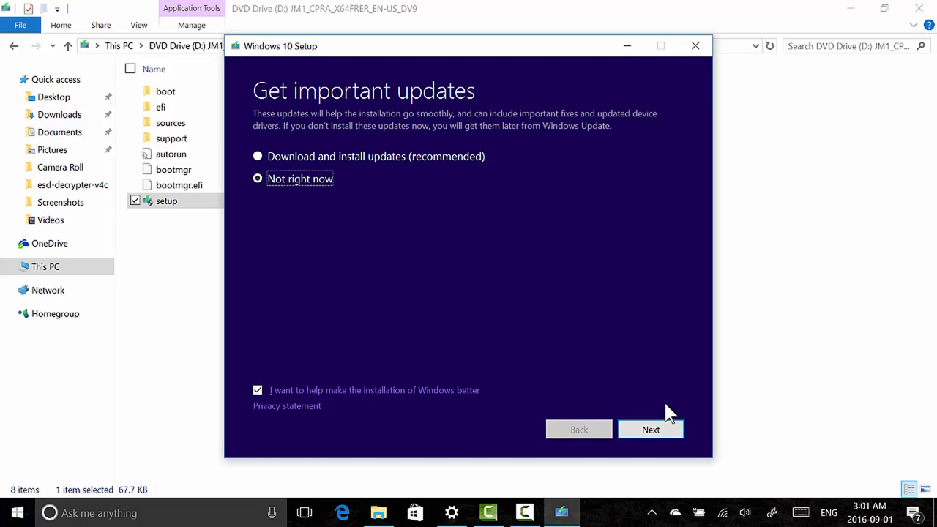
{"action": "mouse_move", "coordinate": [530, 341]}
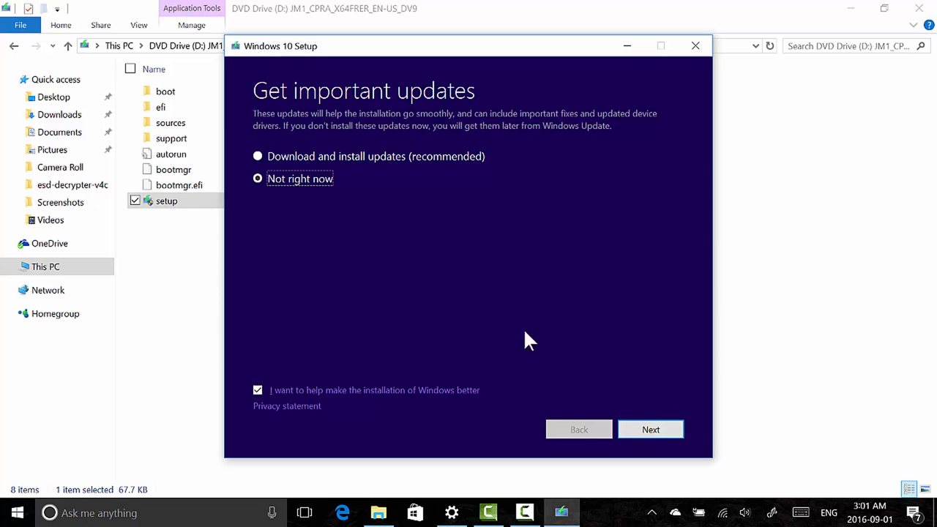
{"action": "mouse_move", "coordinate": [688, 42]}
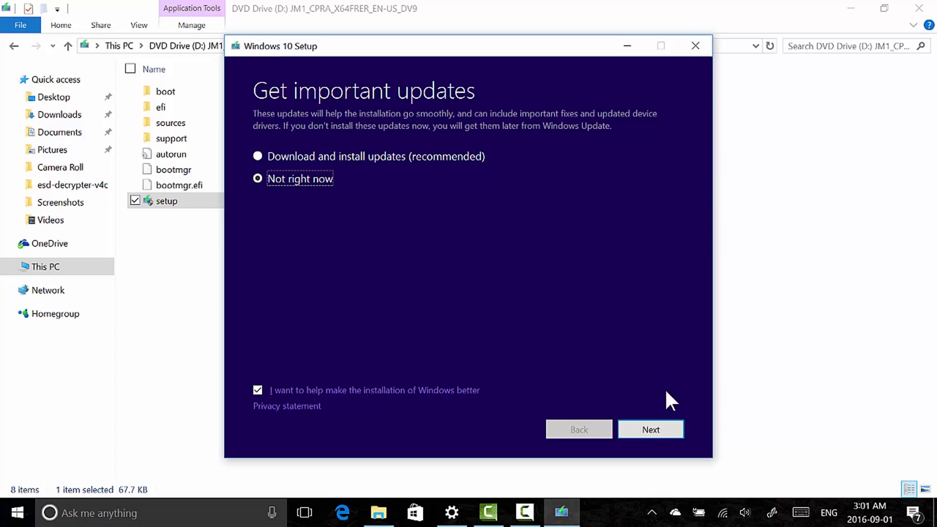
{"action": "left_click", "coordinate": [650, 428]}
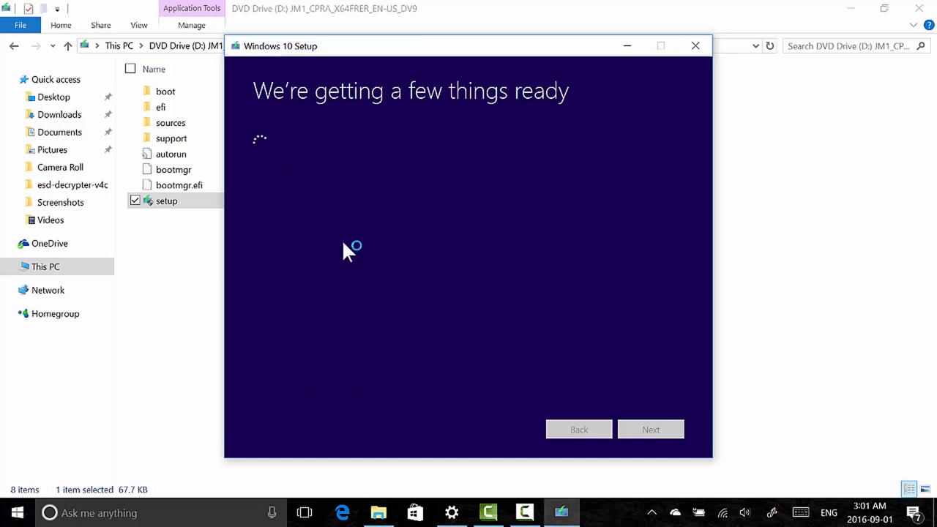
{"action": "mouse_move", "coordinate": [446, 183]}
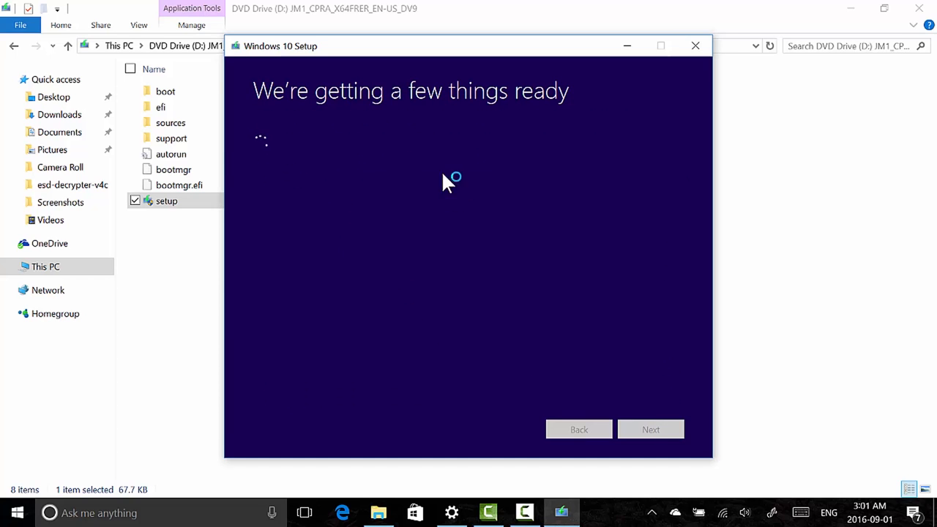
{"action": "mouse_move", "coordinate": [400, 198]}
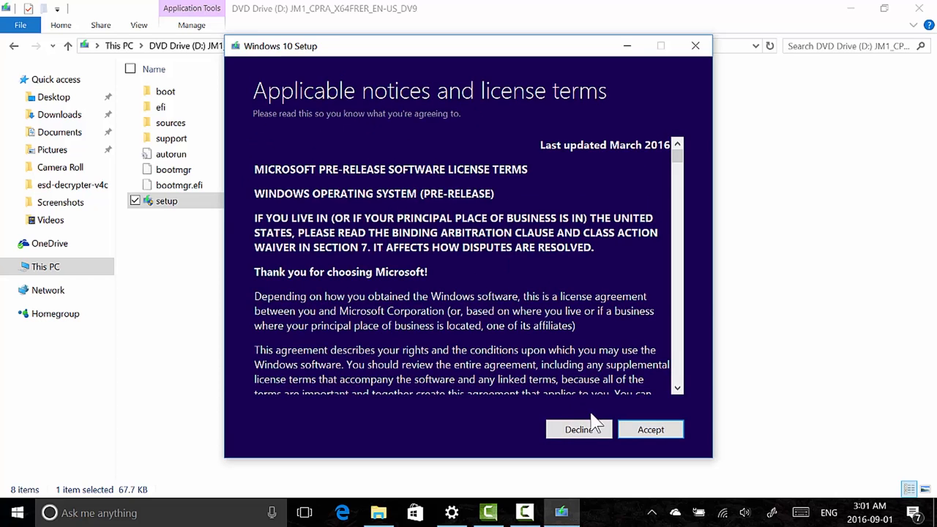
{"action": "mouse_move", "coordinate": [694, 45]}
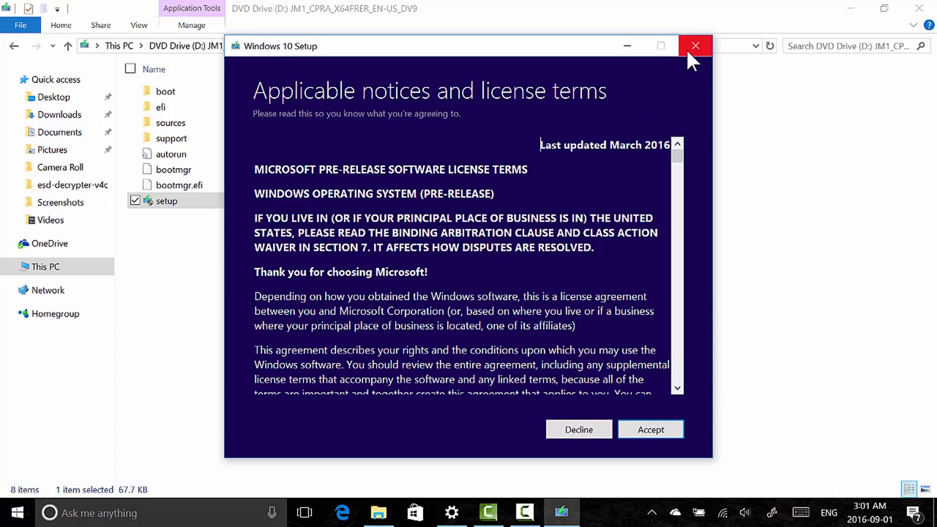
{"action": "left_click", "coordinate": [695, 46]}
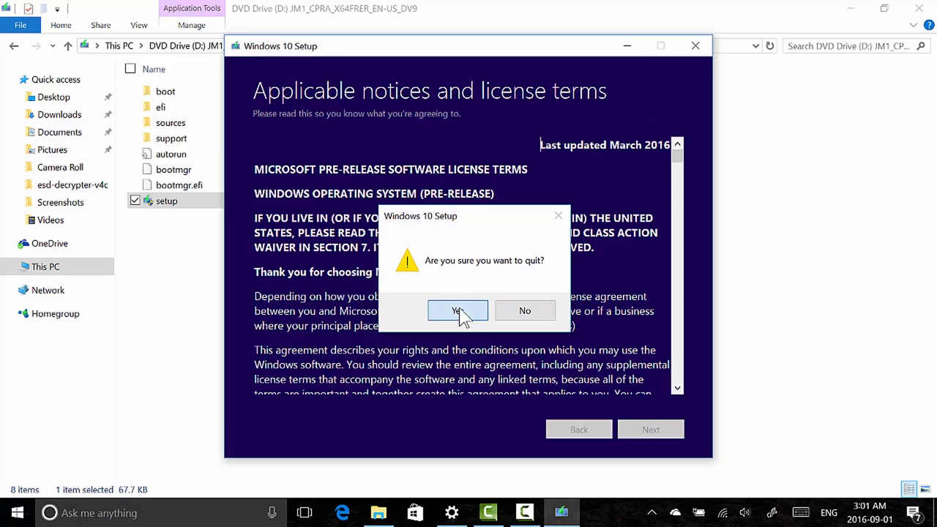
{"action": "left_click", "coordinate": [457, 310]}
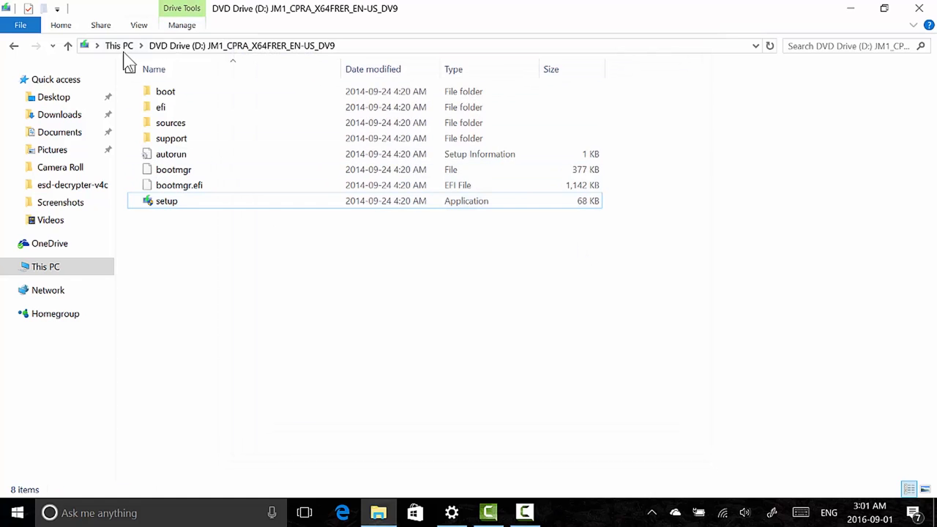
Eject DVD Drive (D:) from This PC and select the build 14915 folder in Downloads.
{"action": "left_click", "coordinate": [119, 45]}
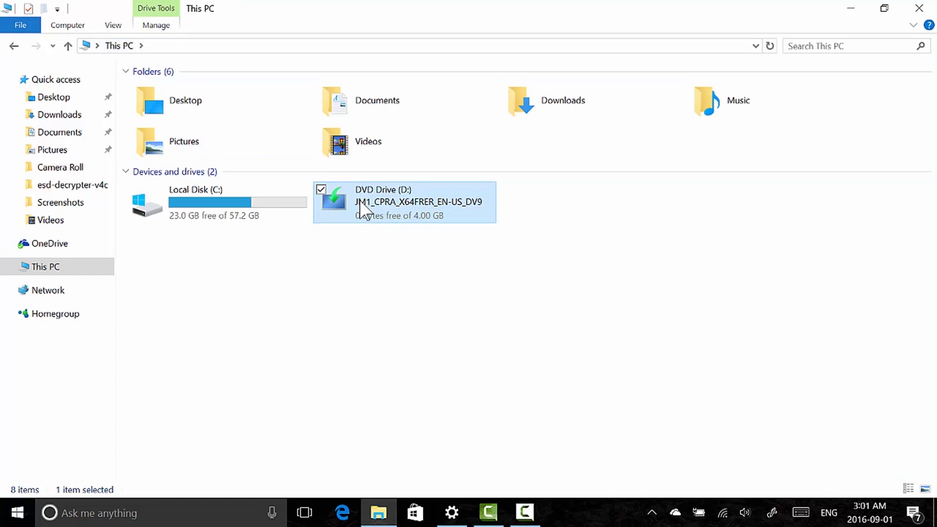
{"action": "right_click", "coordinate": [366, 209]}
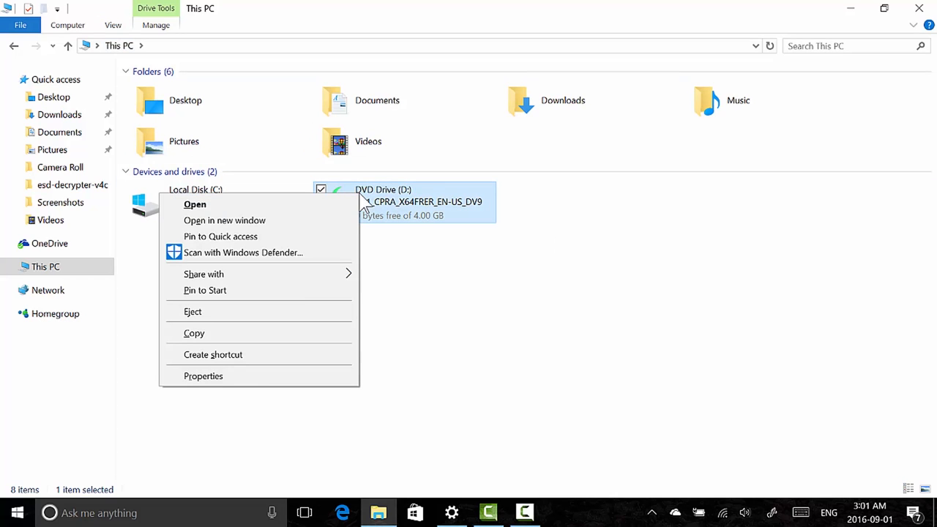
{"action": "mouse_move", "coordinate": [272, 290]}
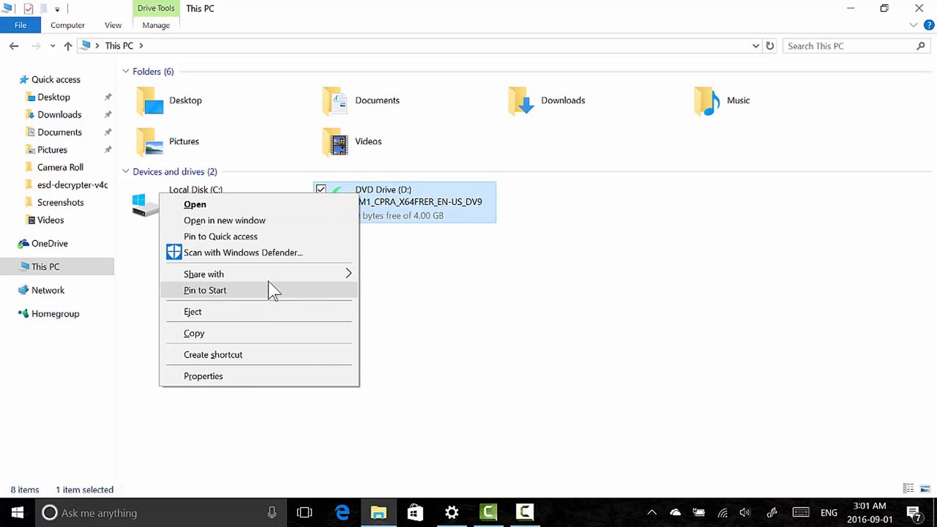
{"action": "mouse_move", "coordinate": [295, 327]}
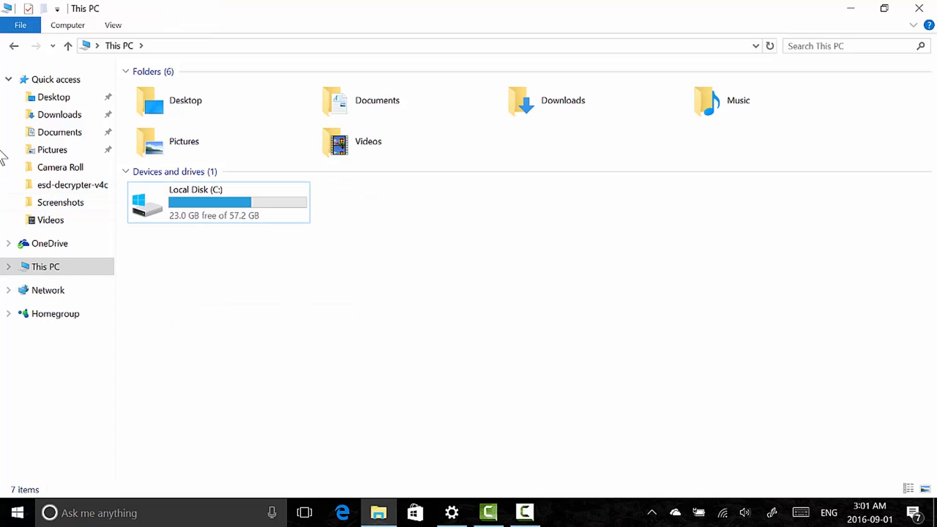
{"action": "left_click", "coordinate": [60, 114]}
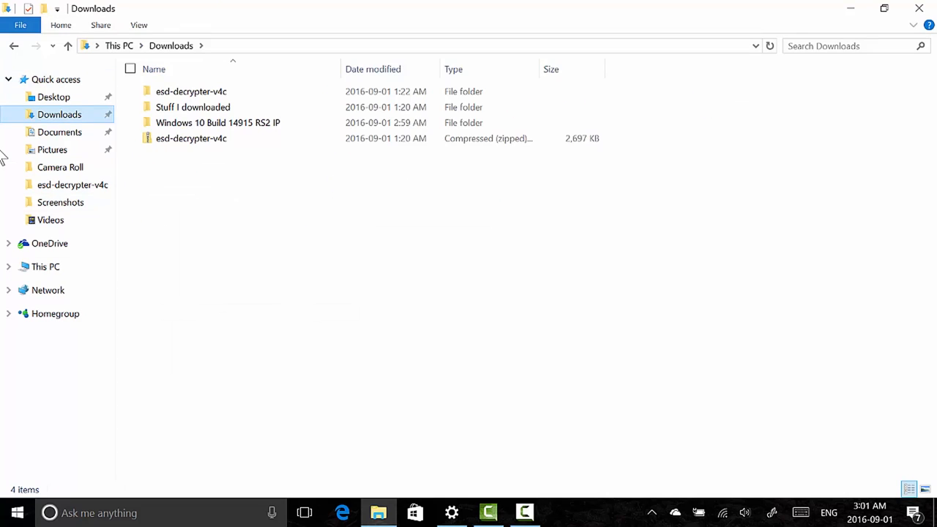
{"action": "left_click", "coordinate": [218, 122]}
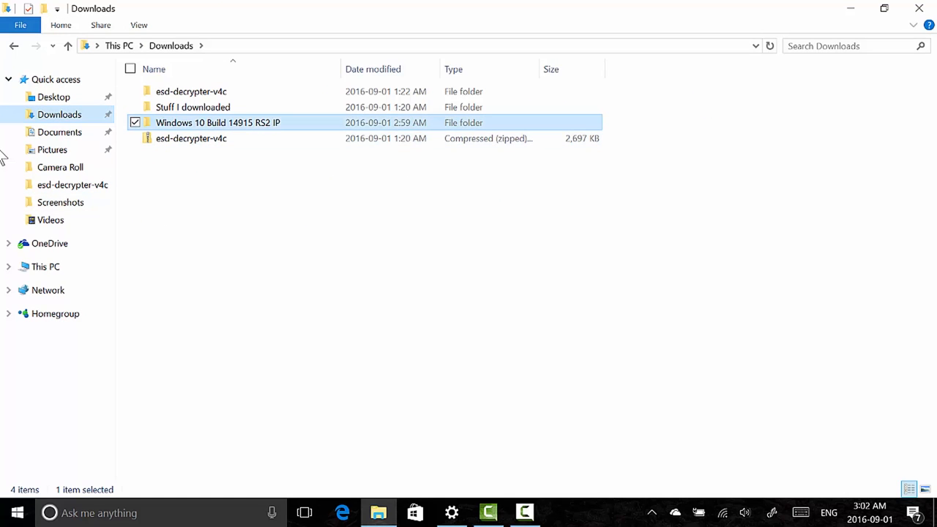